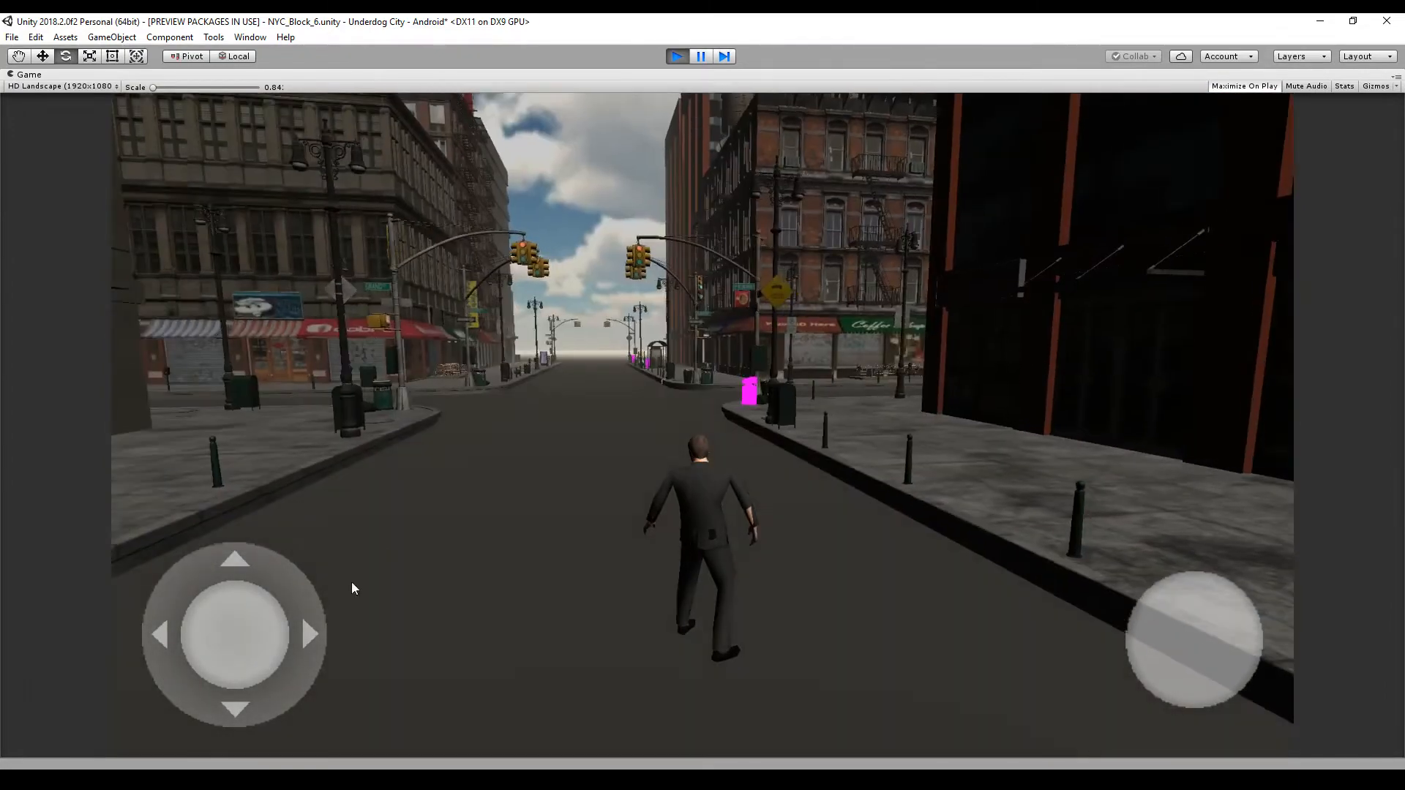
# Step: Walk the character down the street toward the intersection with the on-screen joystick
pyautogui.click(233, 537)
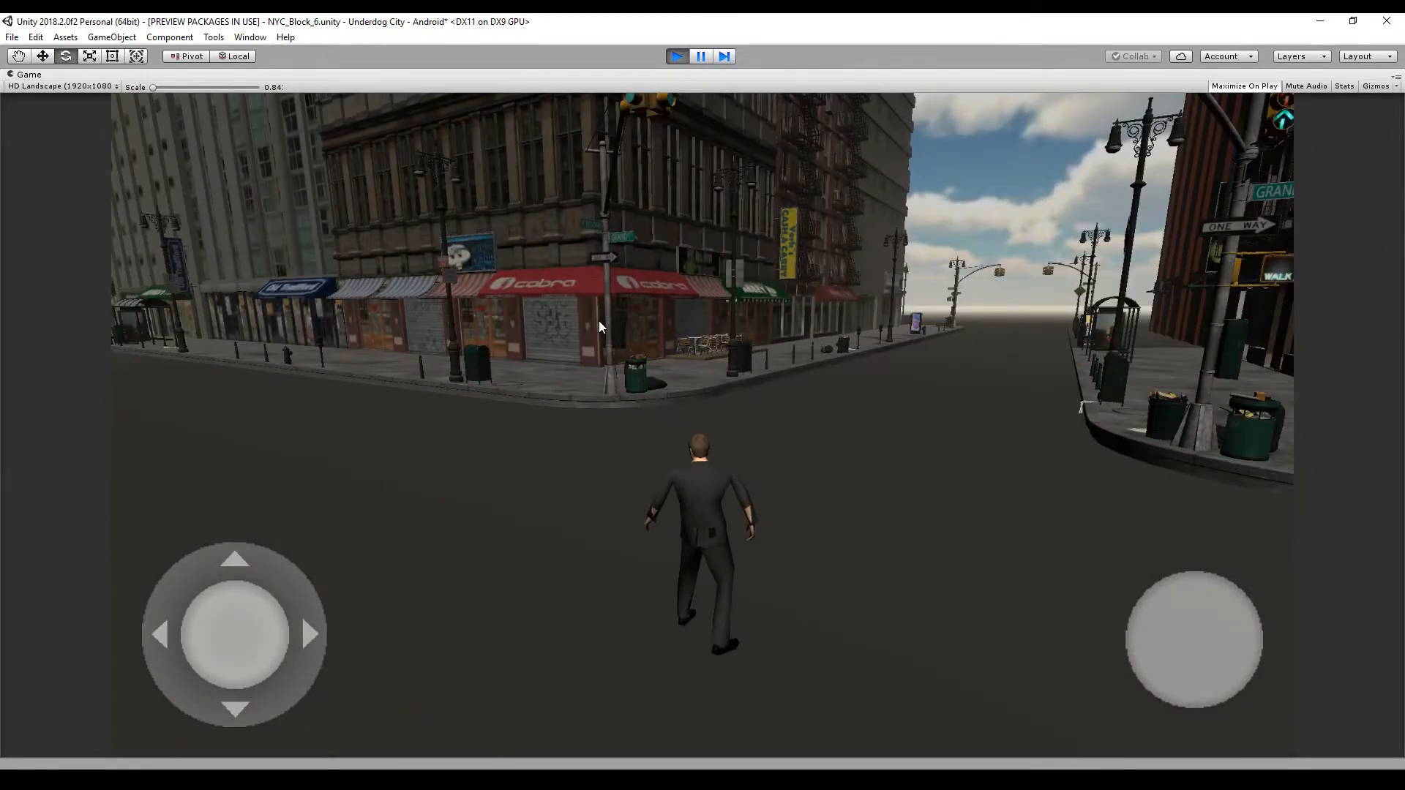
pyautogui.moveTo(865, 387)
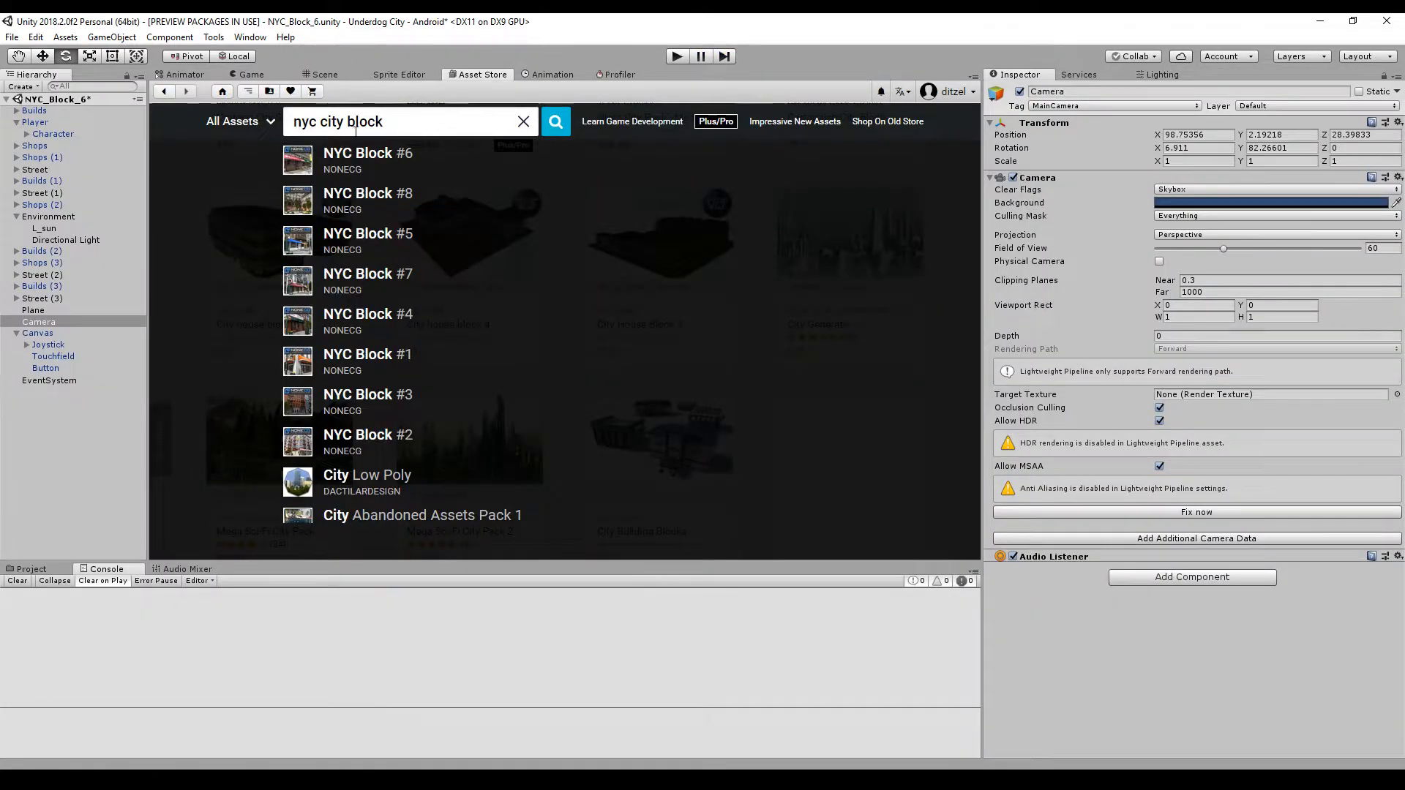
pyautogui.moveTo(380, 185)
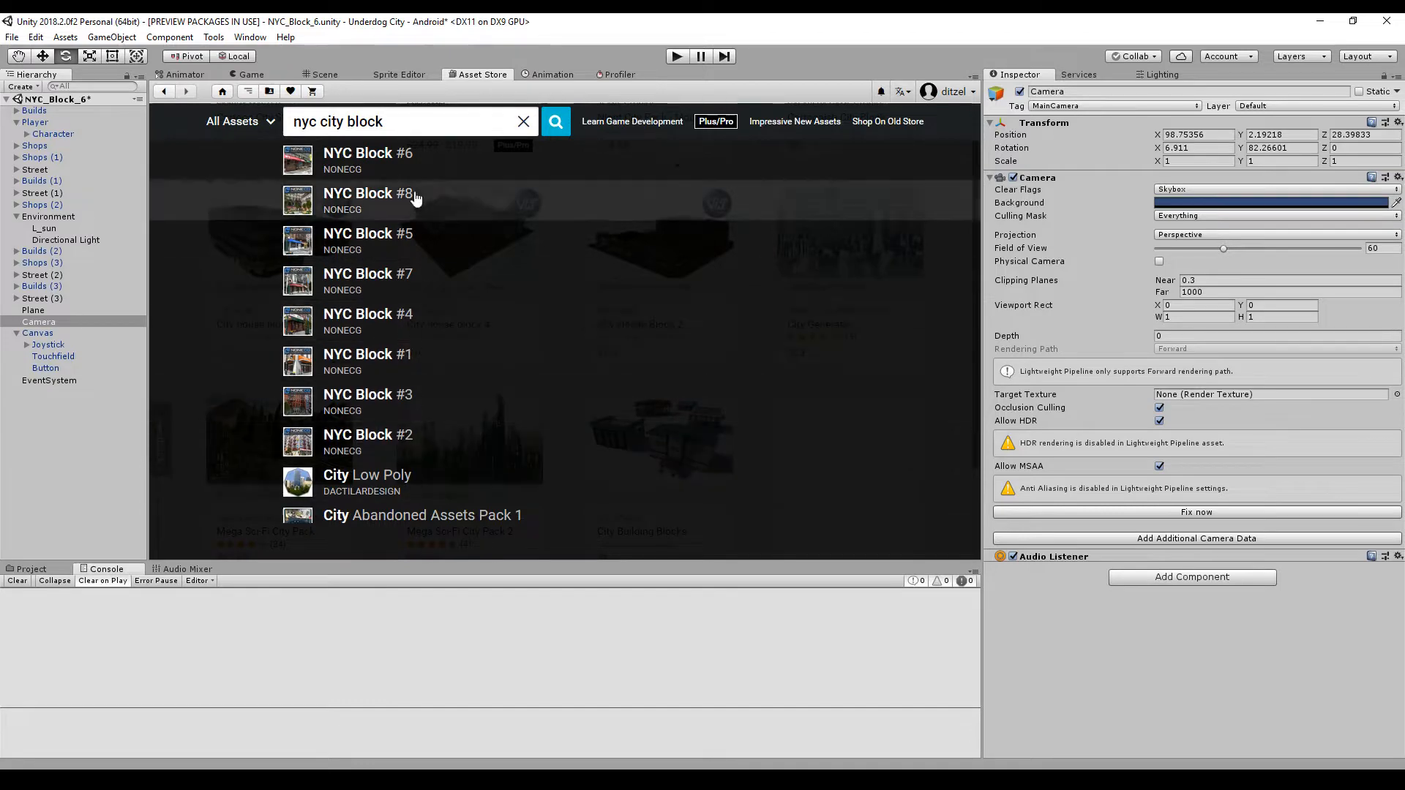
# Step: Review the free NYC Block #6 asset page, then search the store for 'city'
pyautogui.click(367, 161)
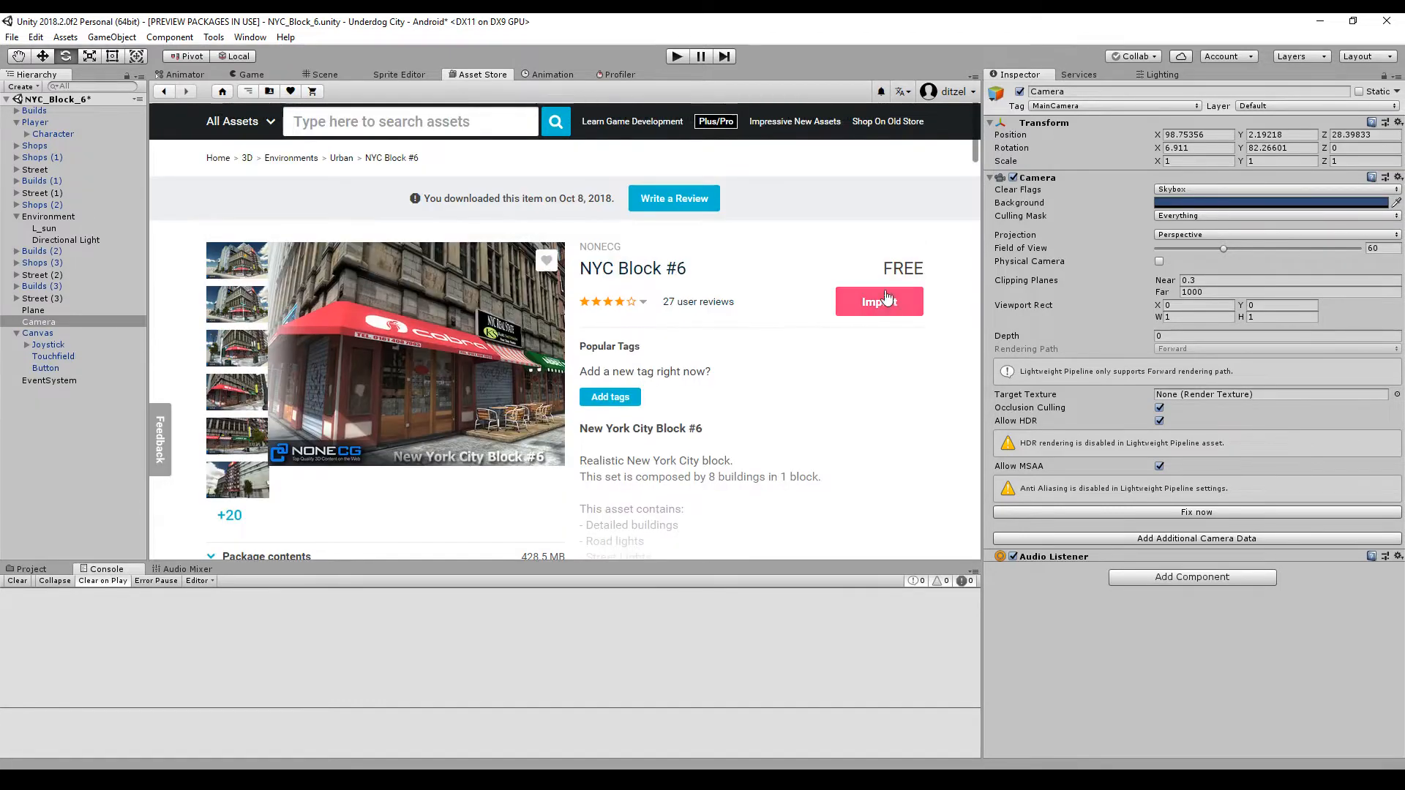
pyautogui.scroll(-3)
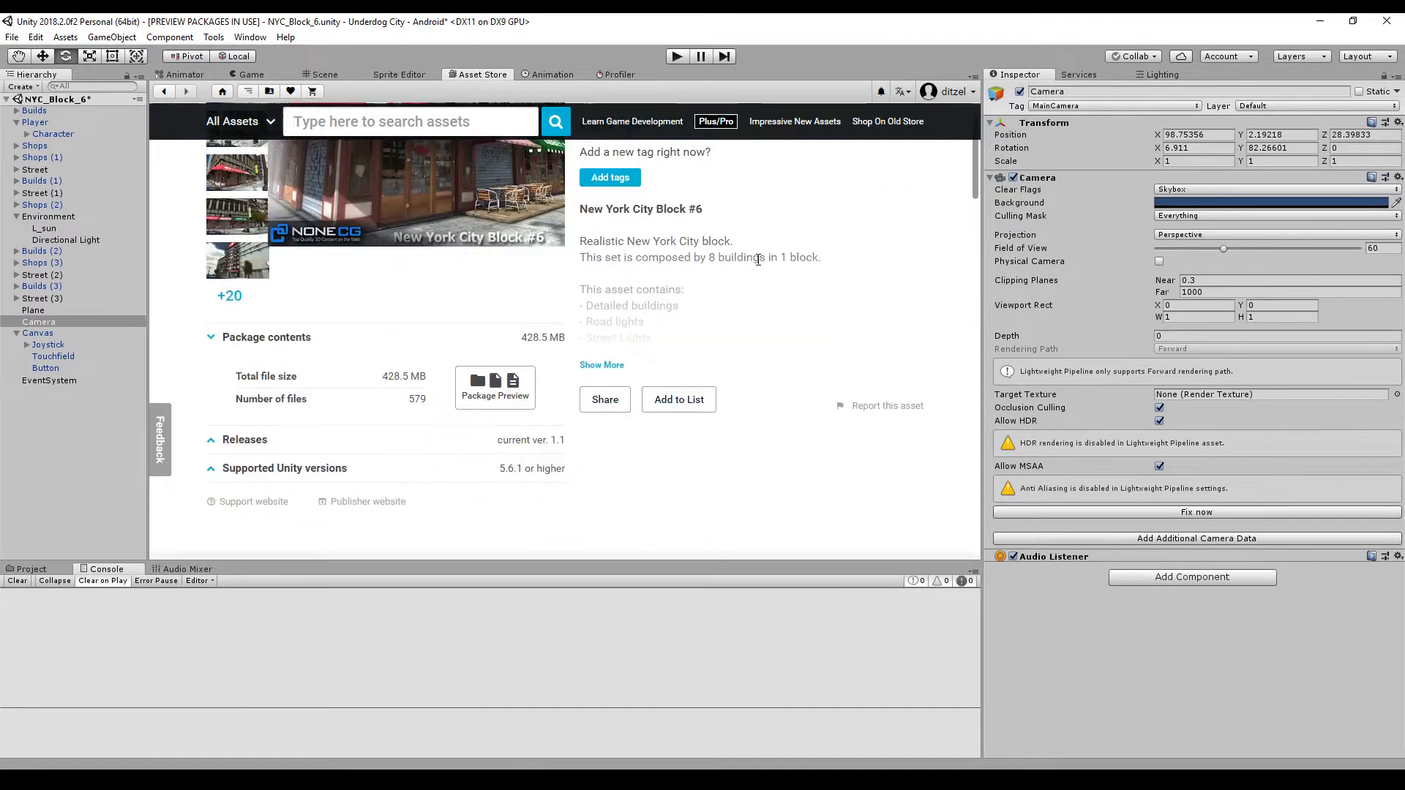
pyautogui.scroll(3)
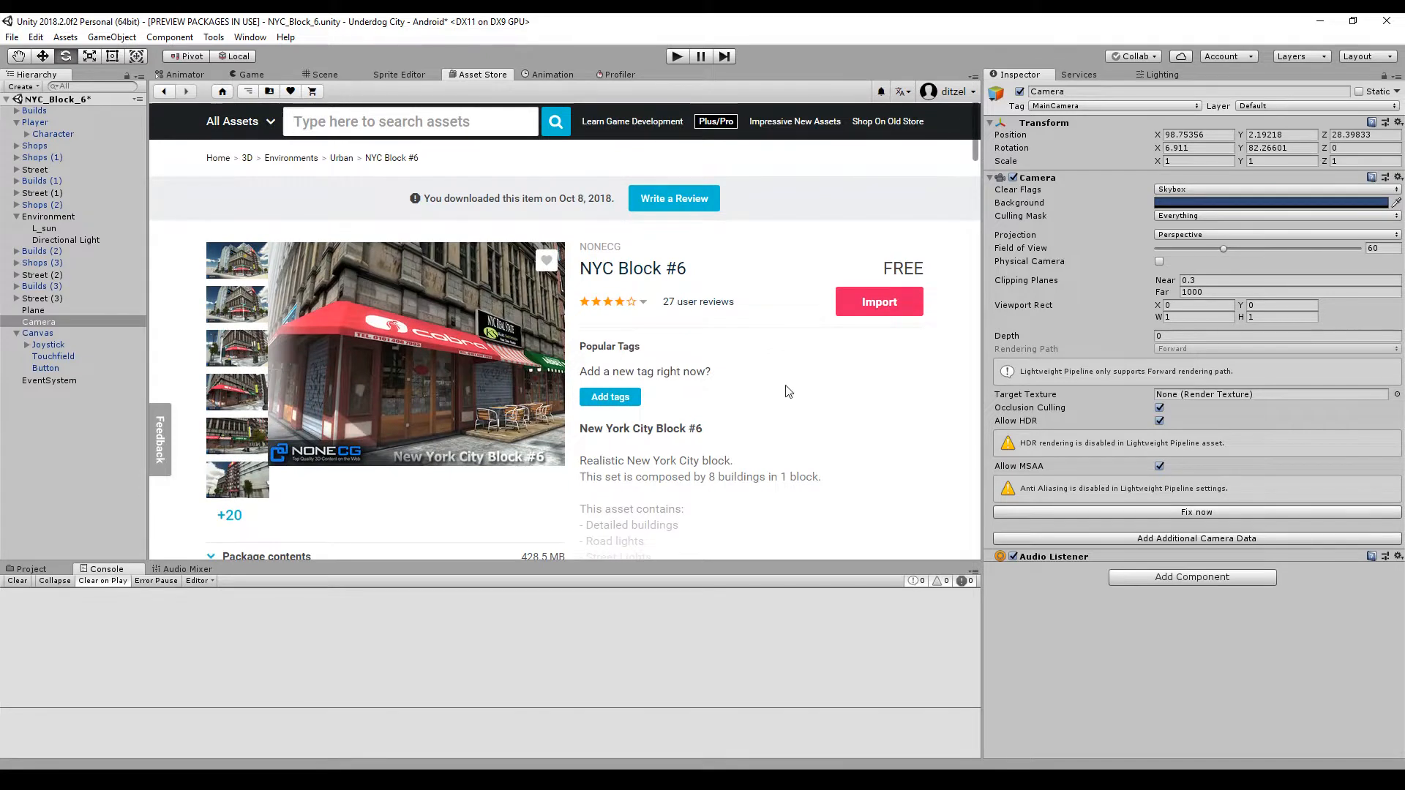
pyautogui.moveTo(528, 234)
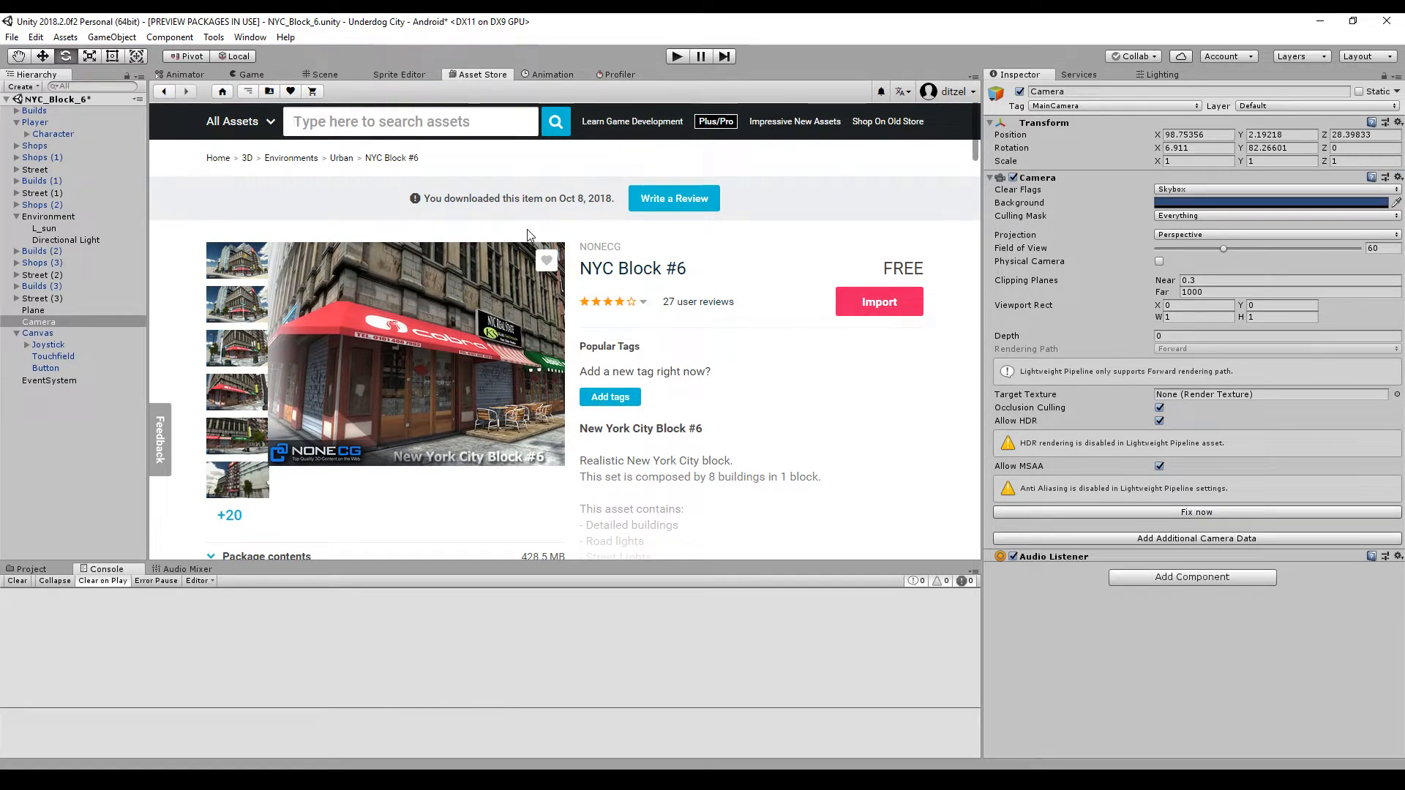
pyautogui.write('city')
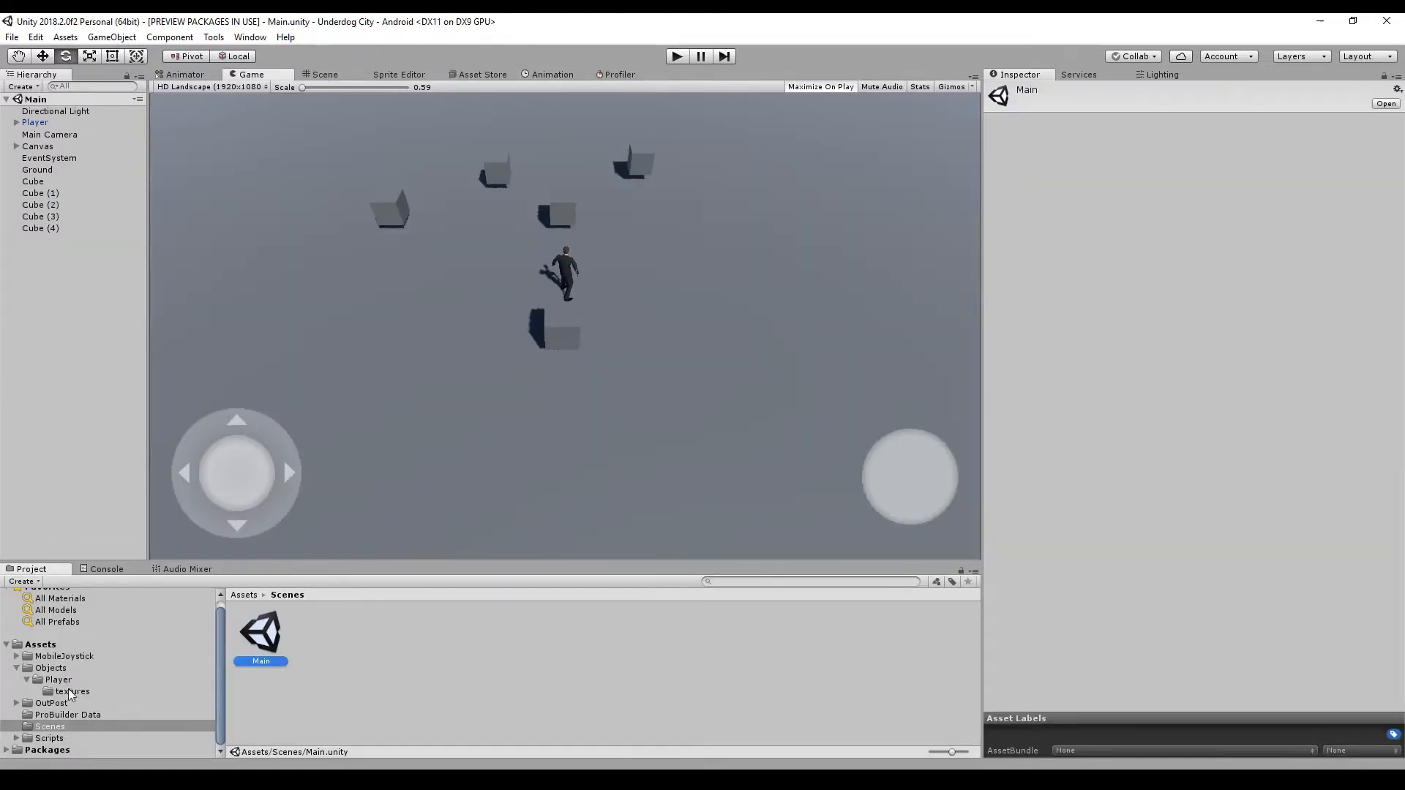
# Step: Delete the OutPost folder from the project's Assets
pyautogui.click(51, 703)
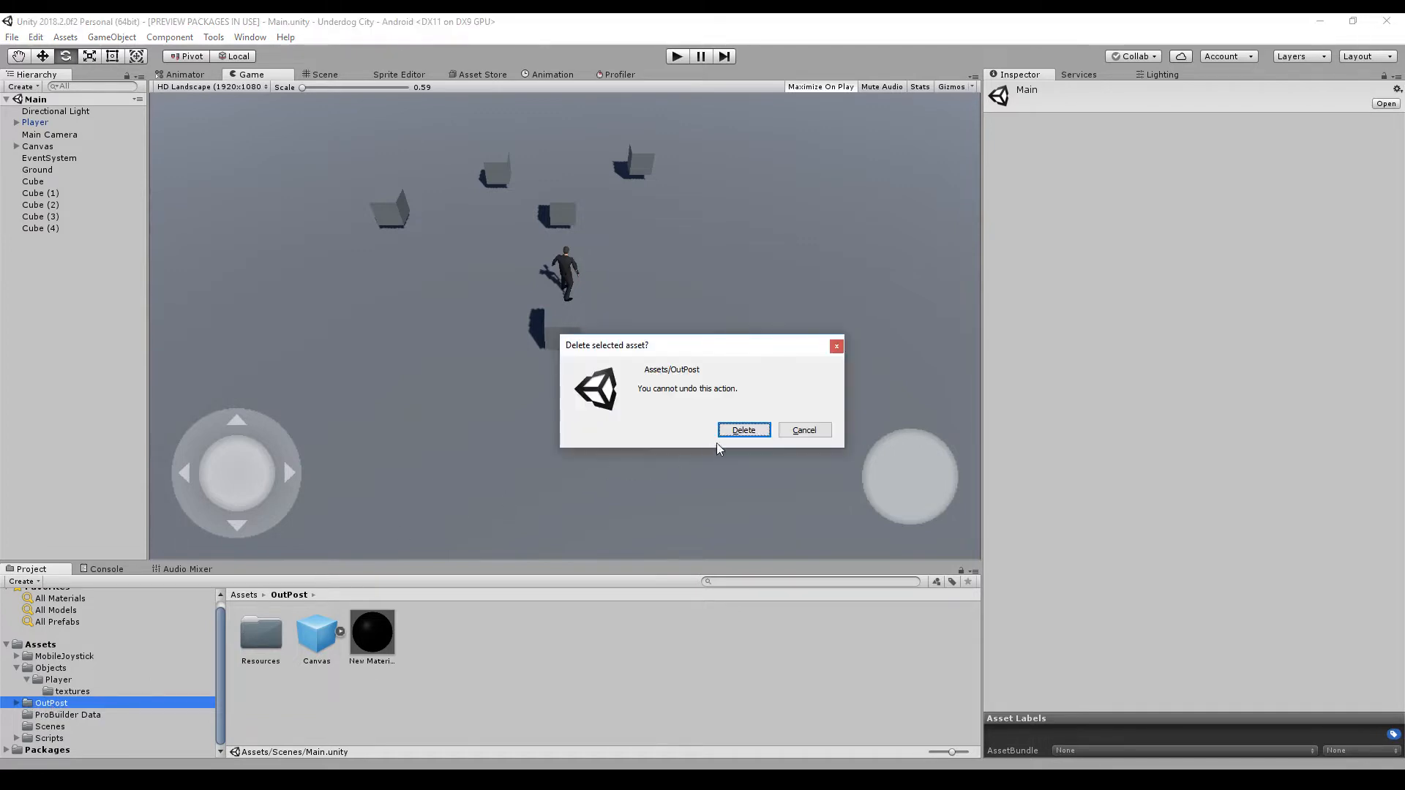
pyautogui.click(742, 429)
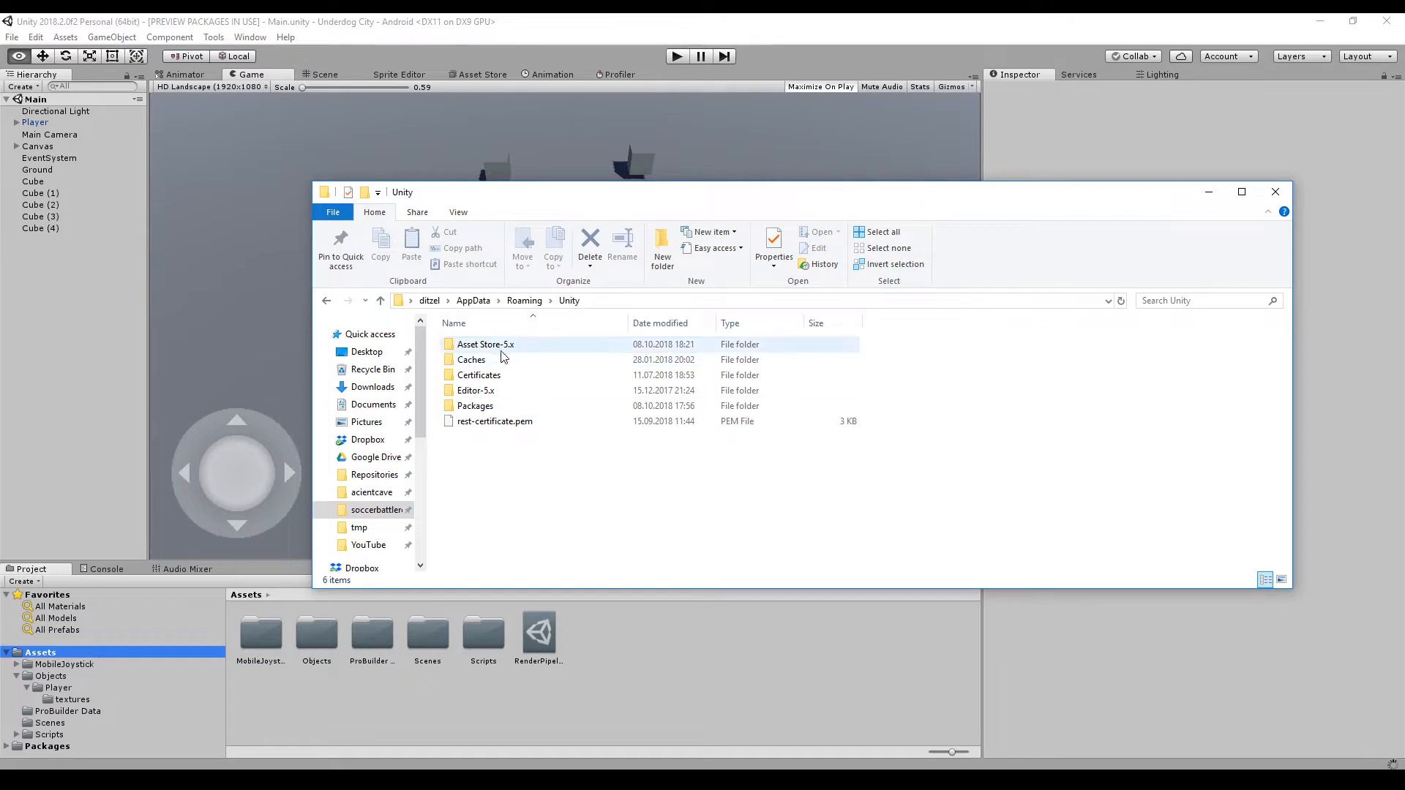
# Step: Browse Asset Store-5.x > NoneCG > 3D ModelsEnvironmentsUrban to the ~428 MB NYC Block 6.unitypackage
pyautogui.click(485, 344)
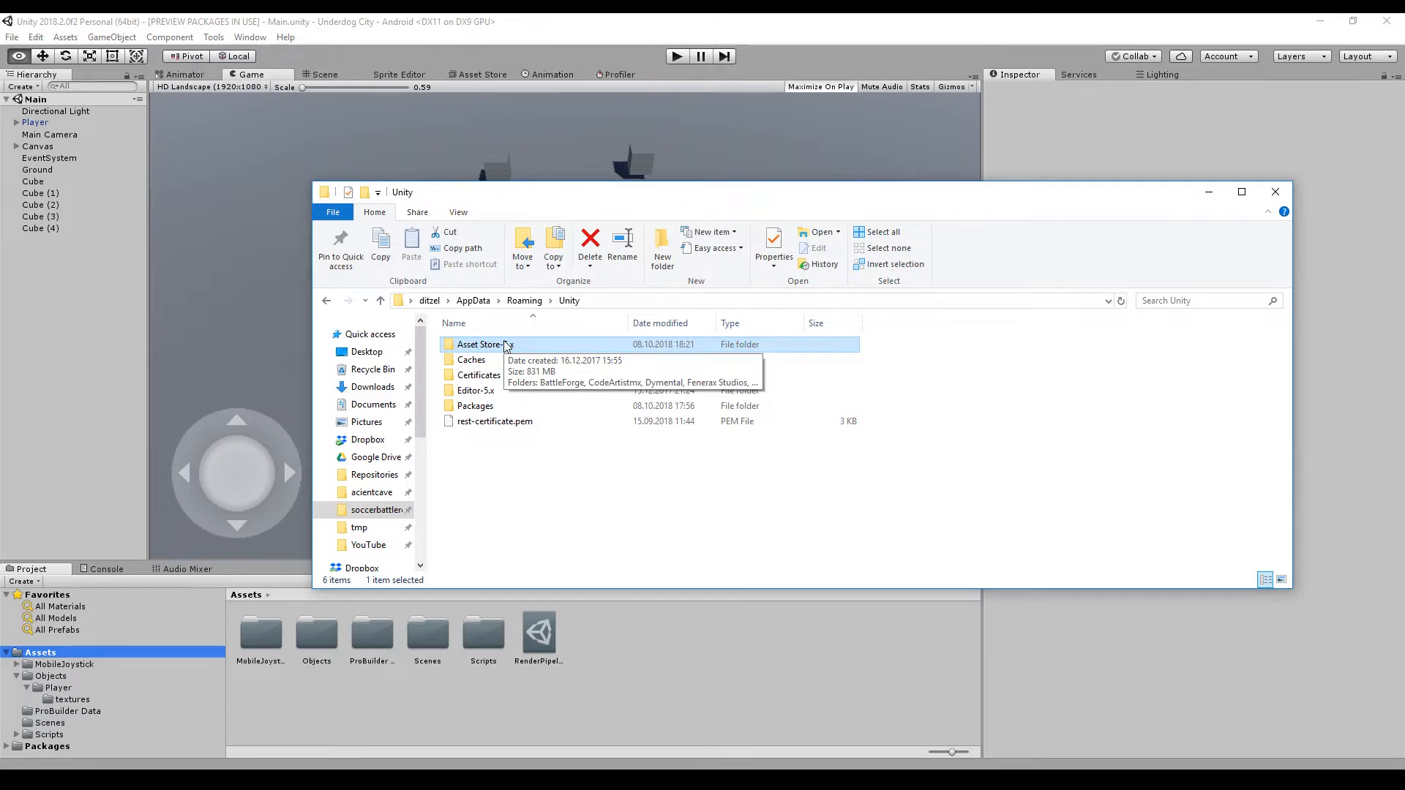
pyautogui.doubleClick(482, 344)
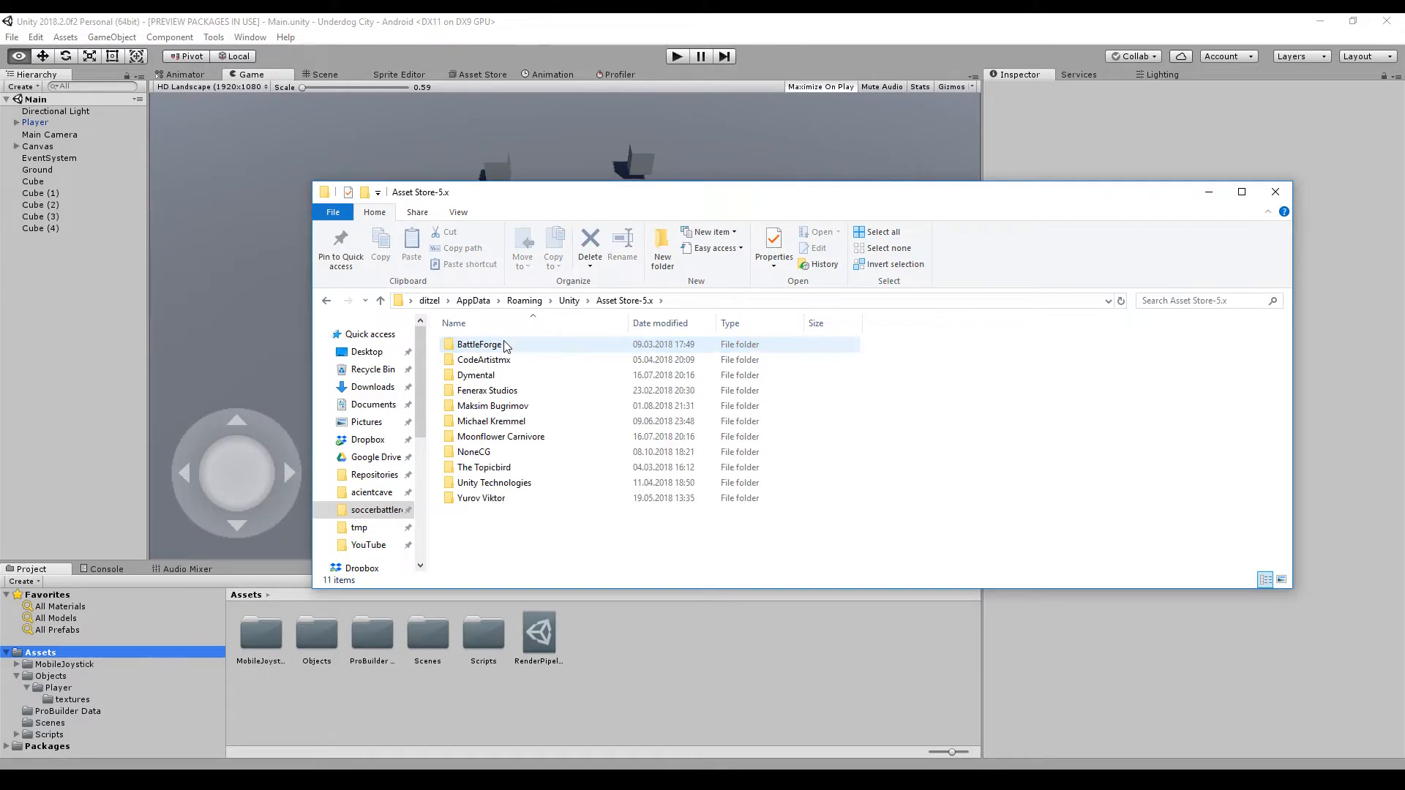
pyautogui.click(625, 300)
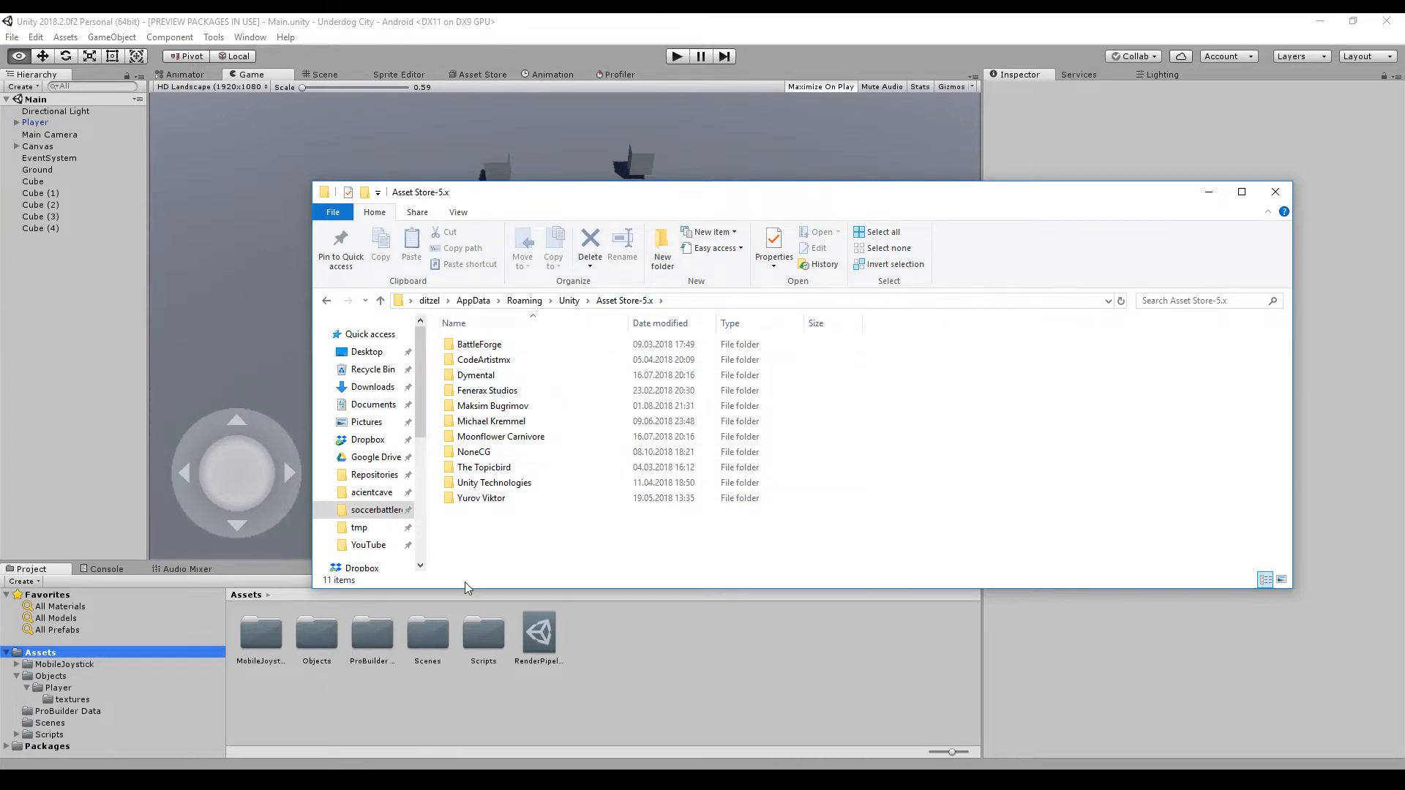
pyautogui.moveTo(500, 436)
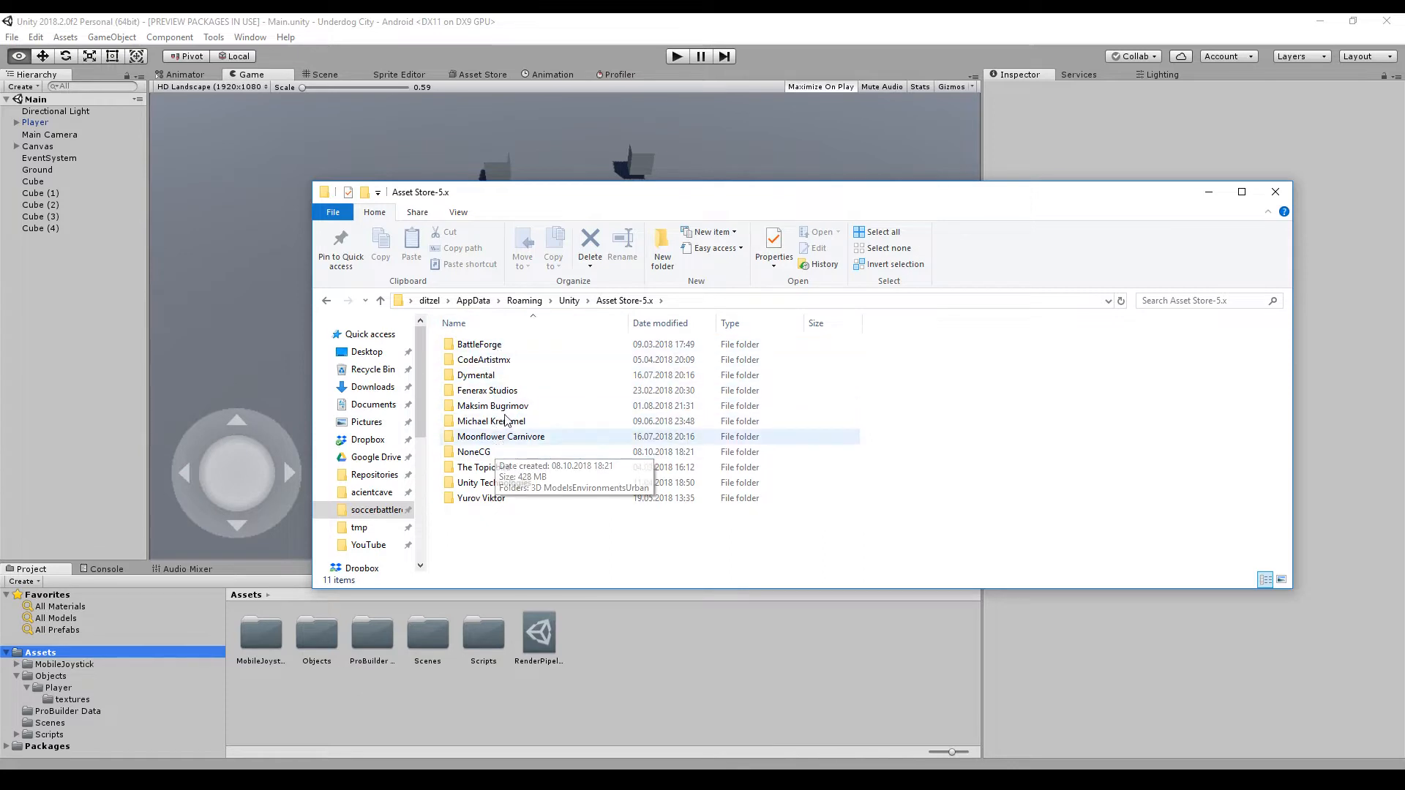
pyautogui.doubleClick(473, 453)
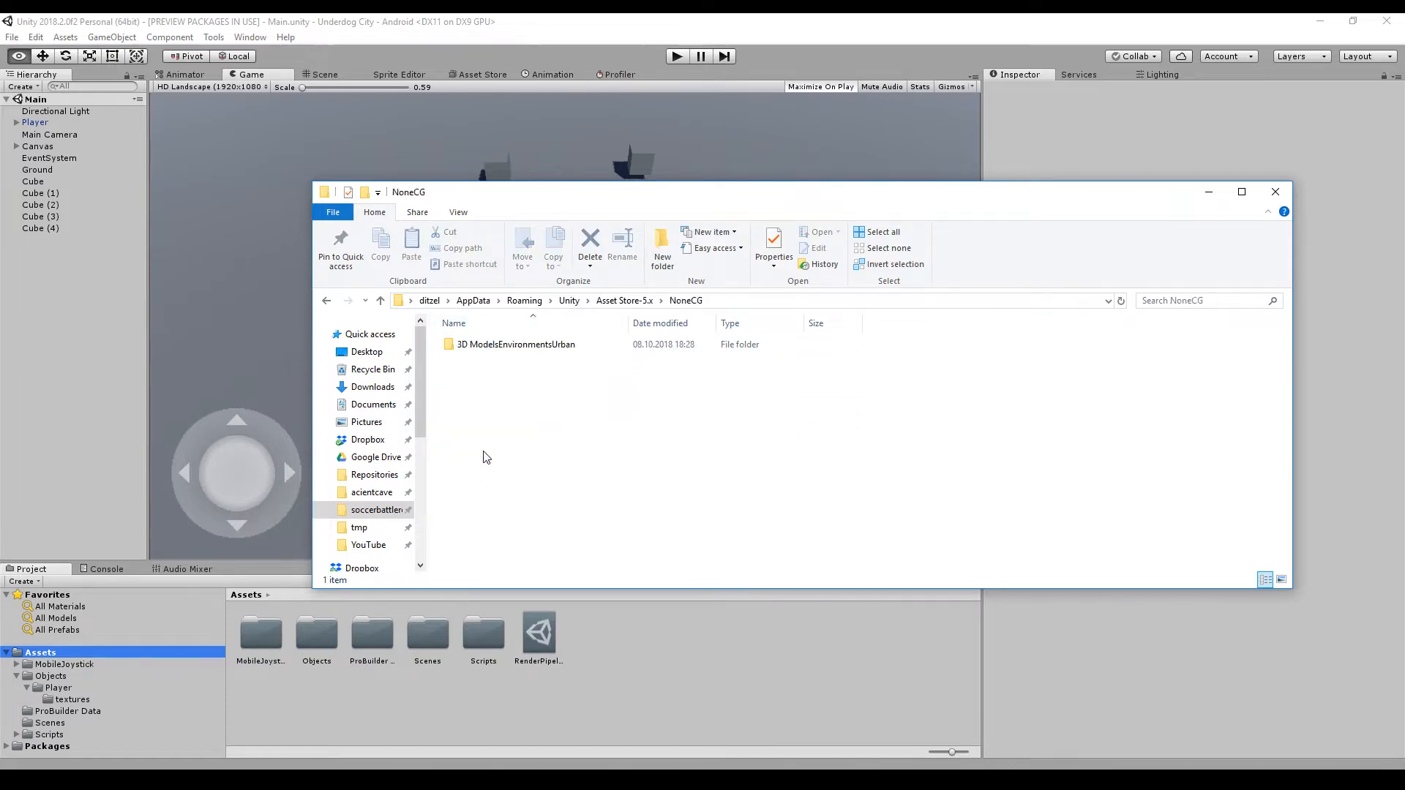
pyautogui.click(515, 344)
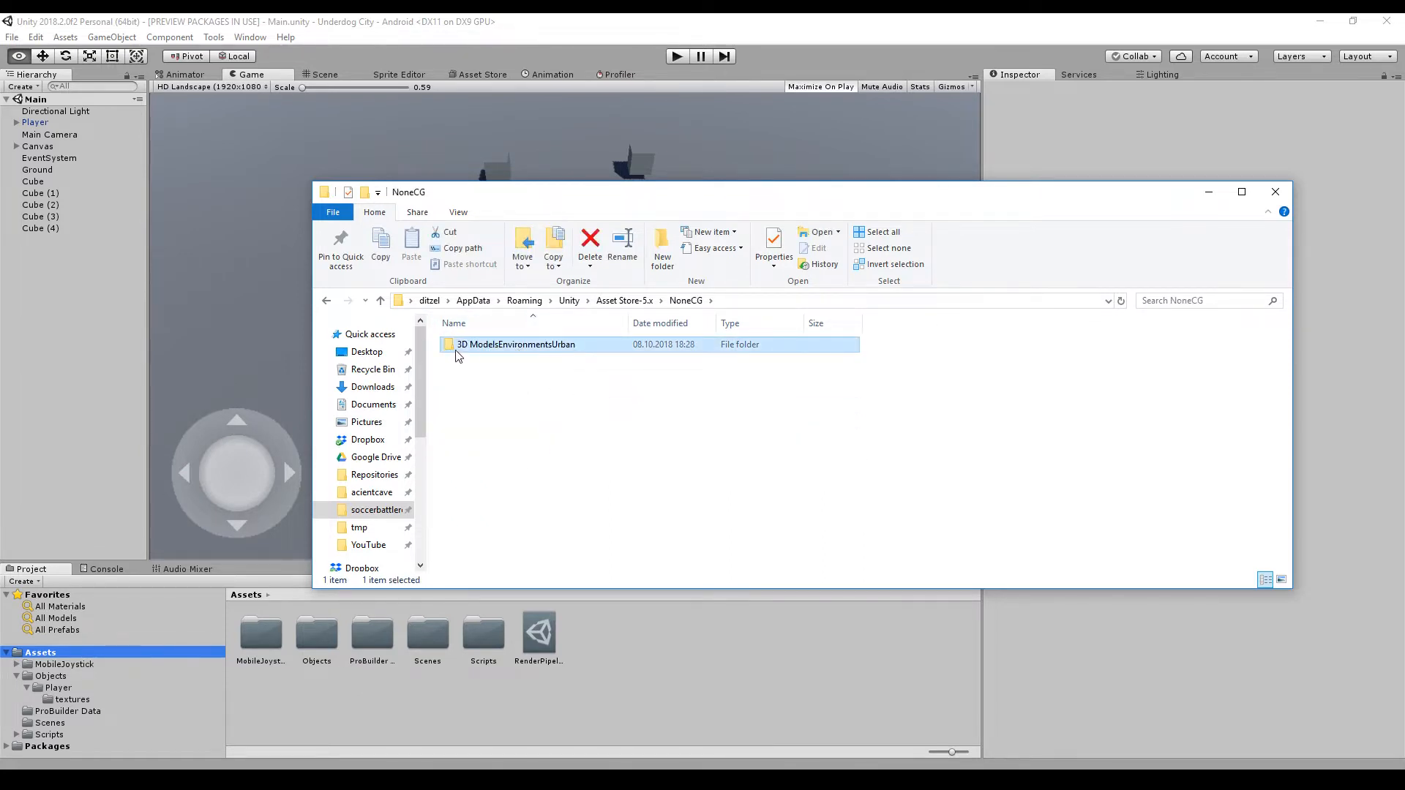
pyautogui.doubleClick(515, 343)
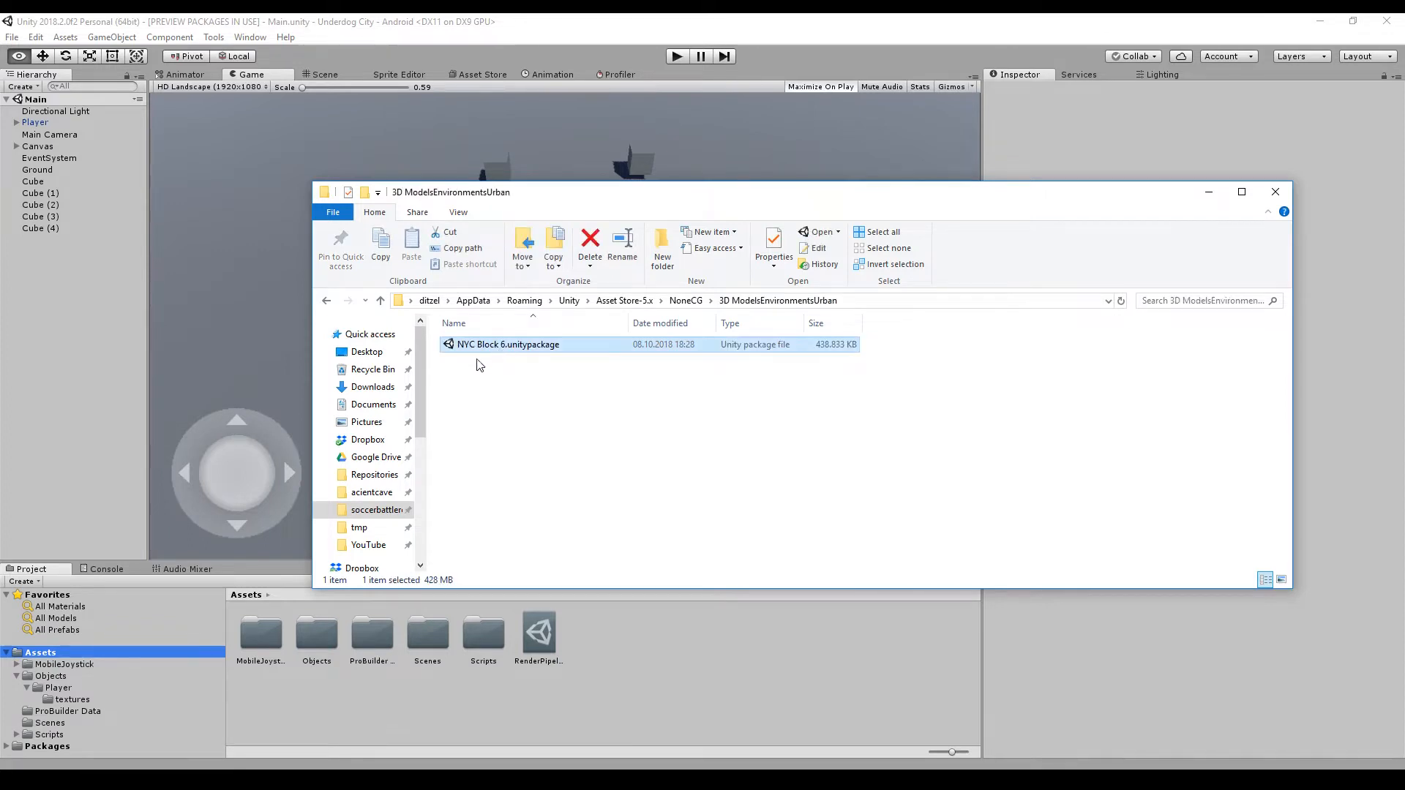
pyautogui.moveTo(515, 364)
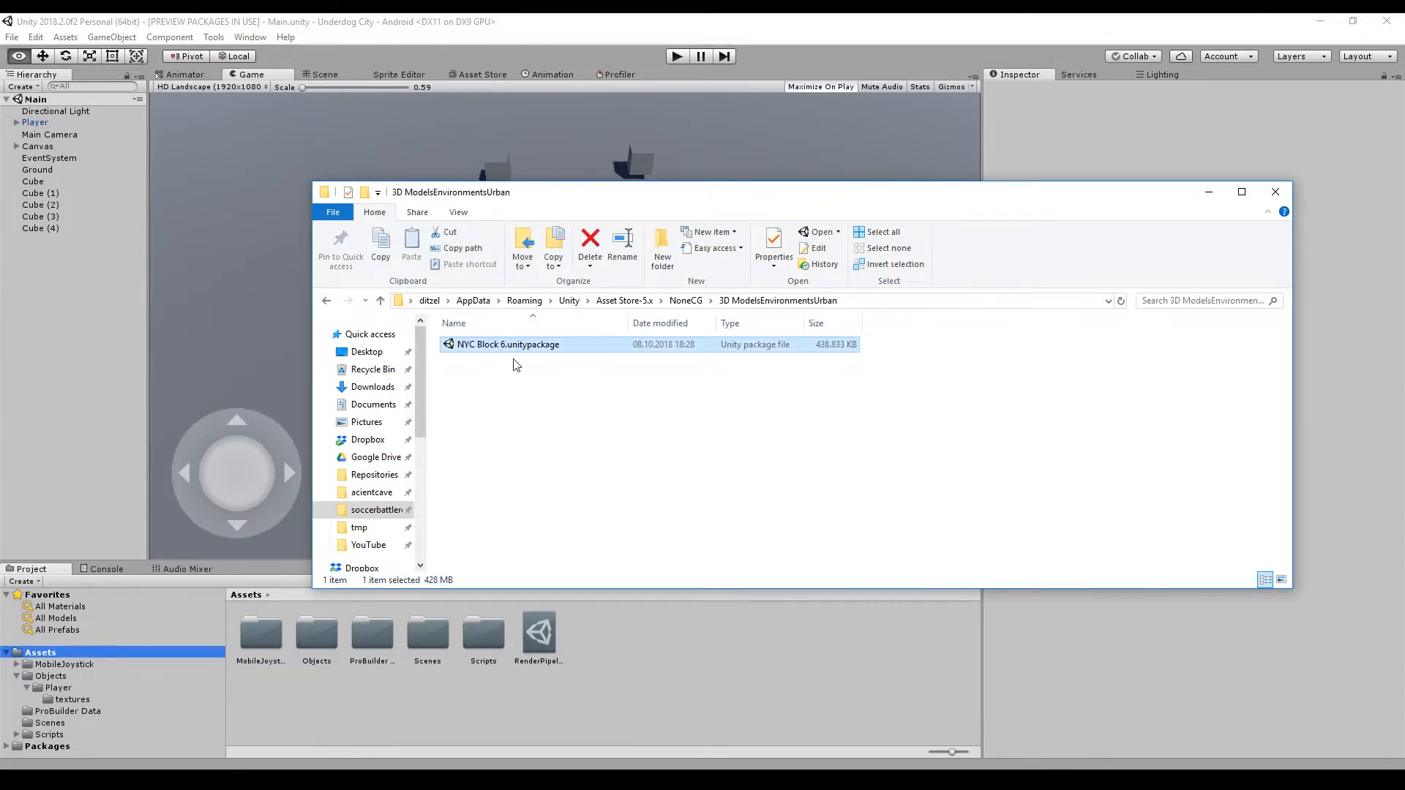
pyautogui.moveTo(743, 359)
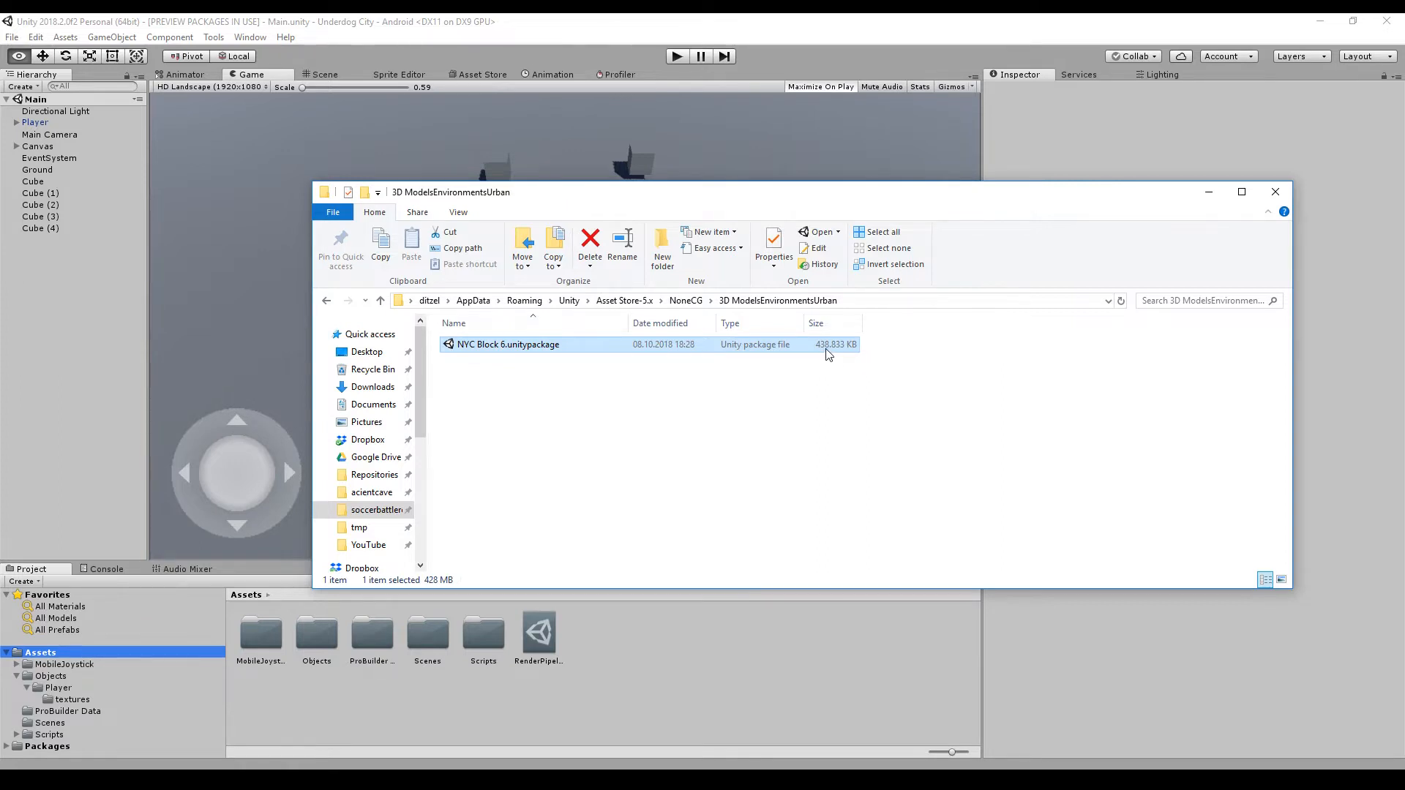
pyautogui.click(623, 300)
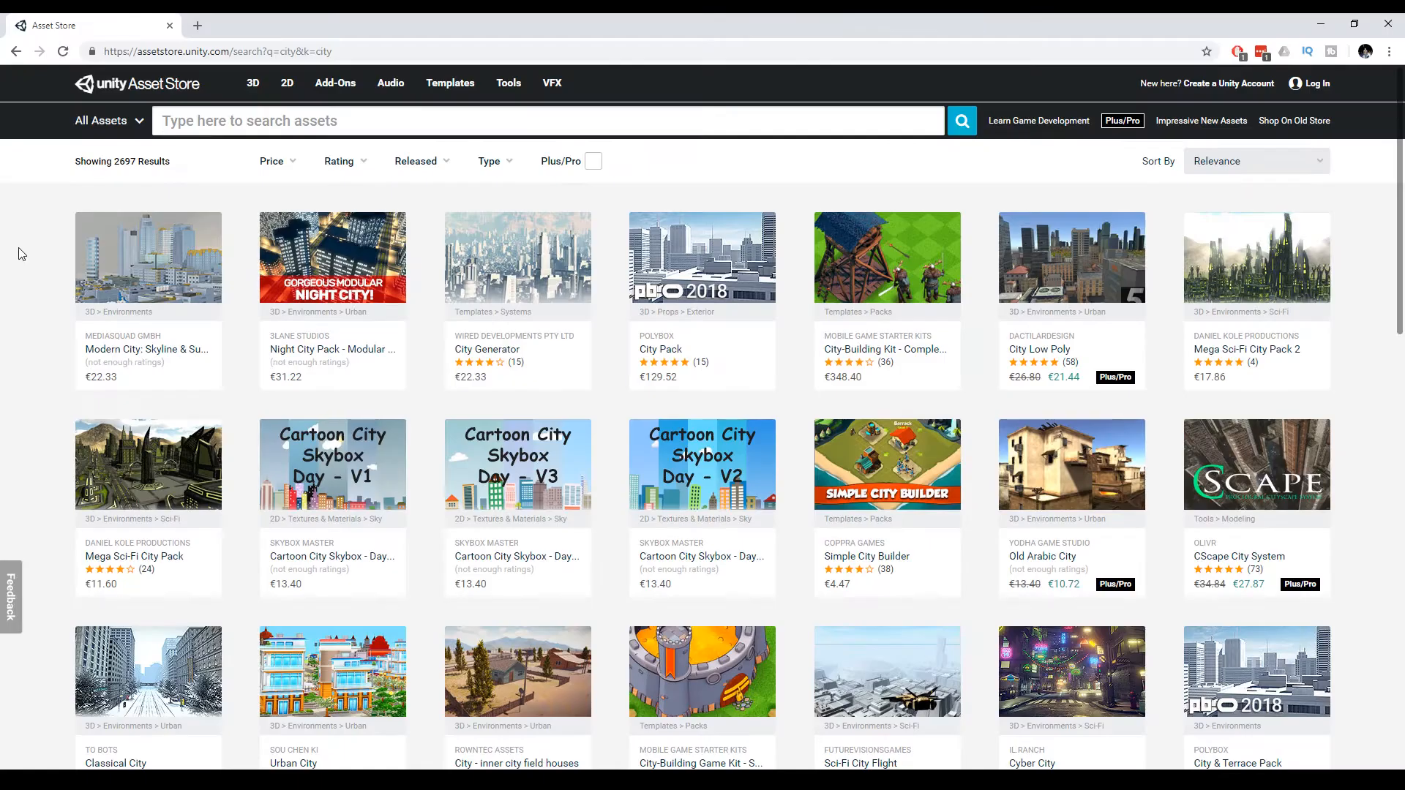
pyautogui.moveTo(147, 273)
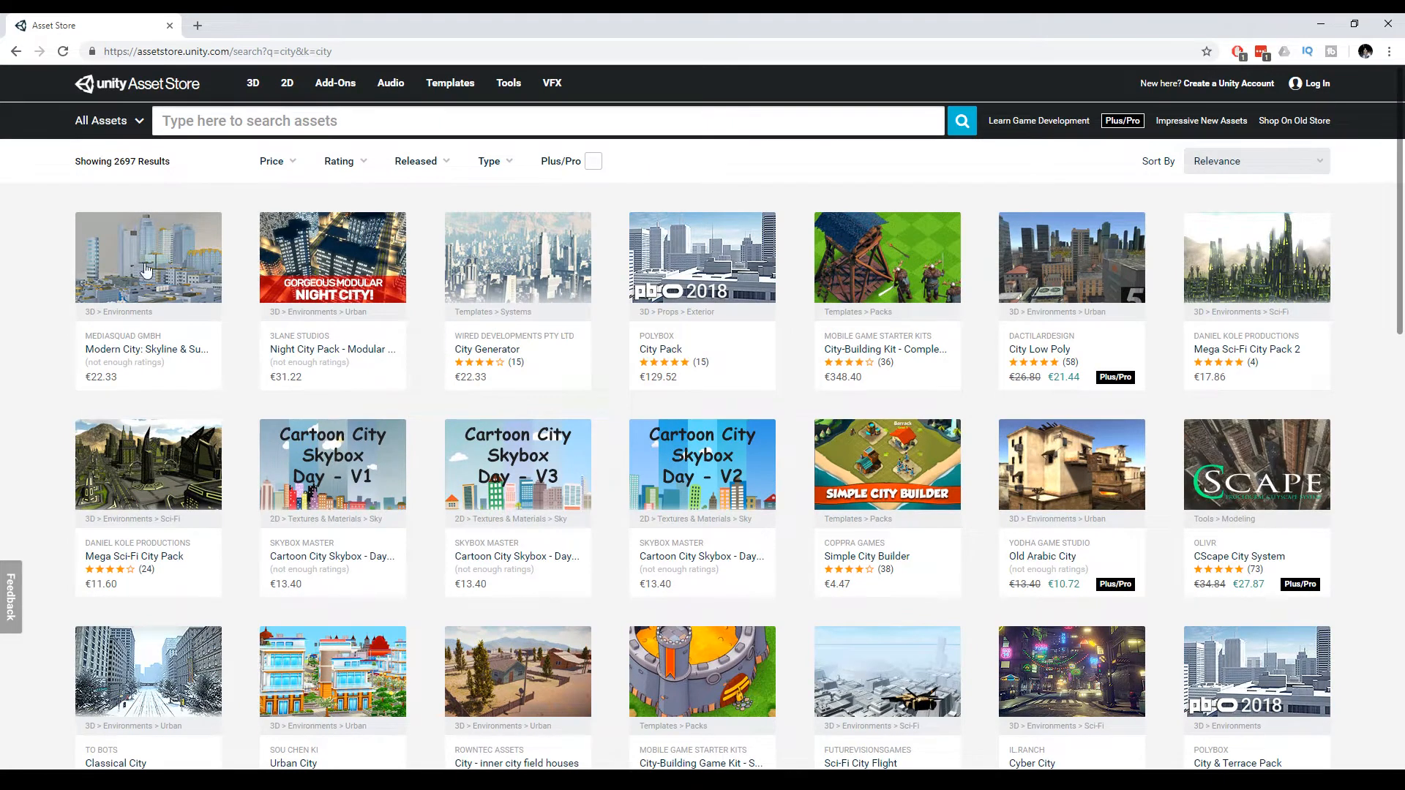
pyautogui.moveTo(332, 287)
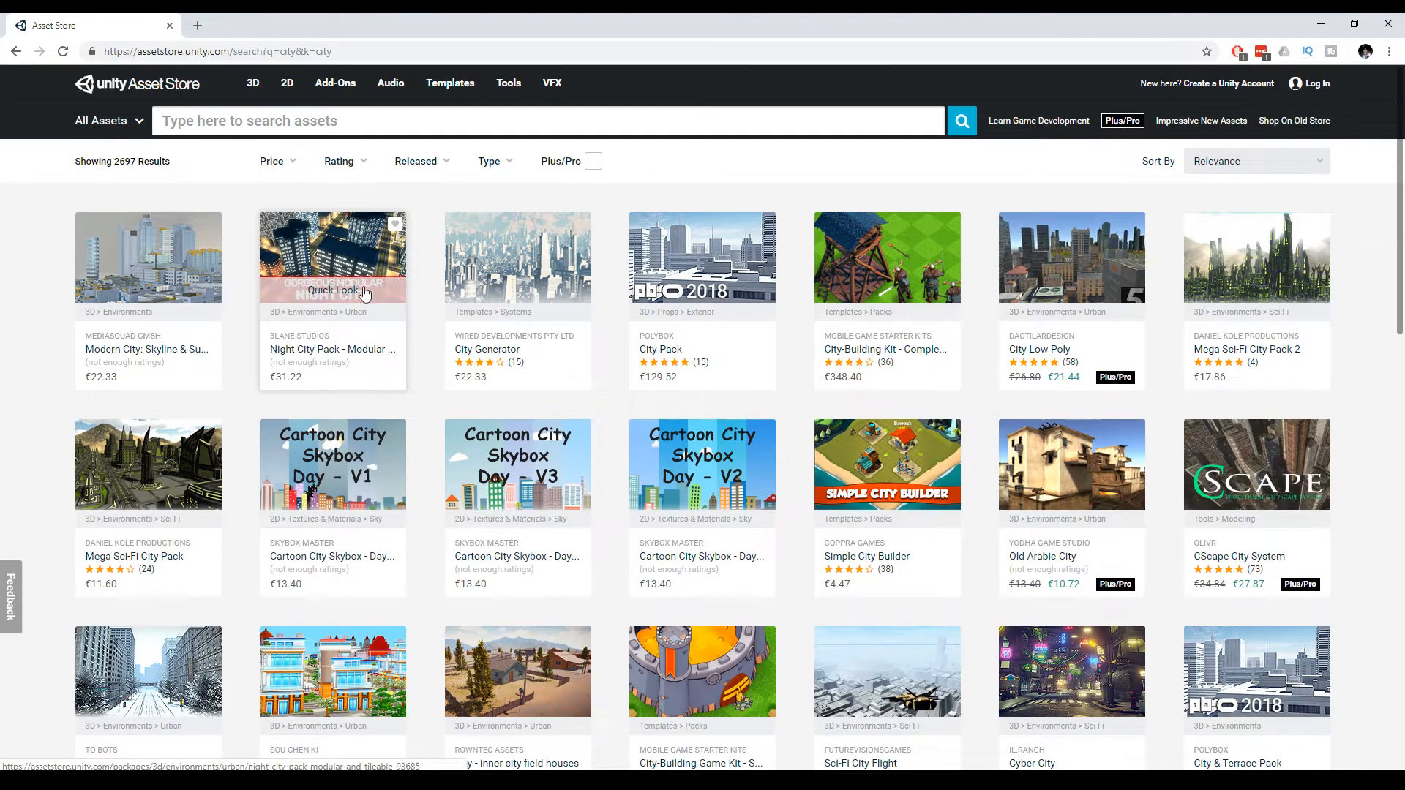
pyautogui.moveTo(959, 573)
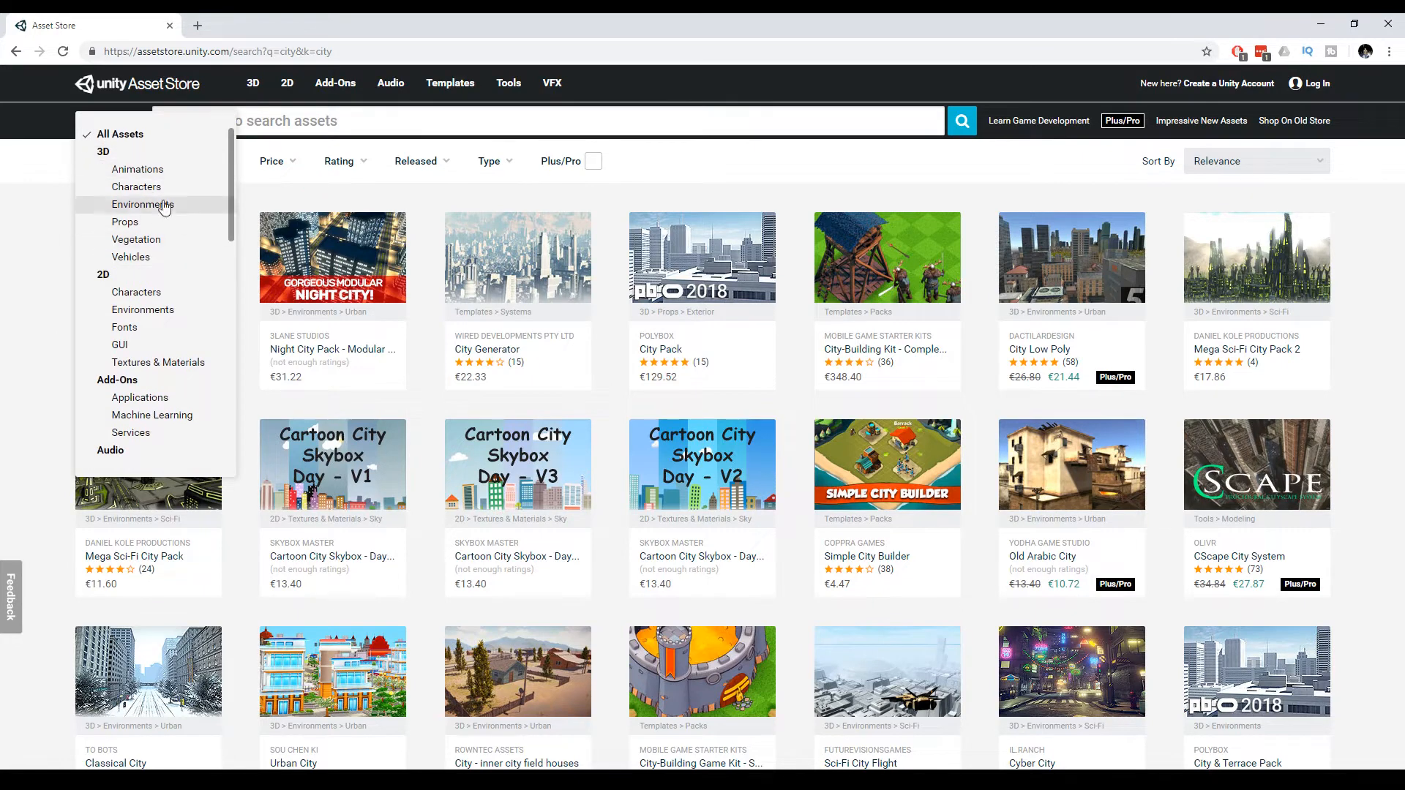
# Step: Scroll through the store listings and filter the catalogue to the 3D category
pyautogui.scroll(-3)
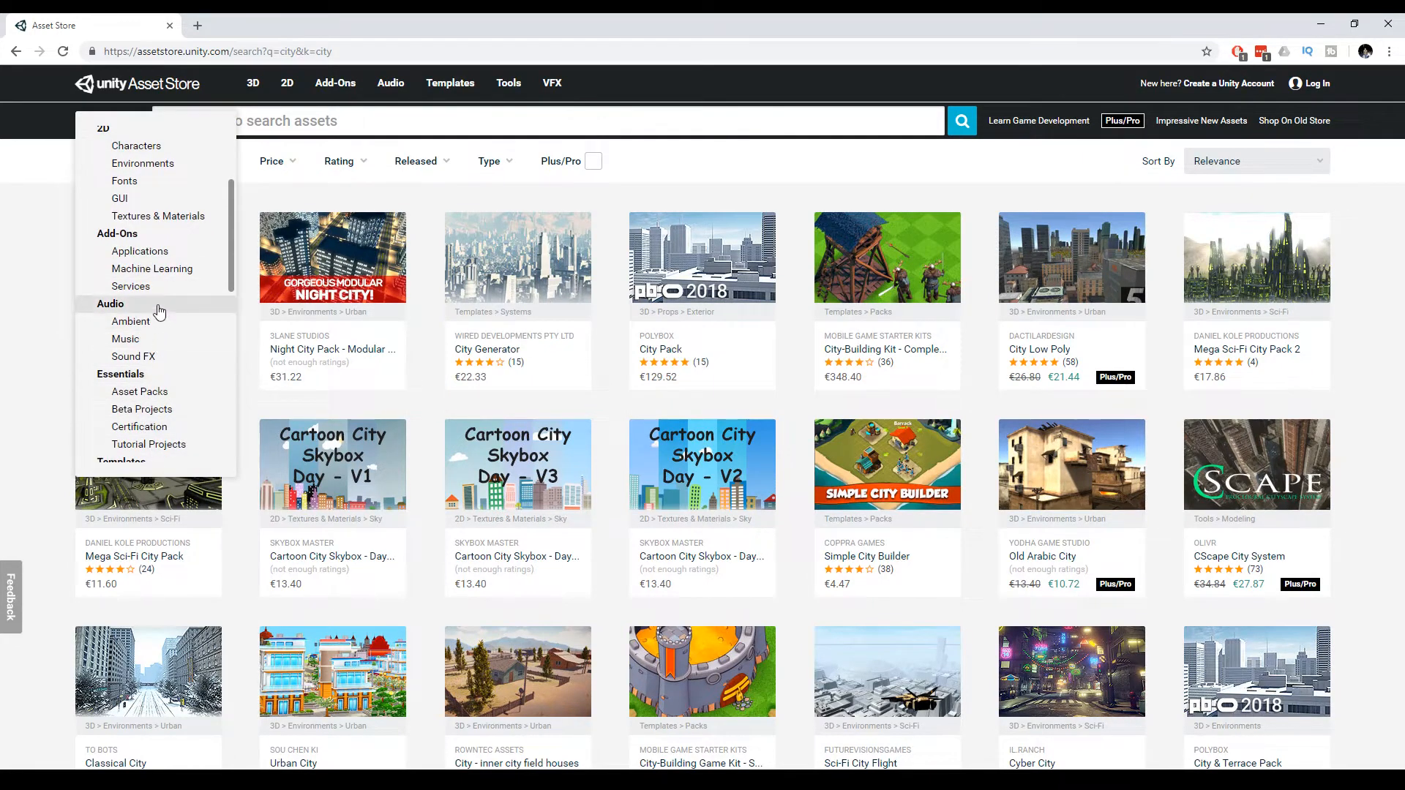
pyautogui.moveTo(126, 338)
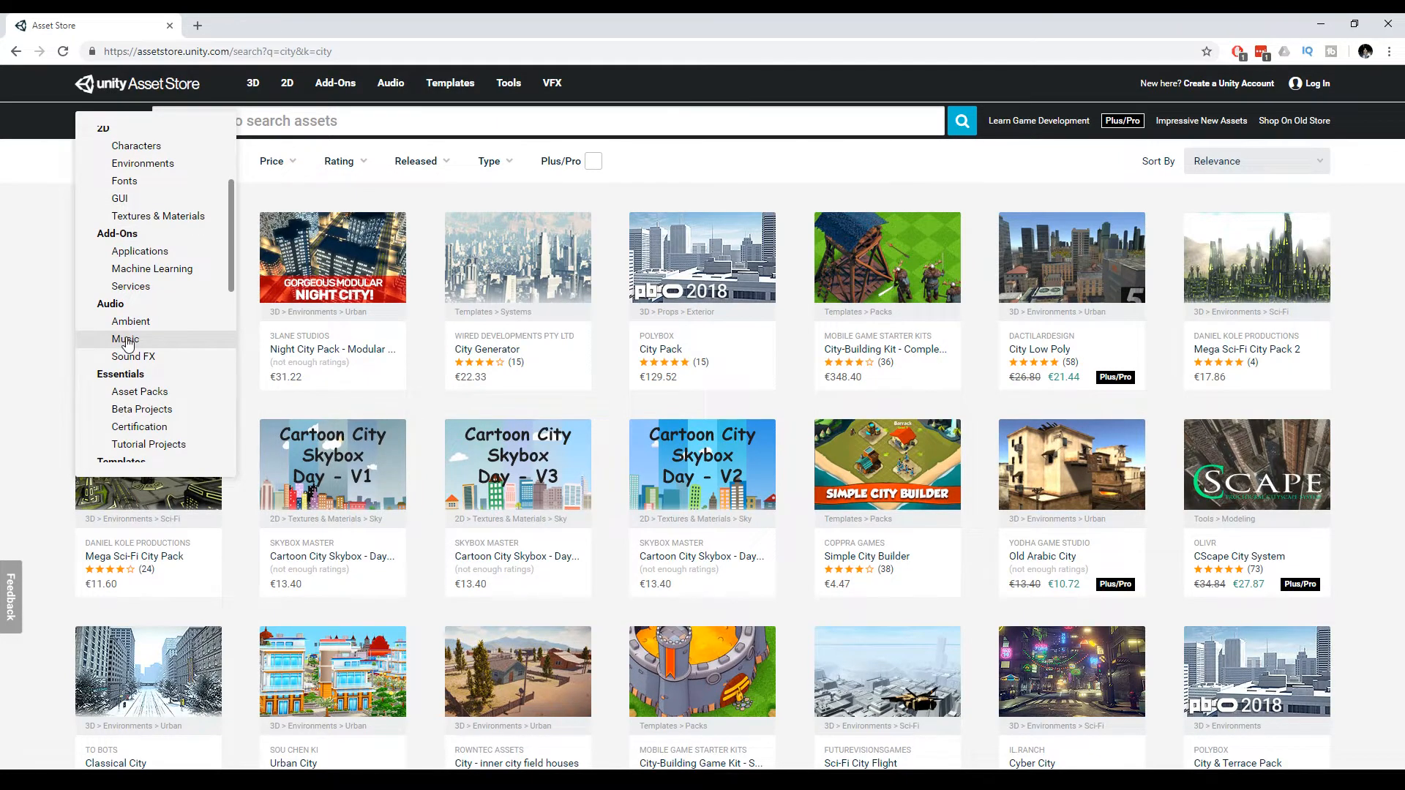
pyautogui.scroll(-3)
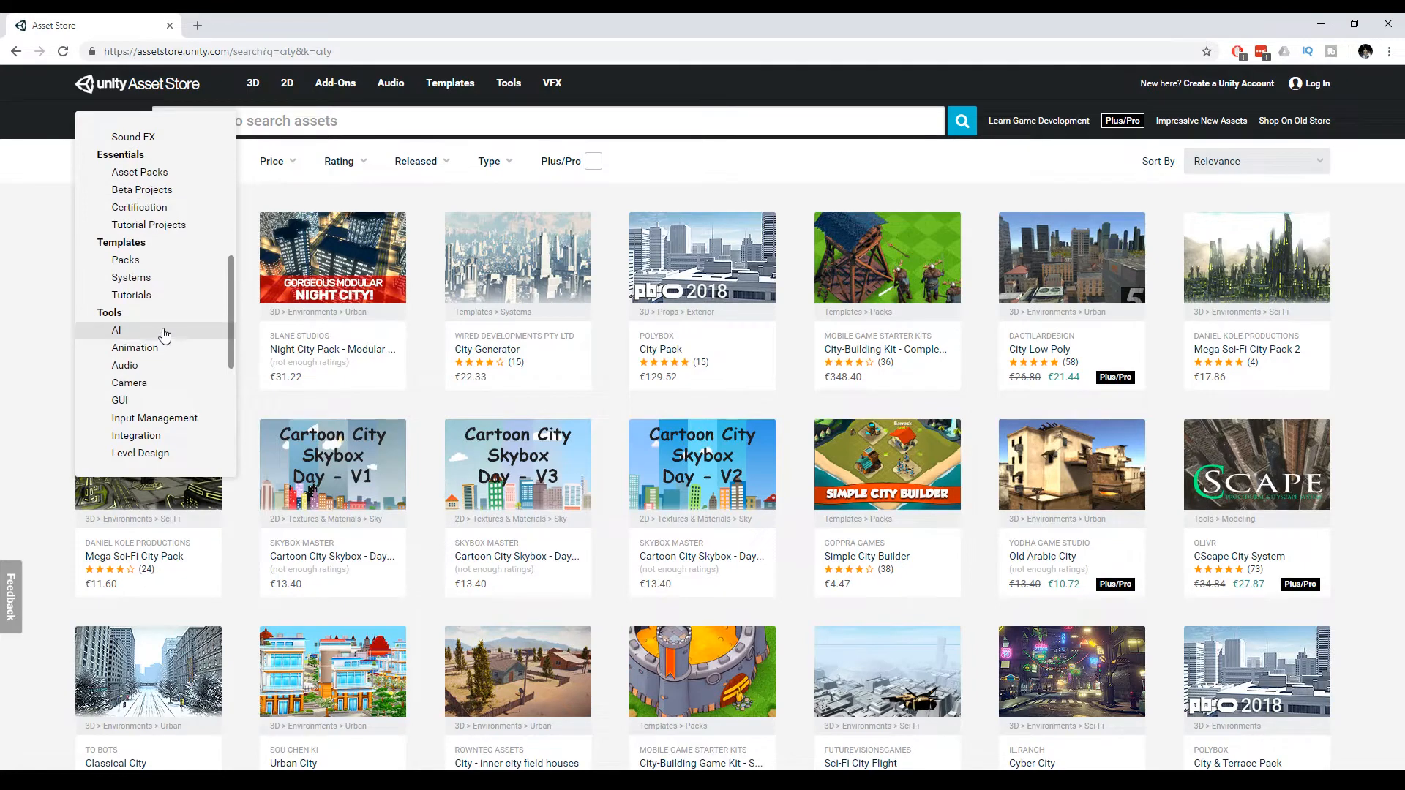
pyautogui.scroll(-3)
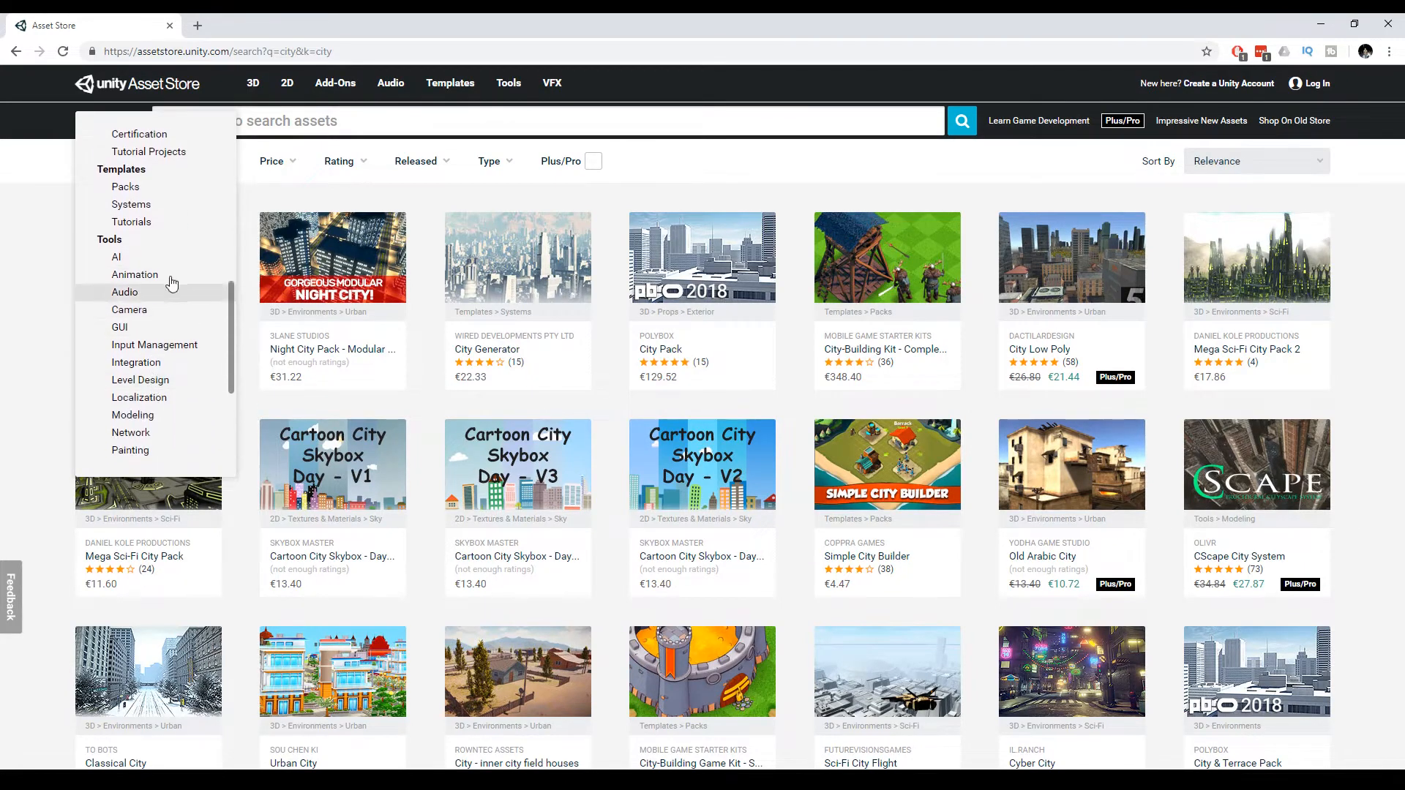
pyautogui.moveTo(135, 361)
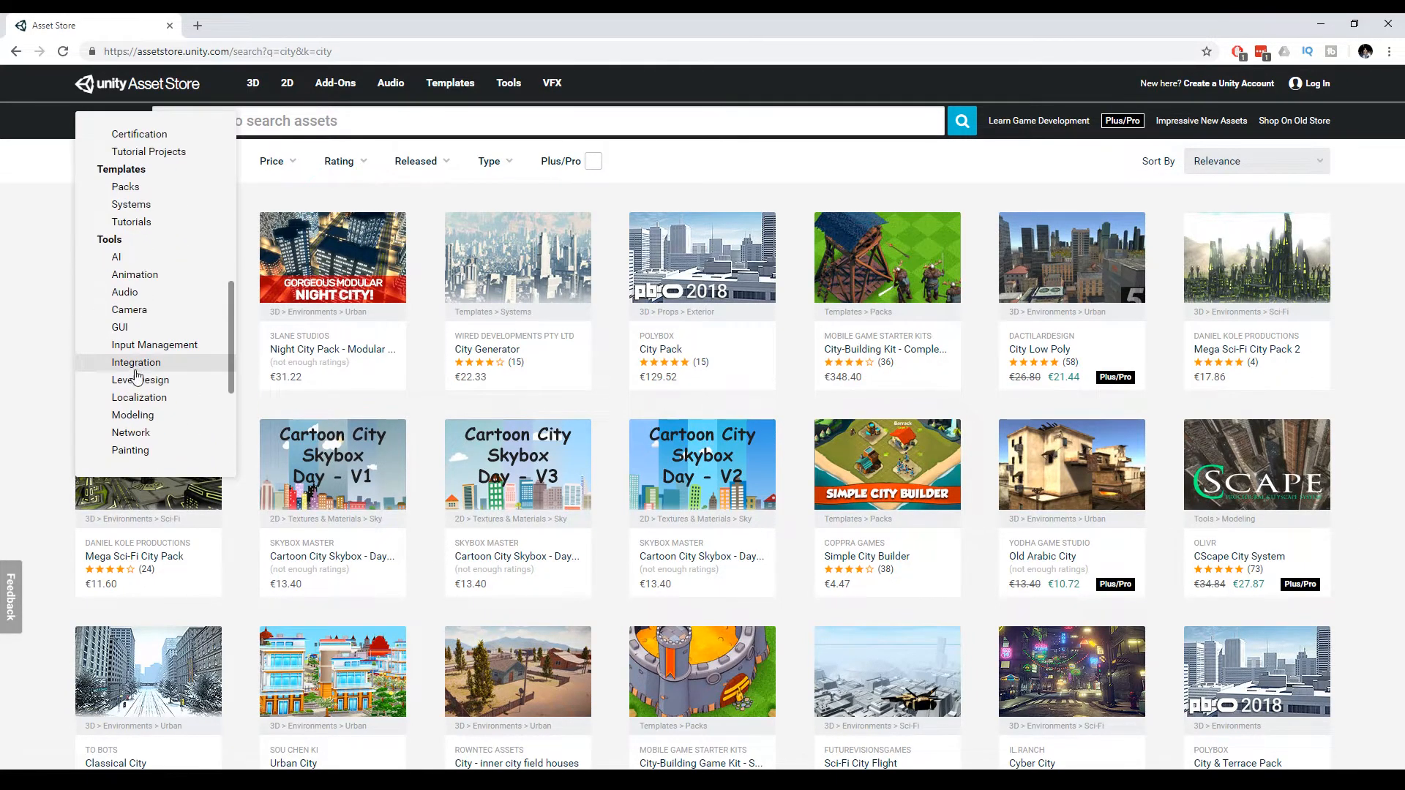
pyautogui.scroll(3)
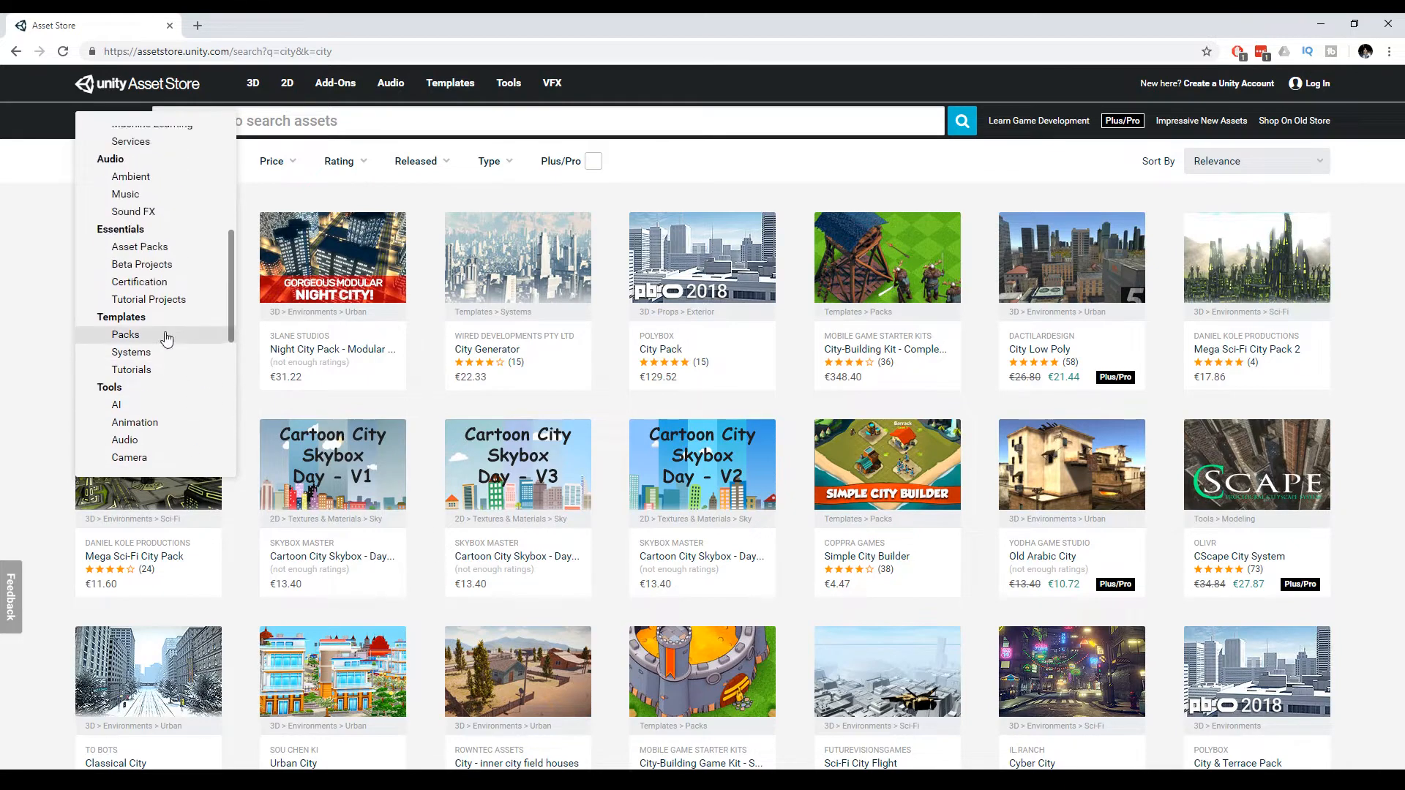
pyautogui.scroll(3)
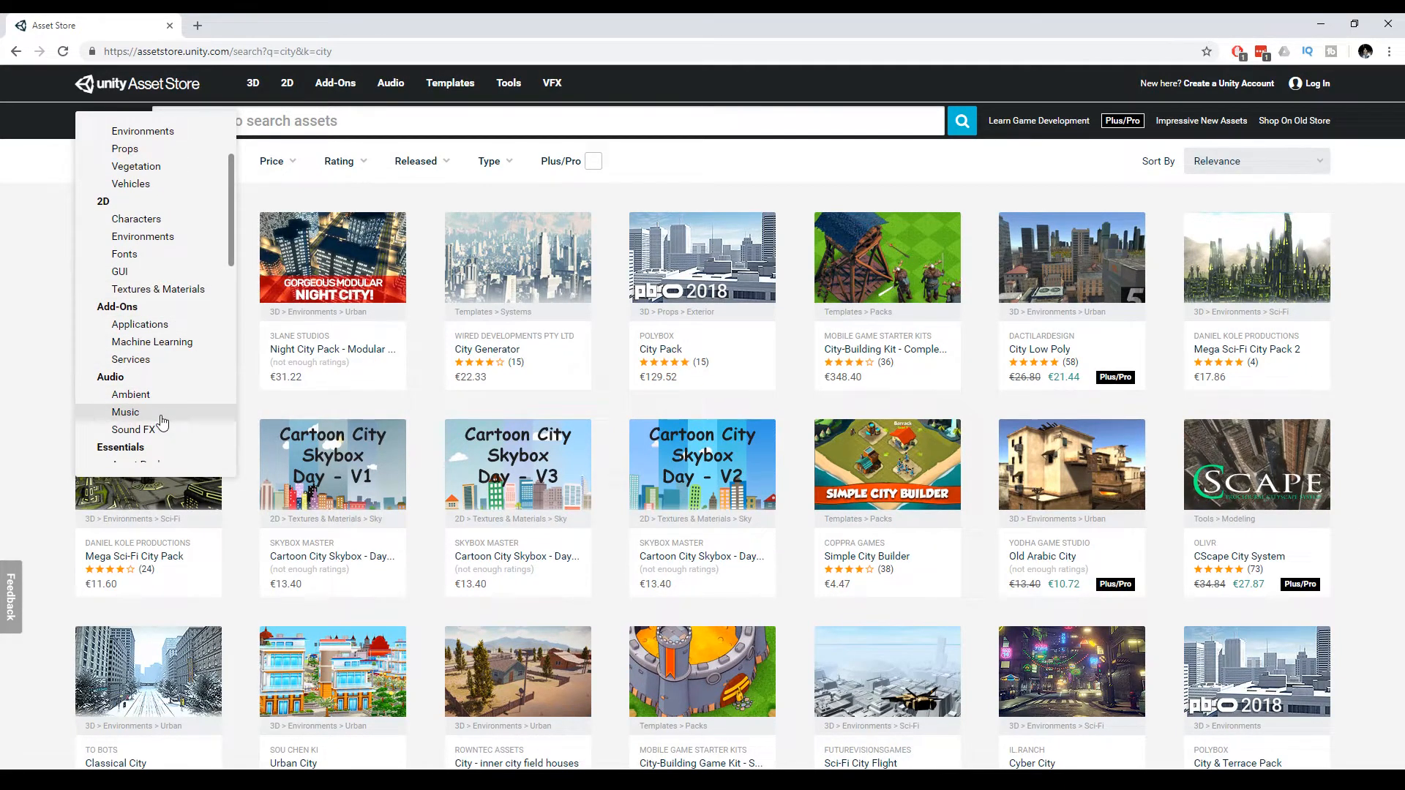
pyautogui.scroll(3)
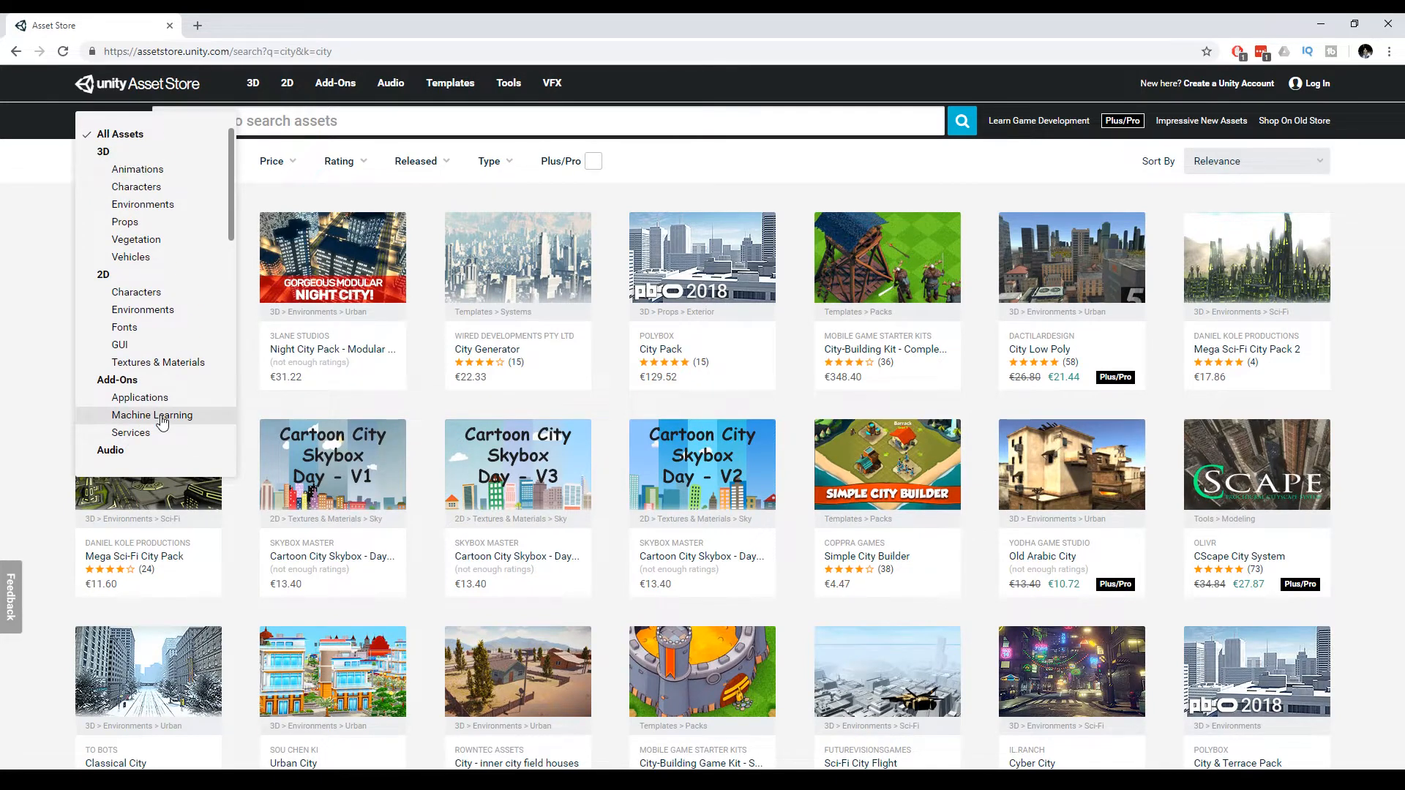
pyautogui.moveTo(142, 205)
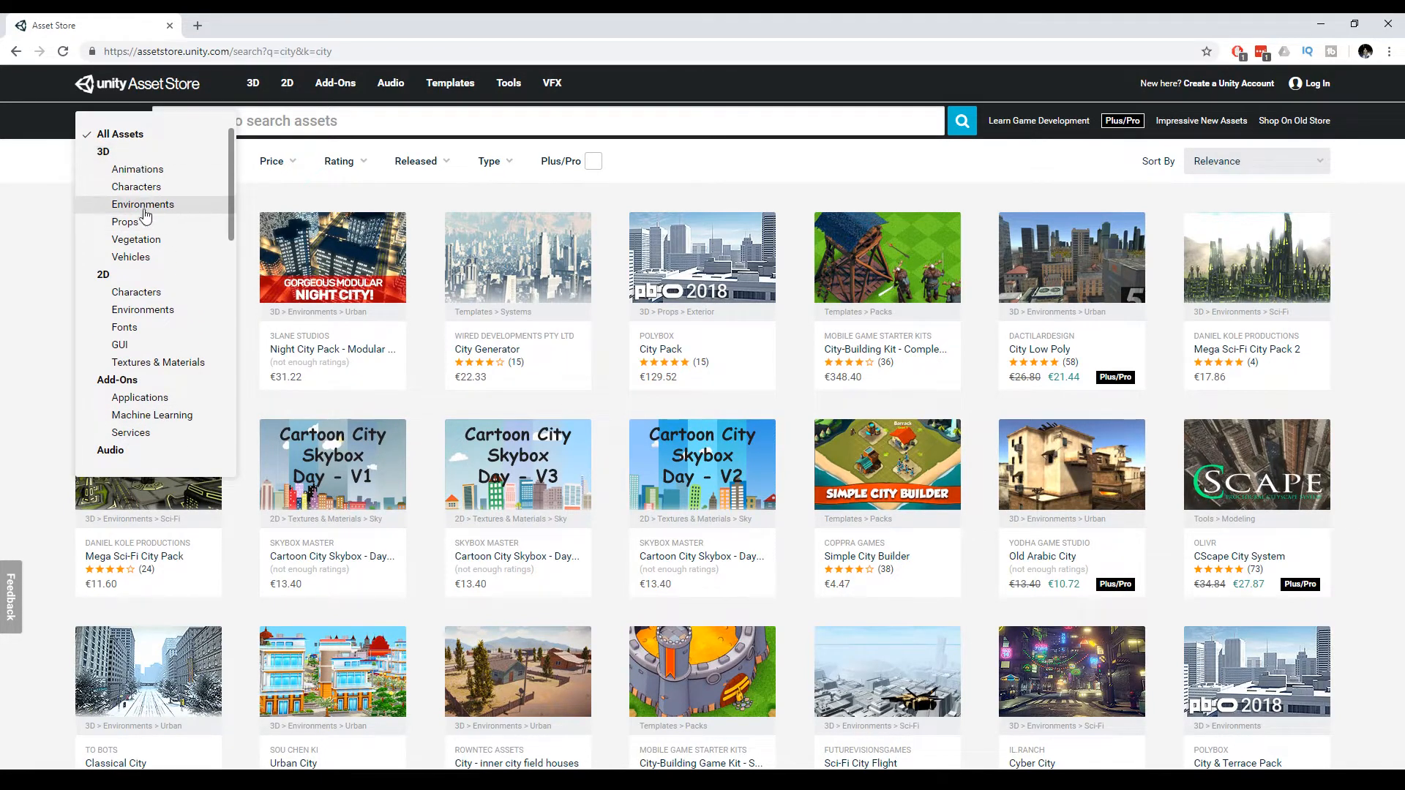
pyautogui.moveTo(105, 170)
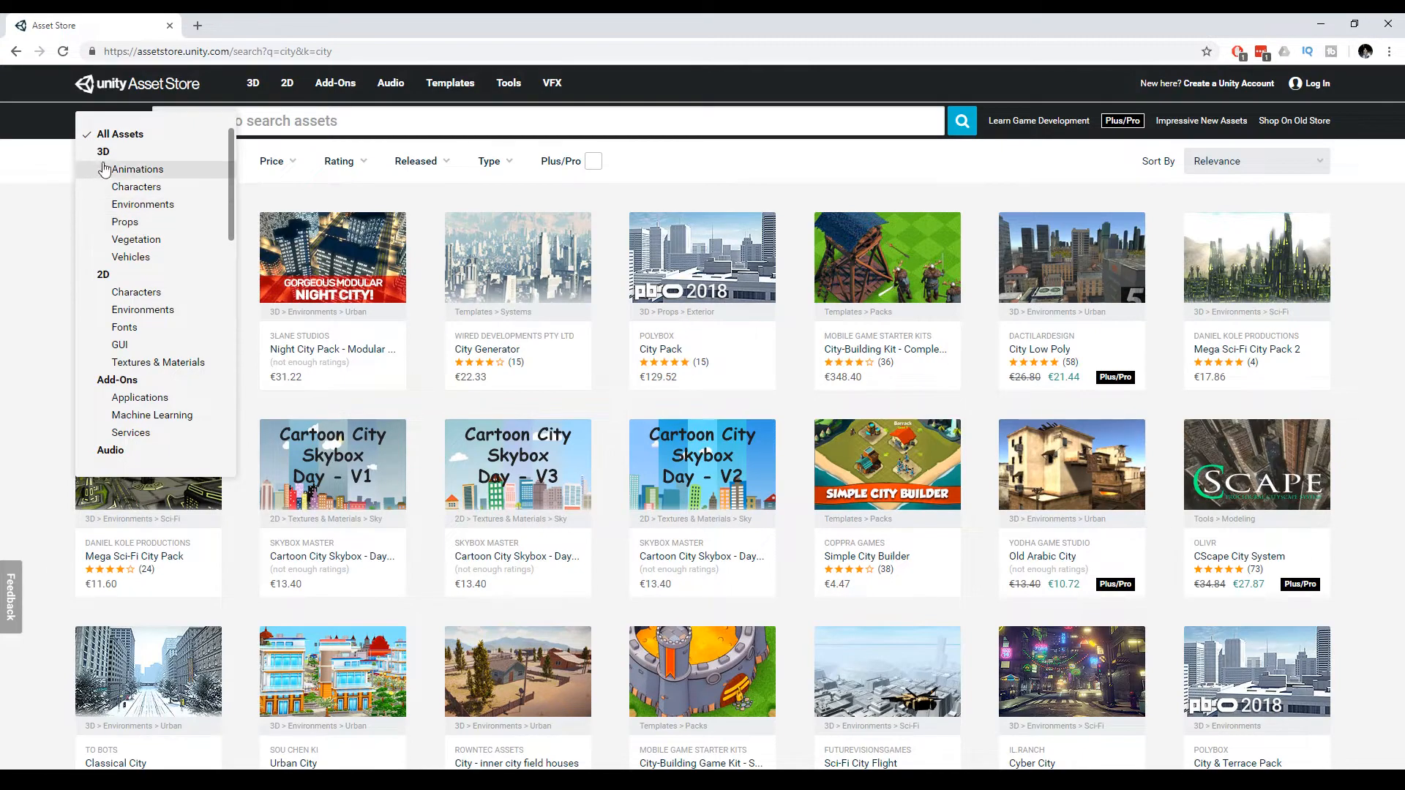
pyautogui.click(103, 151)
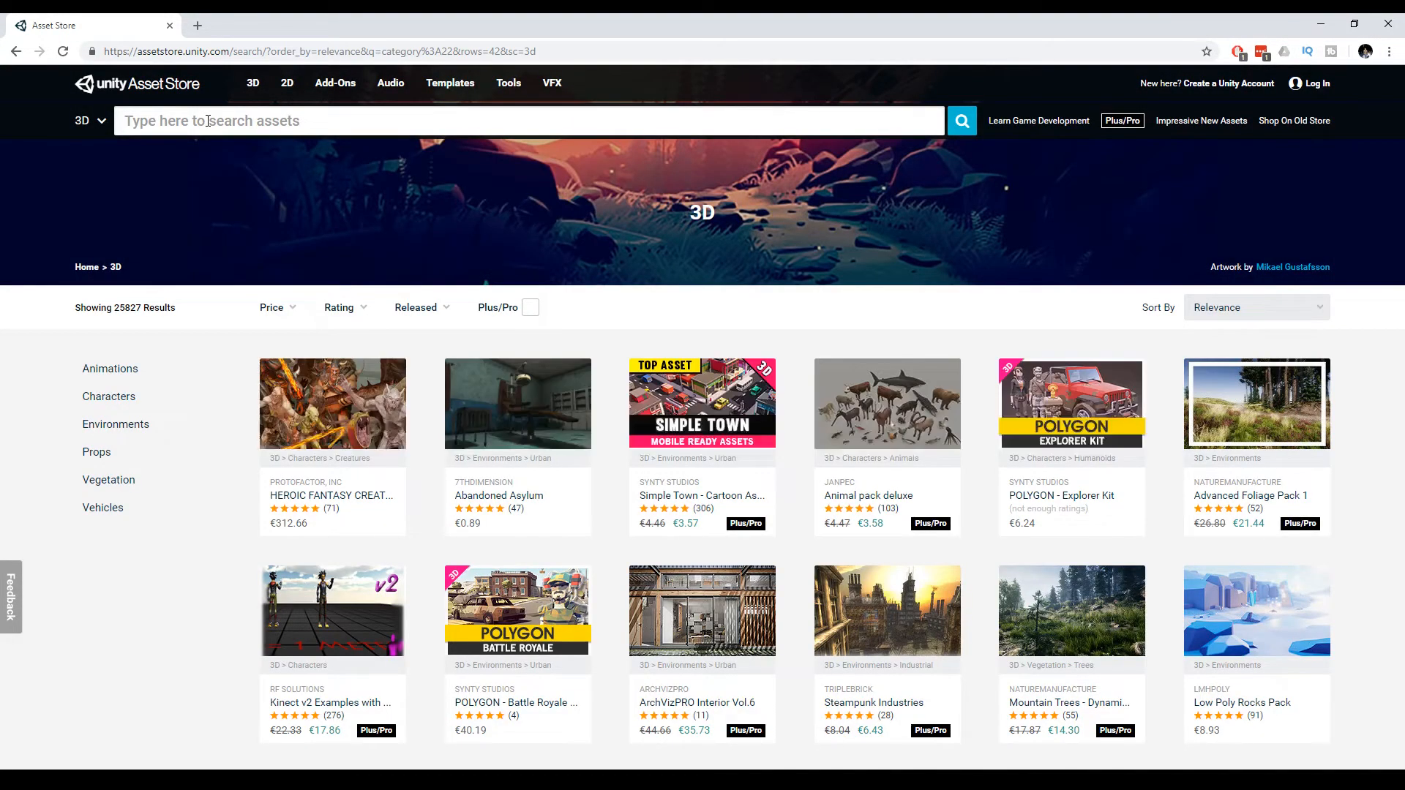
# Step: Search 3D assets for 'city' and limit the Price filter to free assets
pyautogui.write('city')
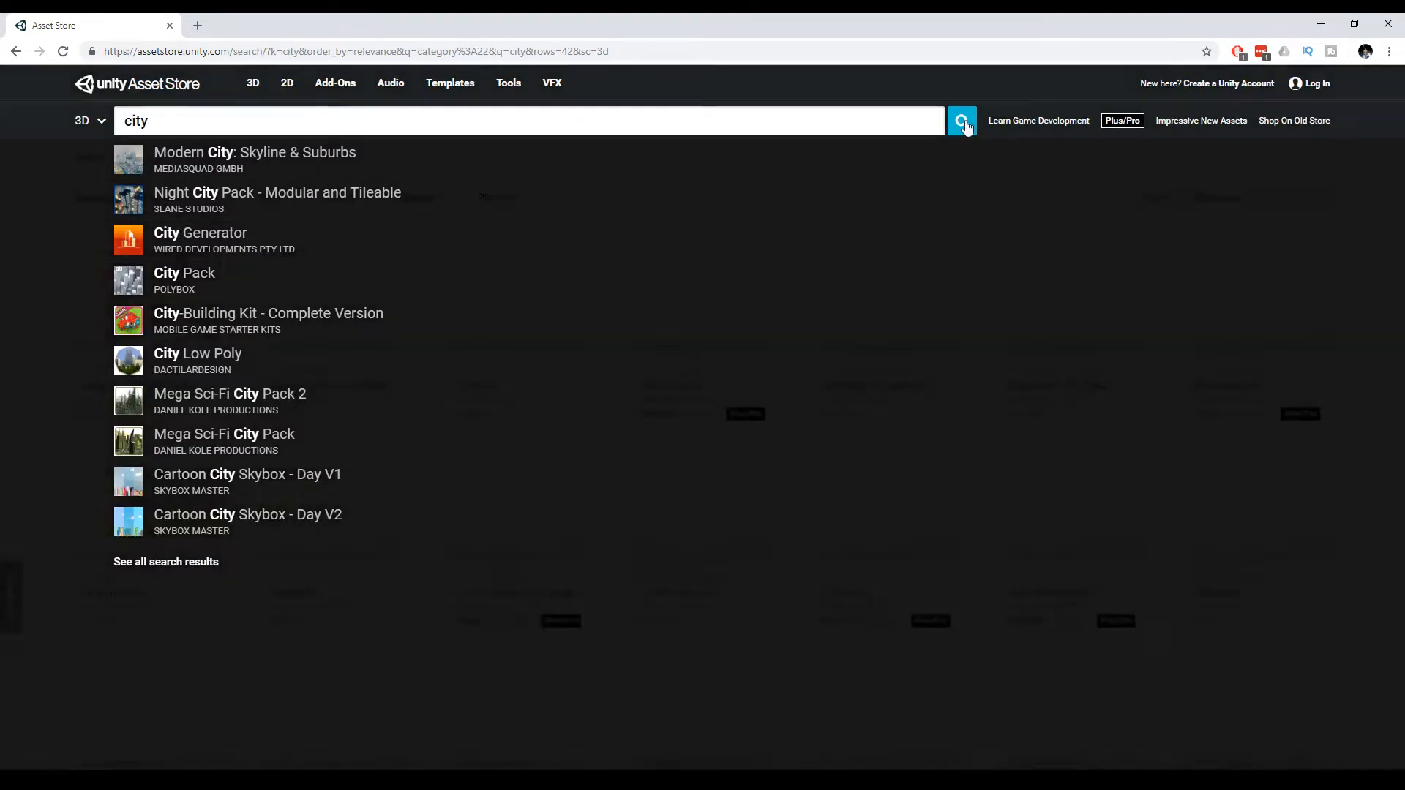
pyautogui.click(960, 120)
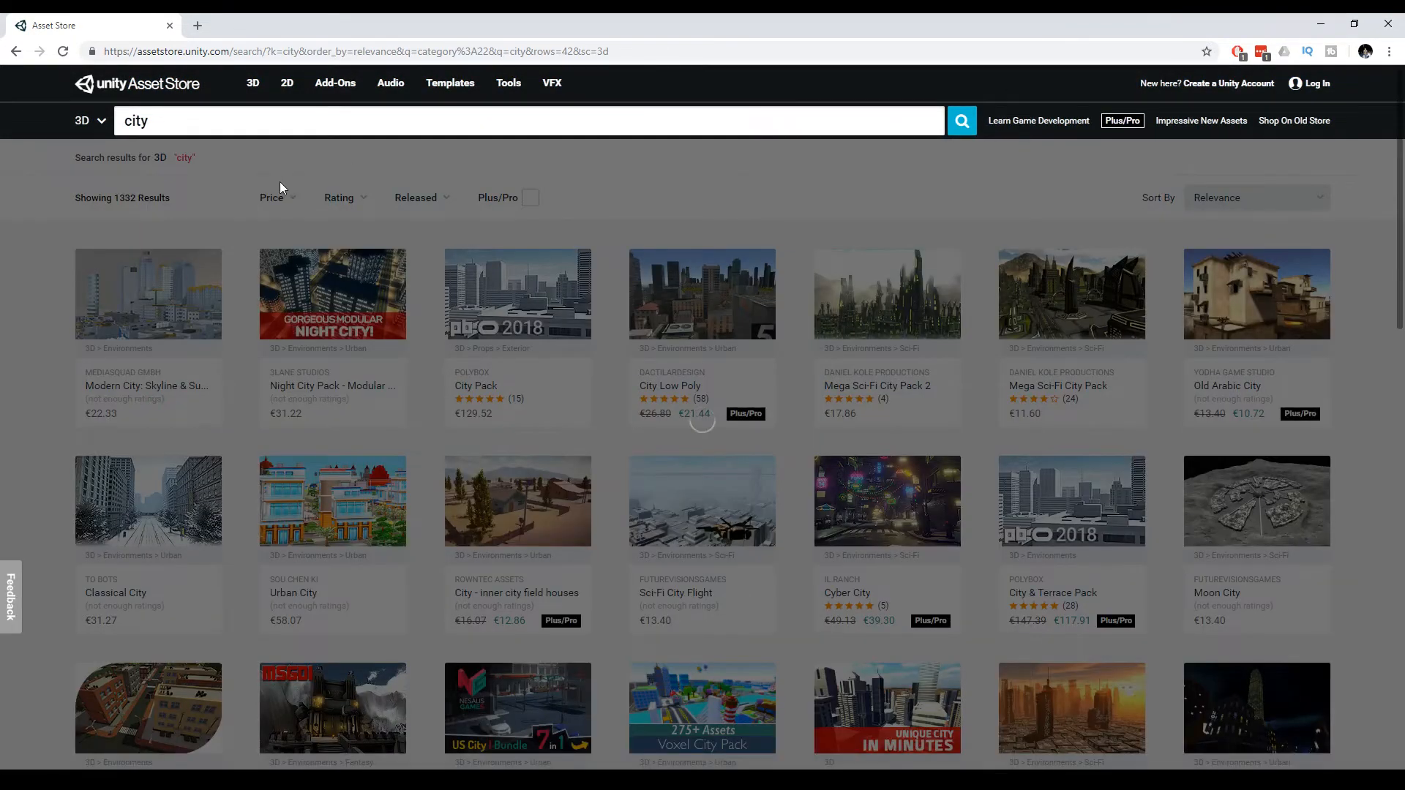
pyautogui.click(273, 197)
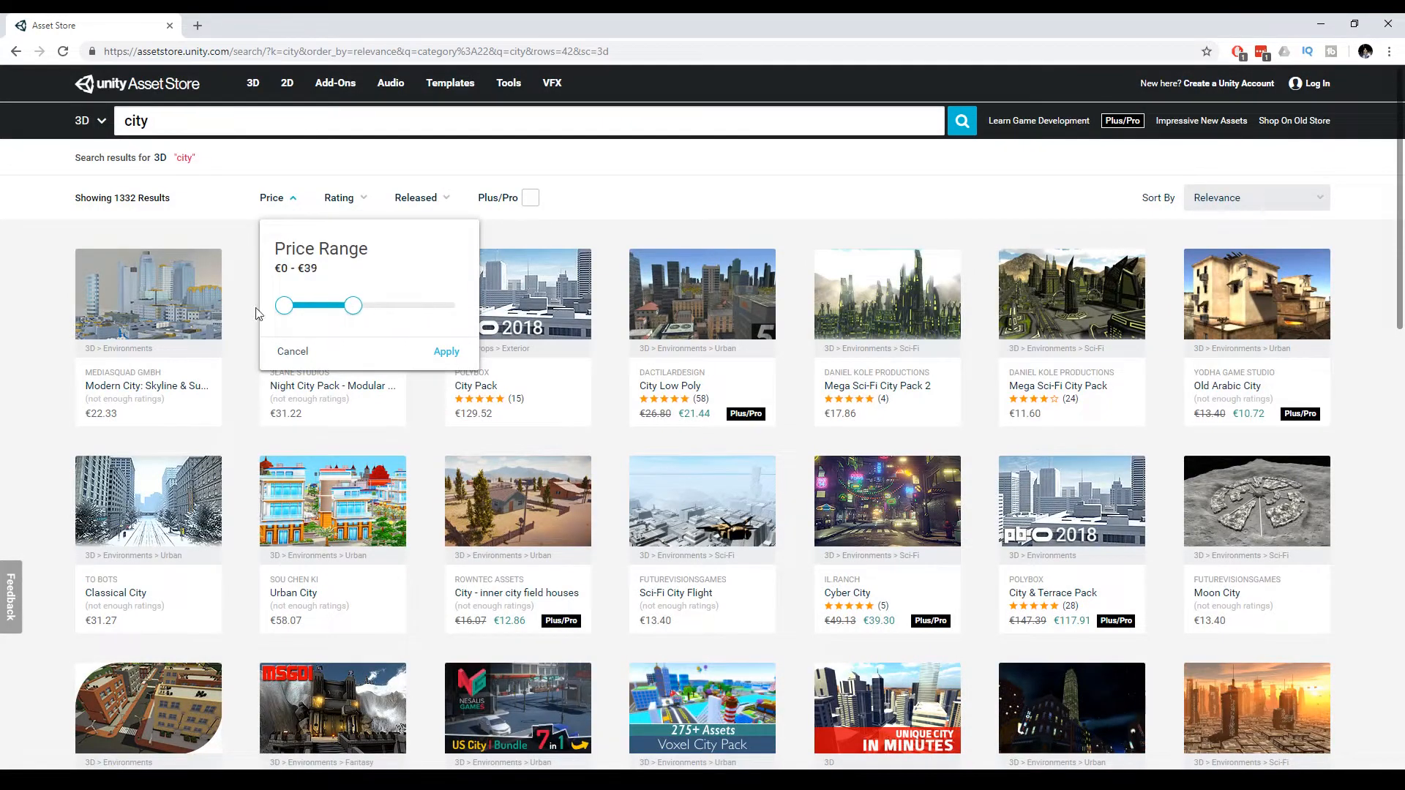
pyautogui.click(446, 351)
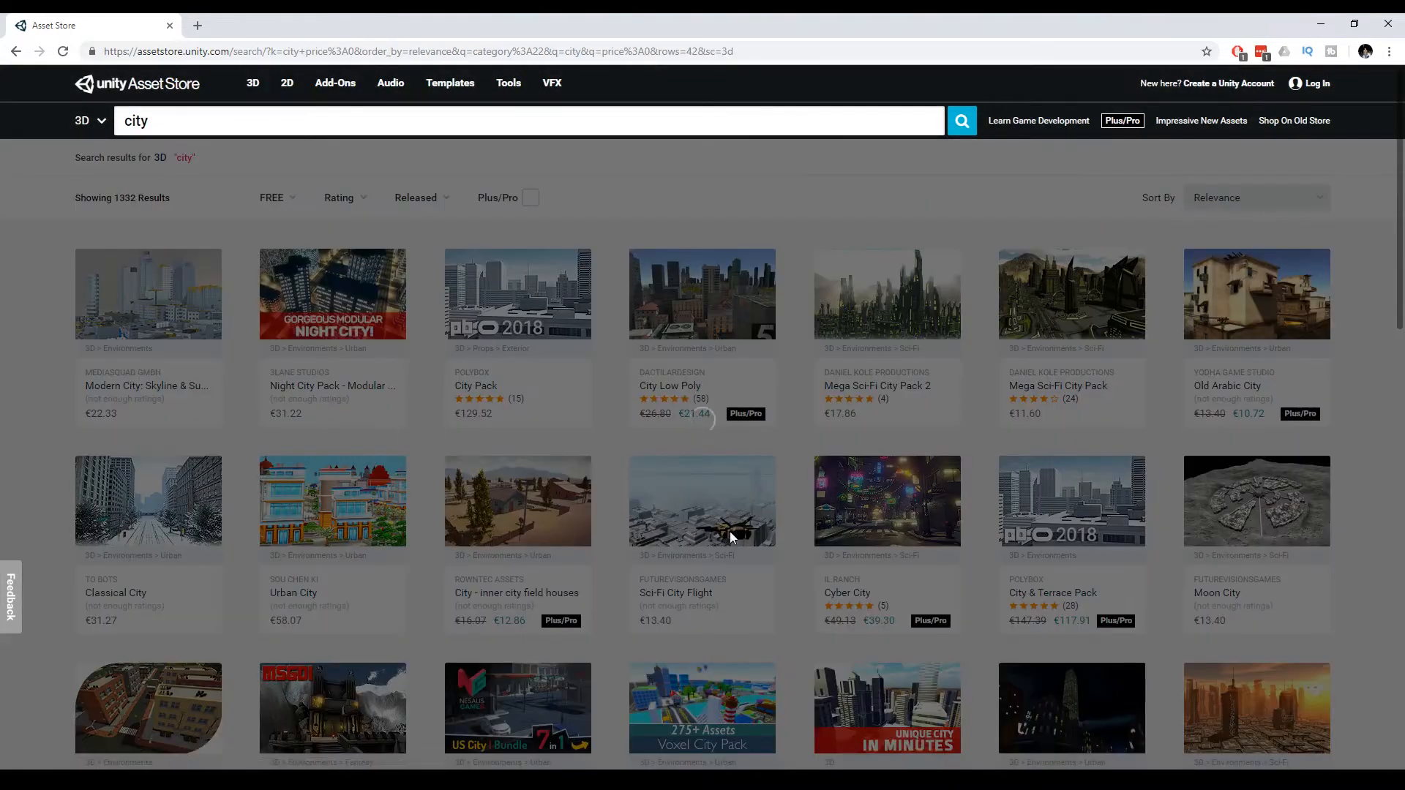
pyautogui.click(273, 198)
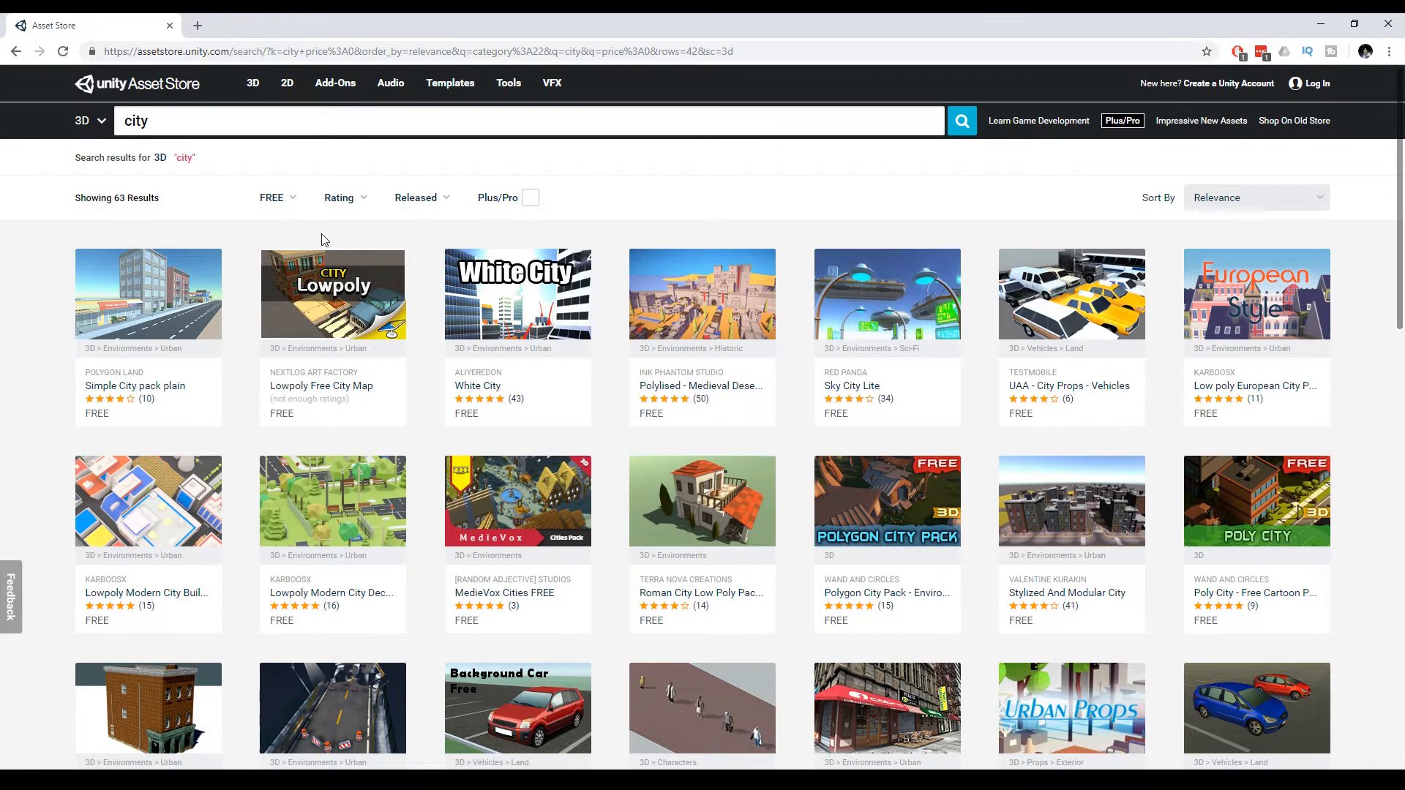
# Step: Search 'low poly street' and return to the Stylized And Modular City tab
pyautogui.write('low poly street')
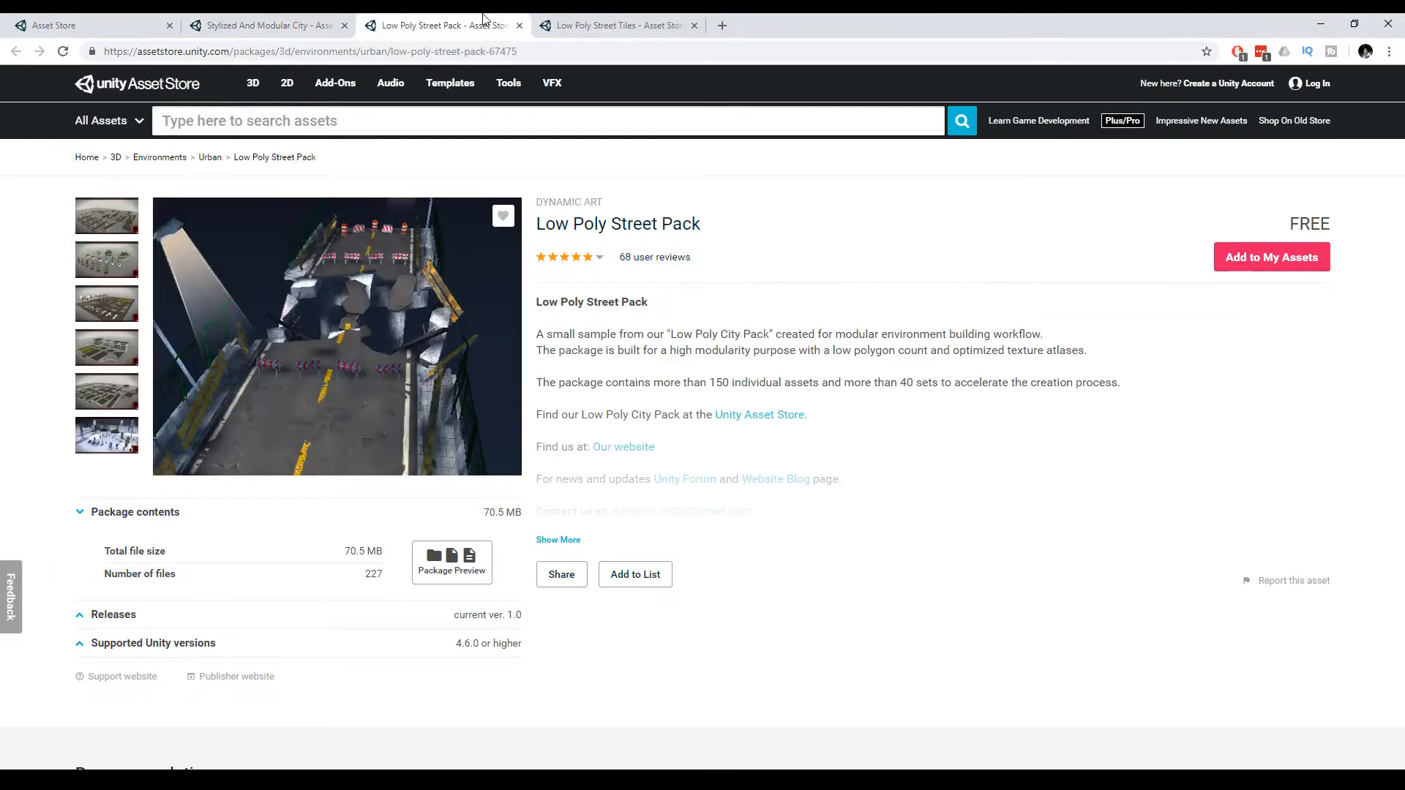
pyautogui.moveTo(126, 275)
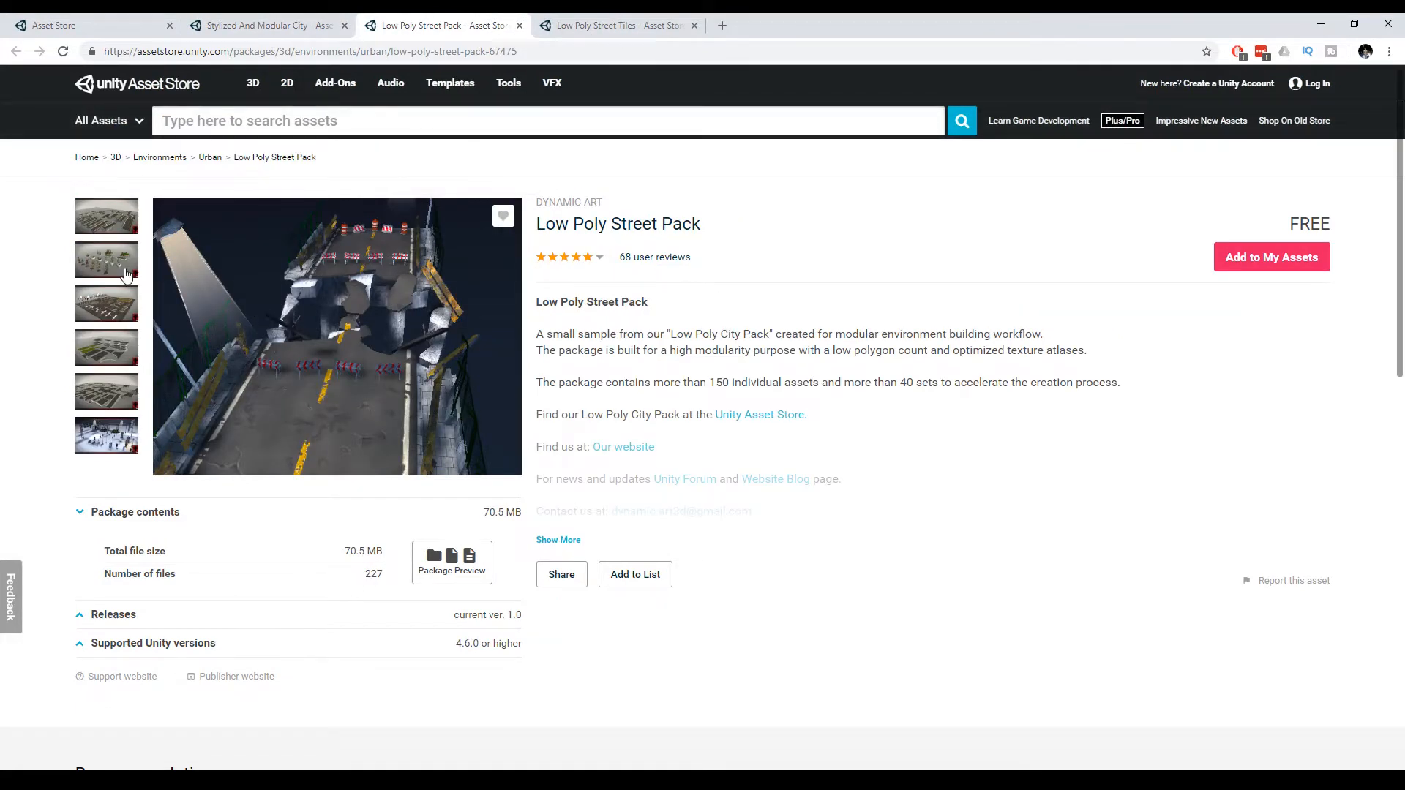
pyautogui.moveTo(102, 224)
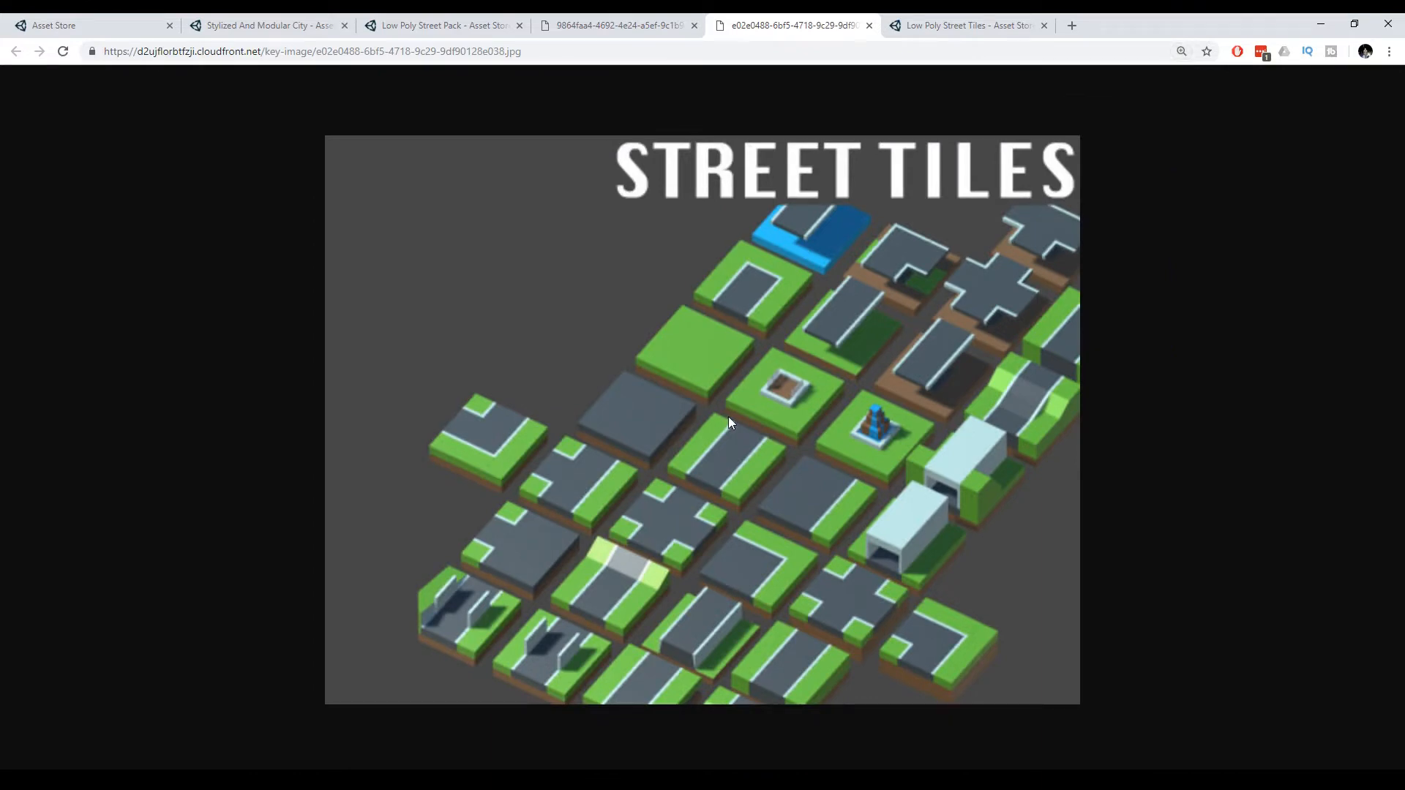
pyautogui.click(266, 25)
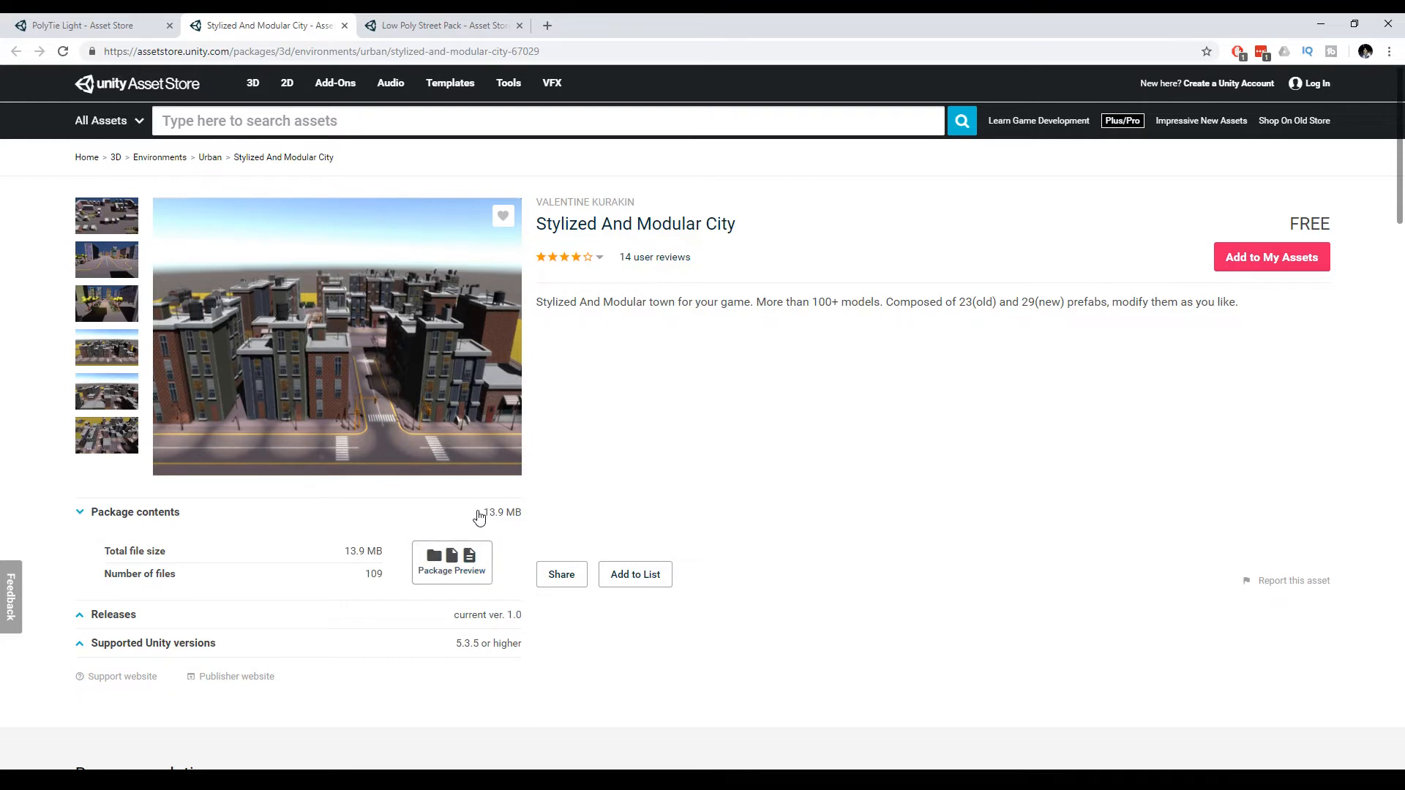
pyautogui.moveTo(527, 500)
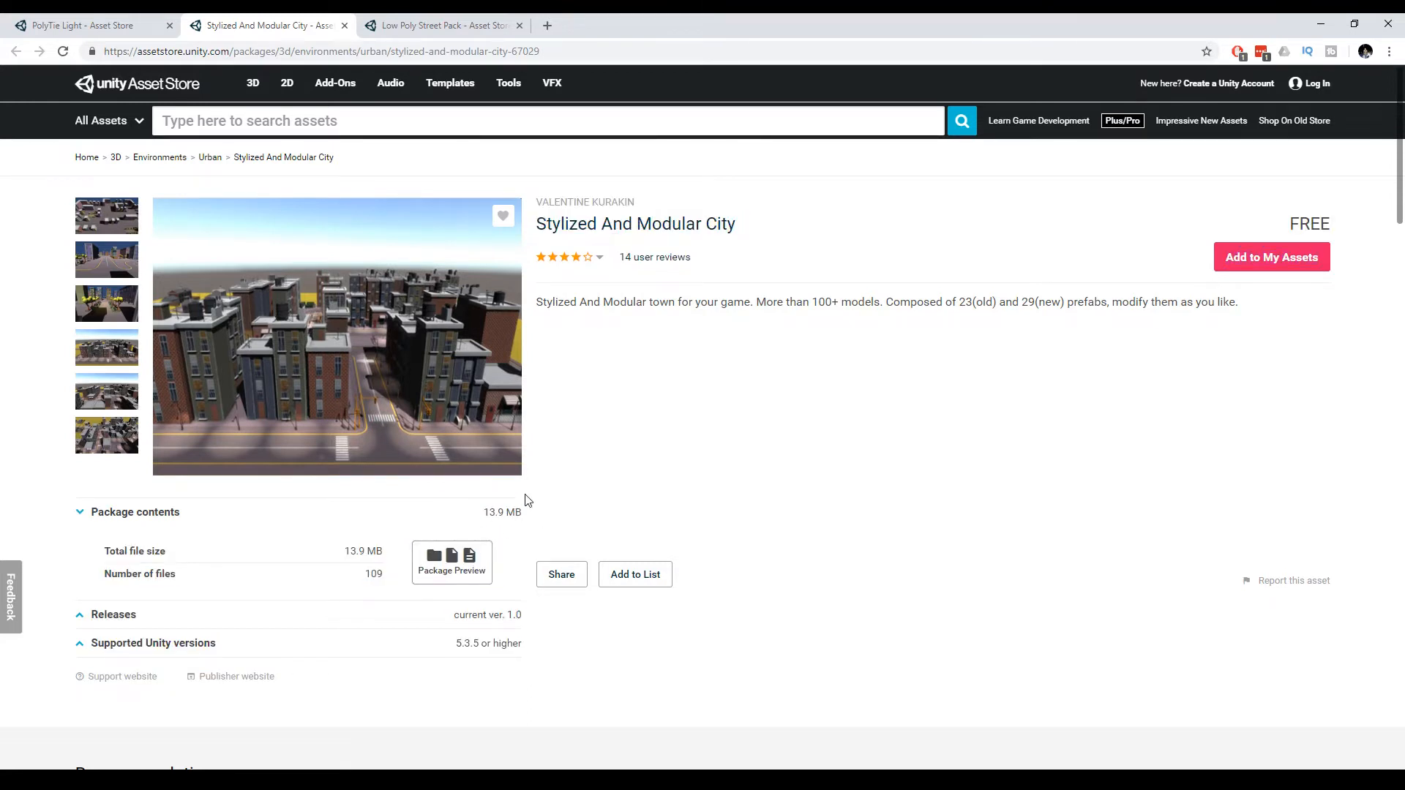
pyautogui.moveTo(530, 526)
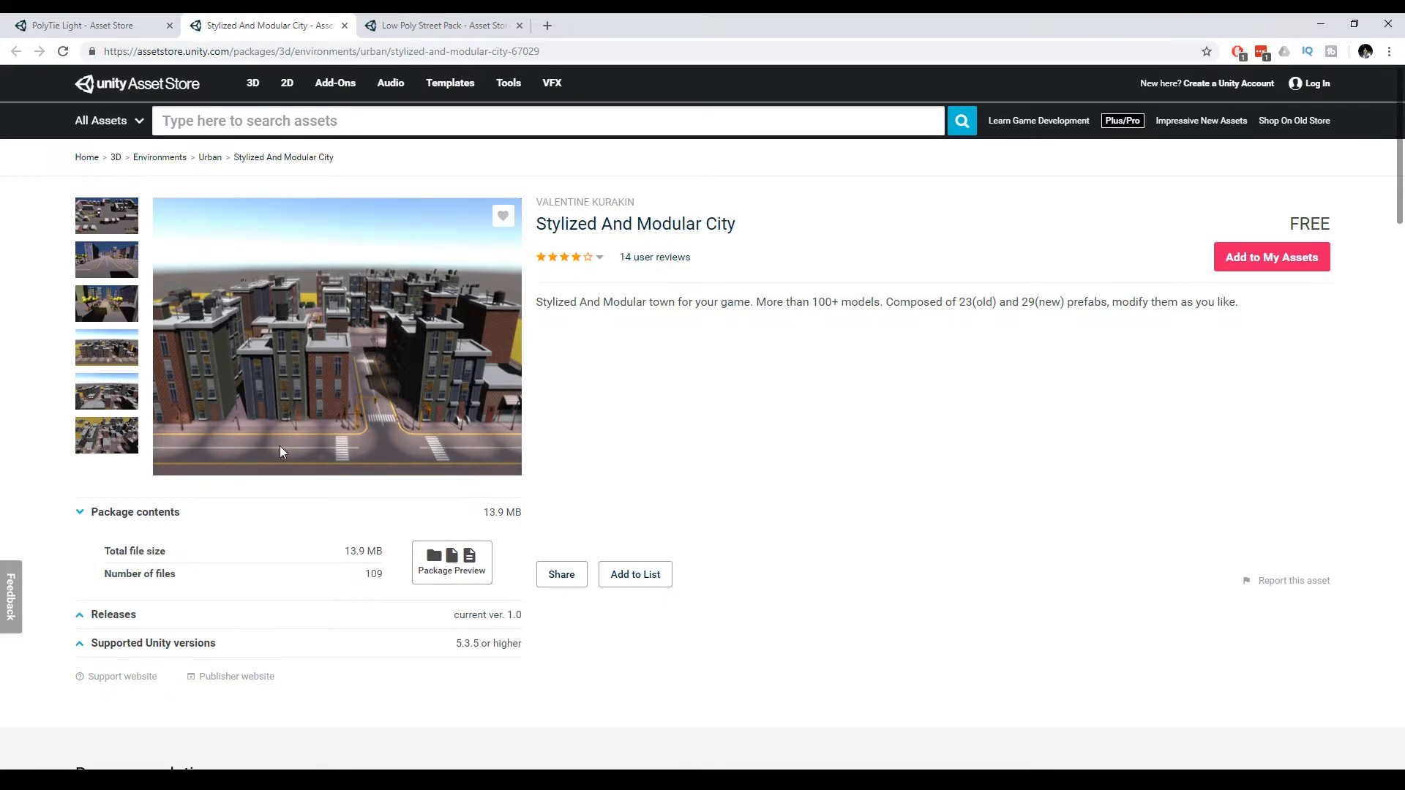
# Step: Preview the Stylized And Modular City gallery and bring the asset up in Unity for import
pyautogui.click(338, 337)
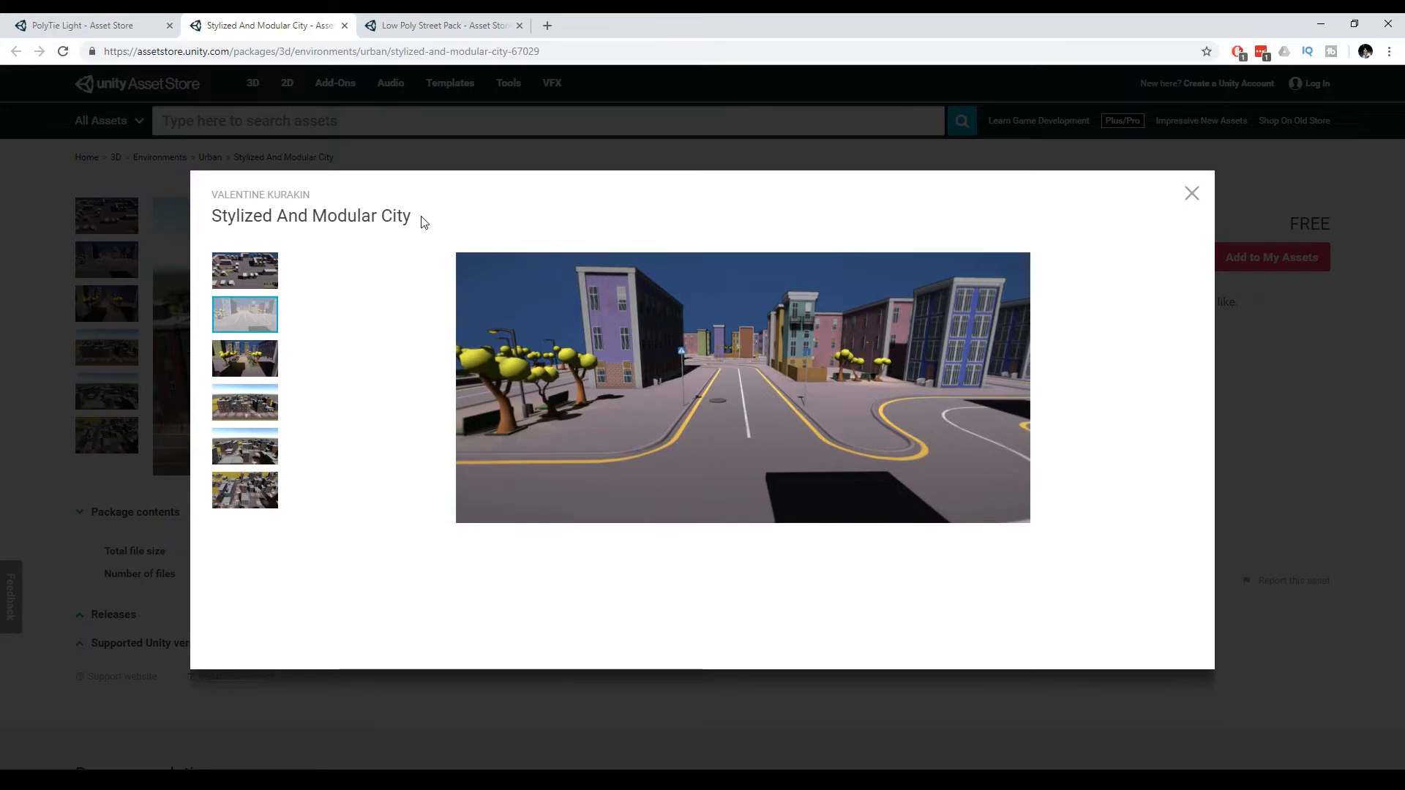
pyautogui.moveTo(1001, 308)
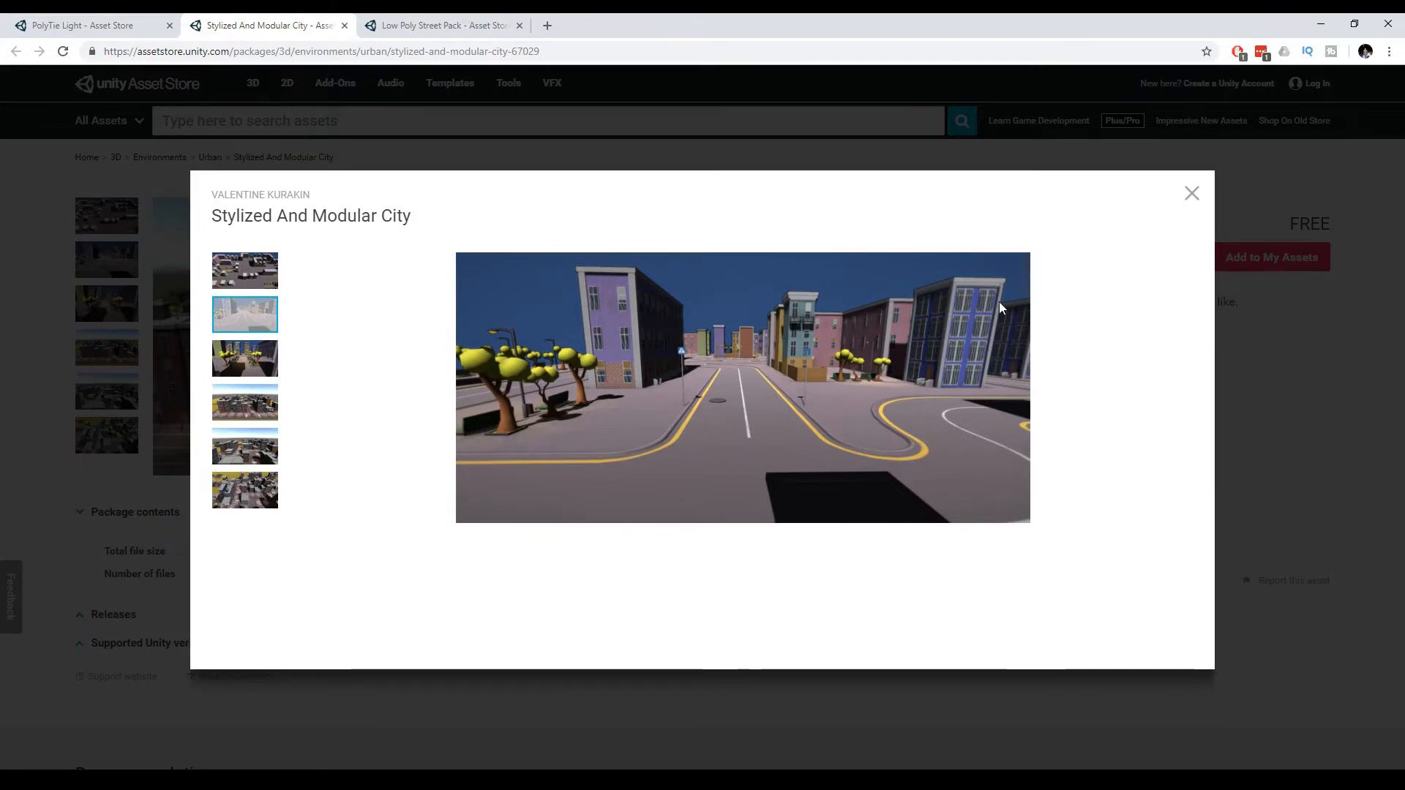
pyautogui.moveTo(650, 405)
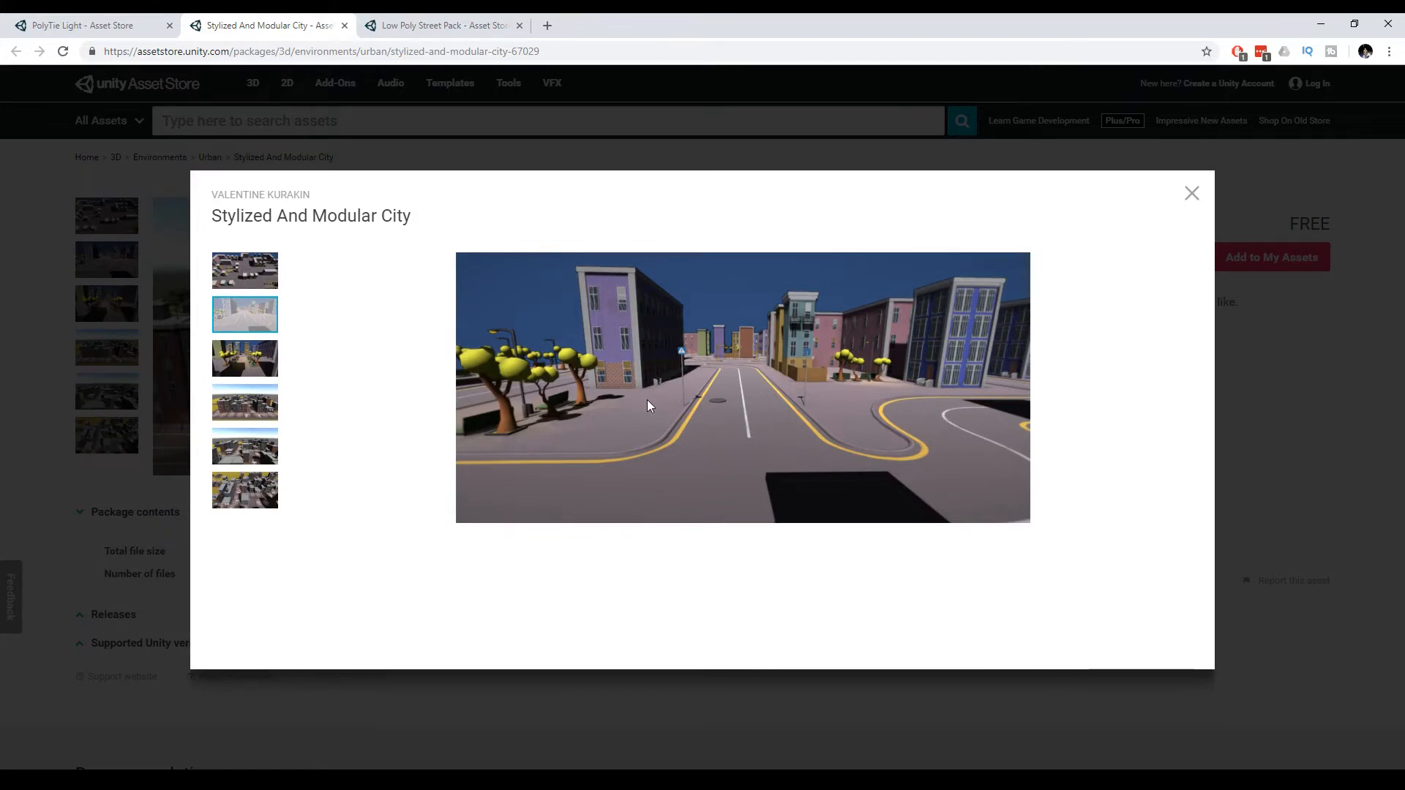
pyautogui.moveTo(502, 157)
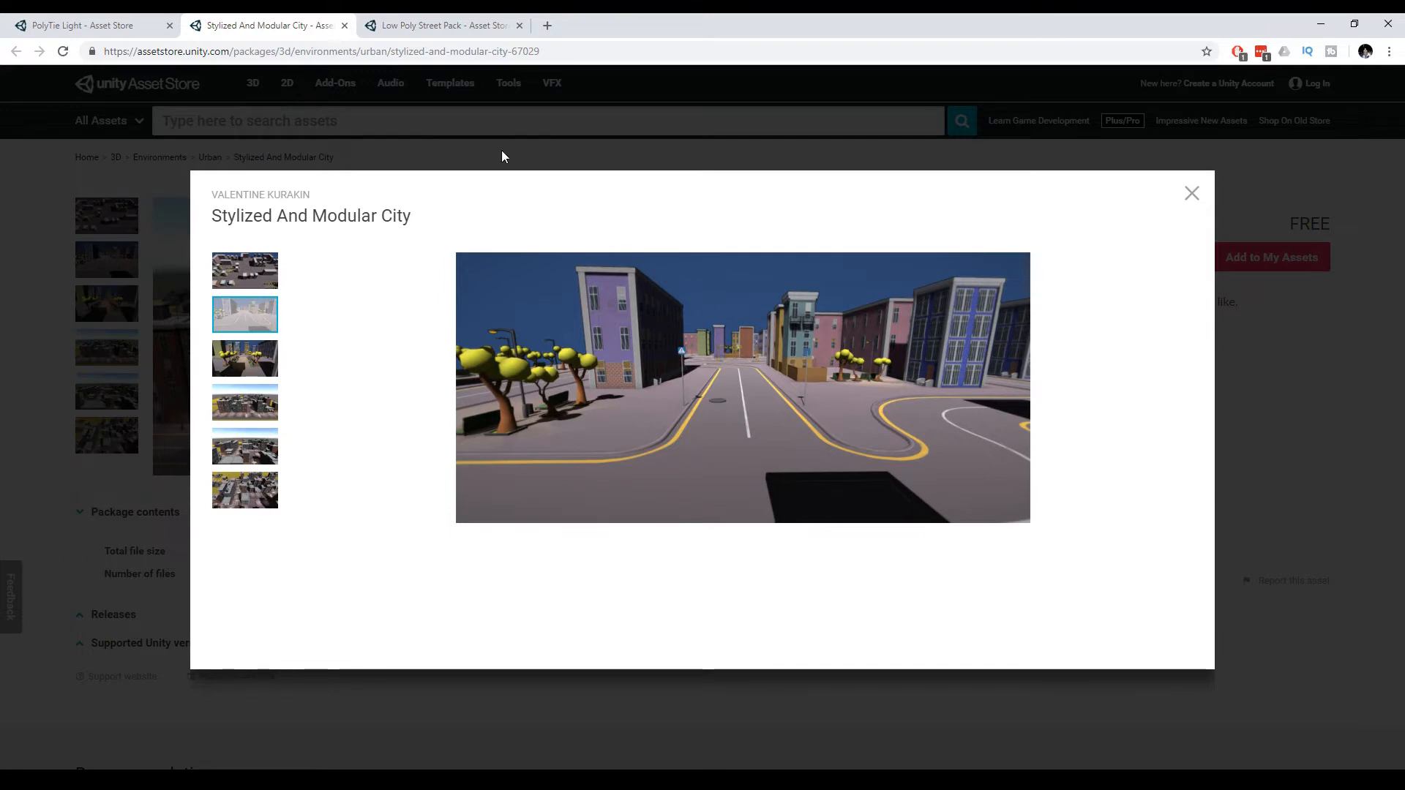
pyautogui.click(1191, 193)
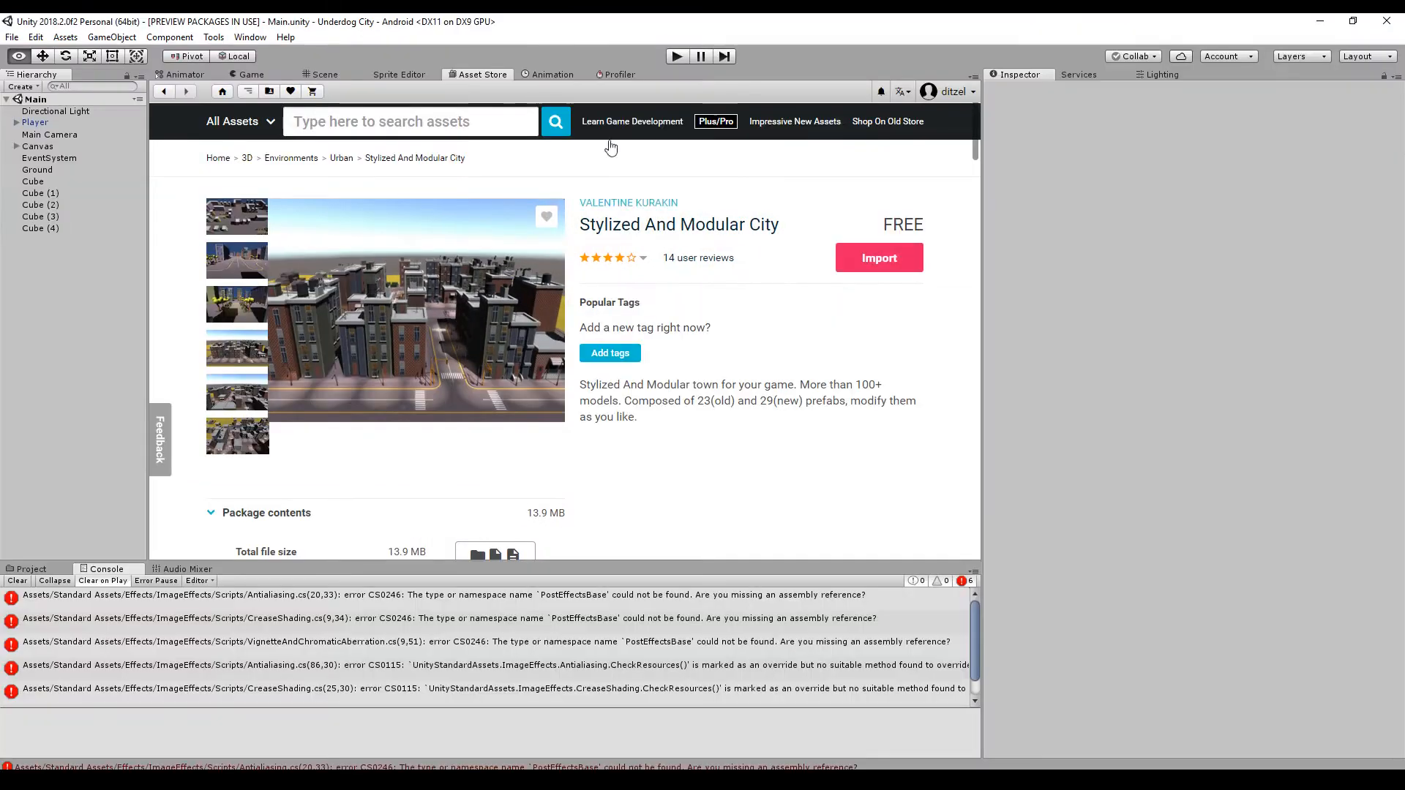
# Step: Review the Scene view and the project's Assets folders before switching to the White City page
pyautogui.click(185, 75)
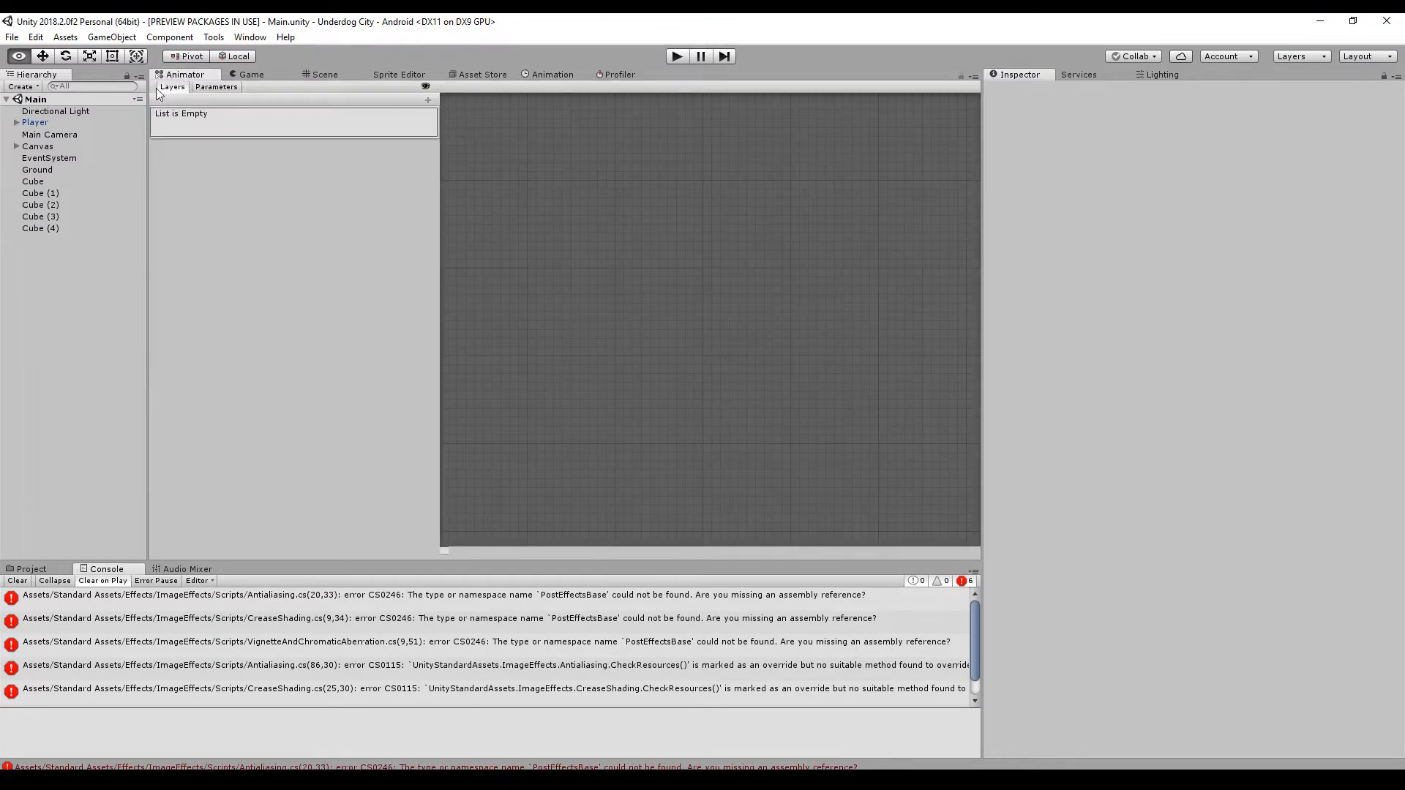
pyautogui.click(325, 75)
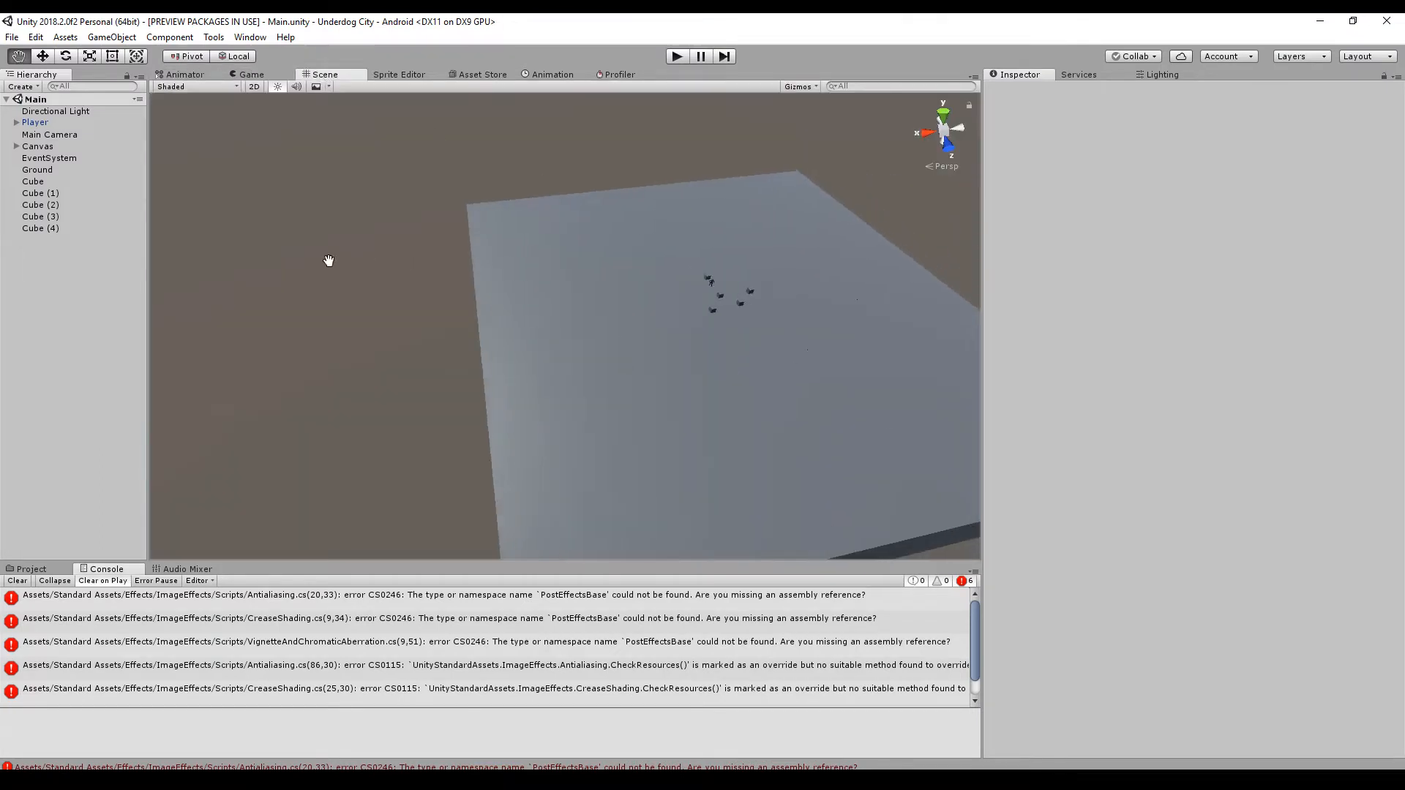
pyautogui.click(31, 568)
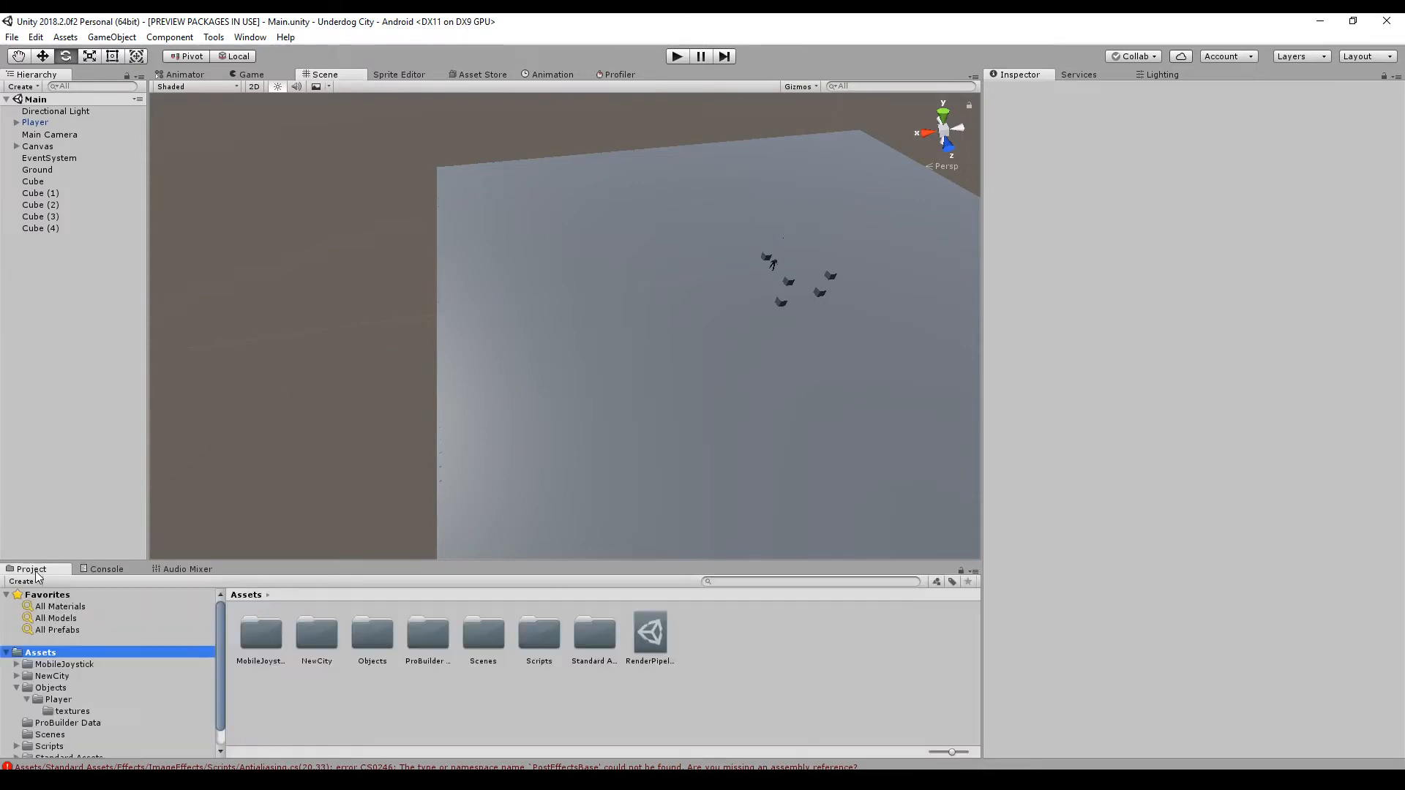
pyautogui.click(107, 569)
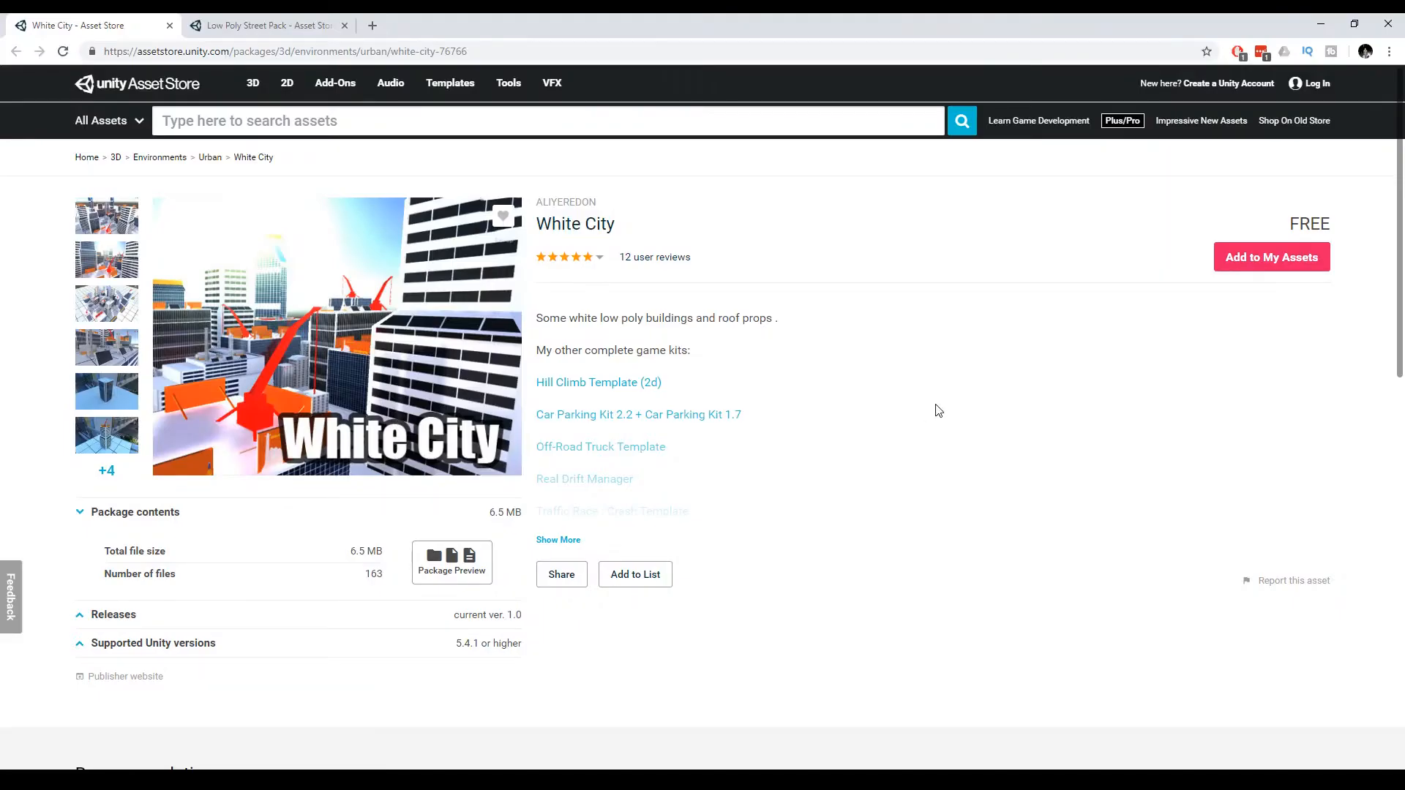
# Step: Switch to the Low Poly Street Pack tab to import it into the project
pyautogui.click(264, 25)
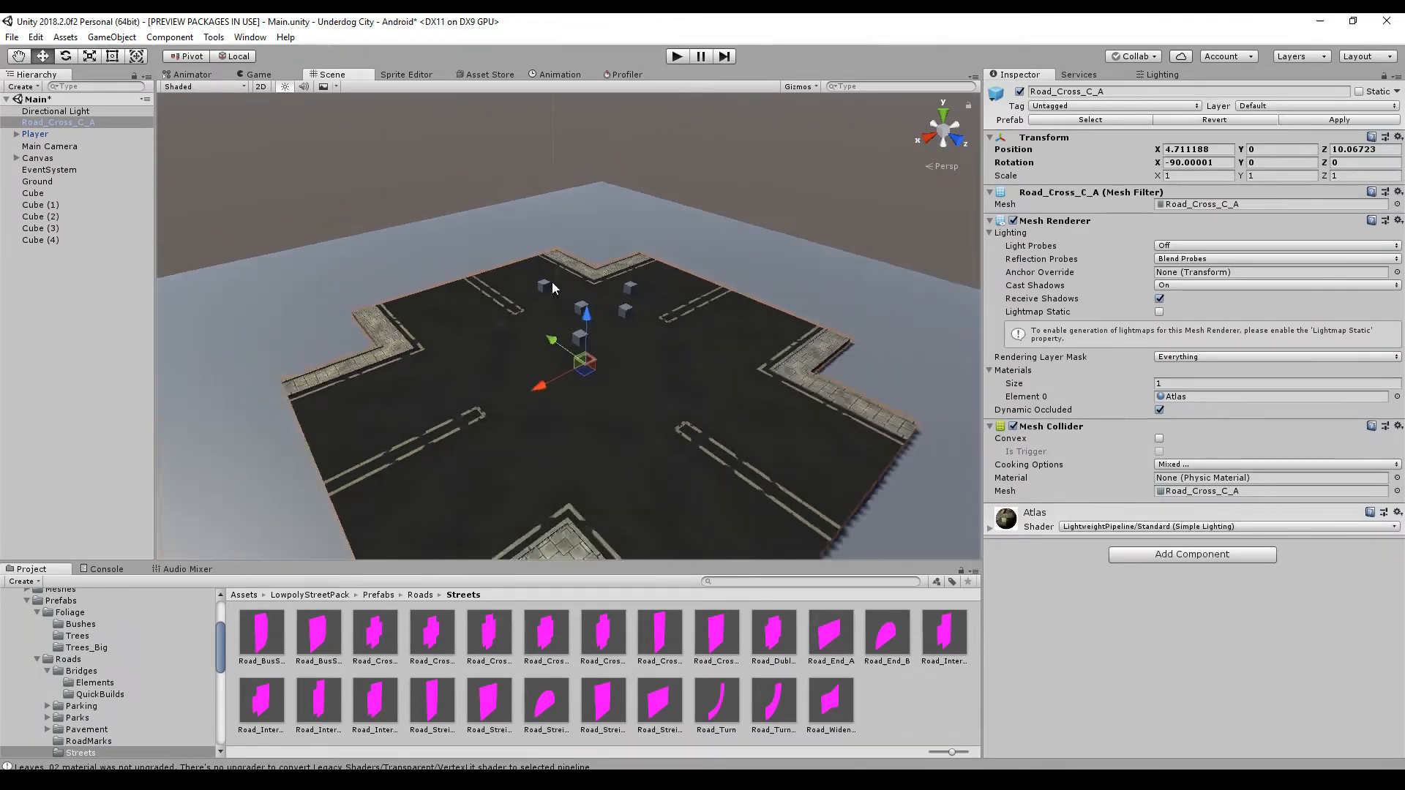
# Step: Set the crossroad's Scale X to 0.5 and snap further street prefabs into the layout
pyautogui.click(1196, 174)
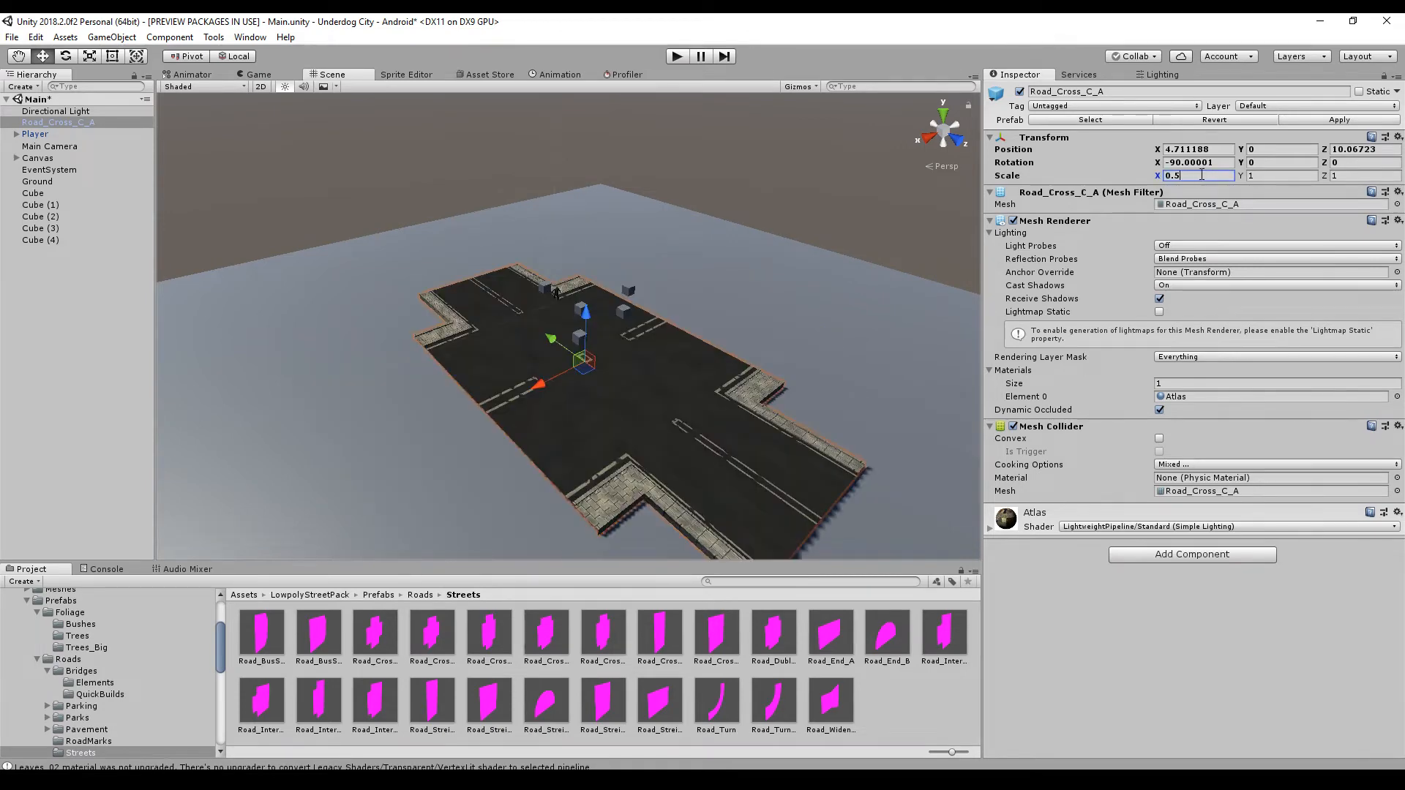
pyautogui.write('0.5')
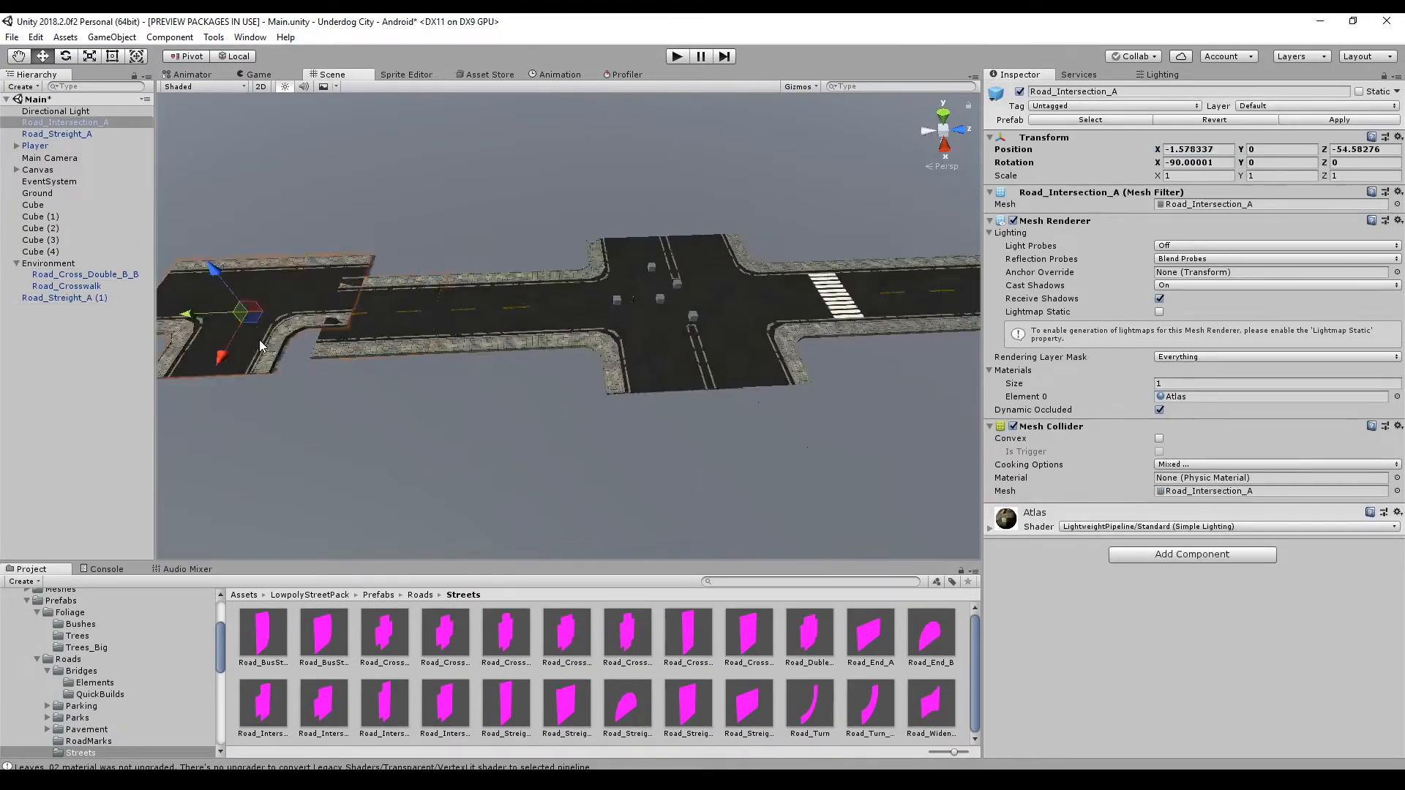
pyautogui.click(931, 637)
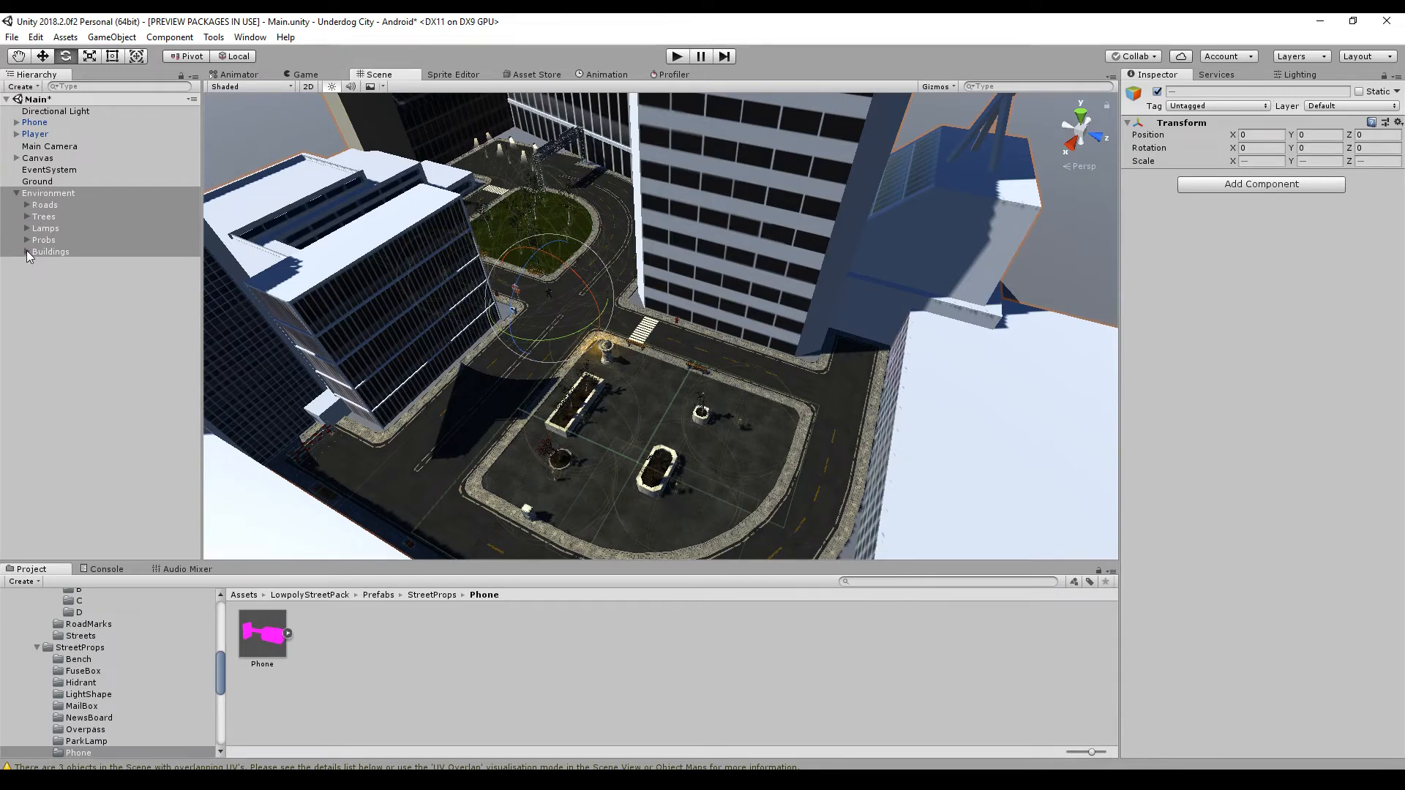
# Step: Mark the Environment group static with 'Yes, change children', then play the scene
pyautogui.click(43, 238)
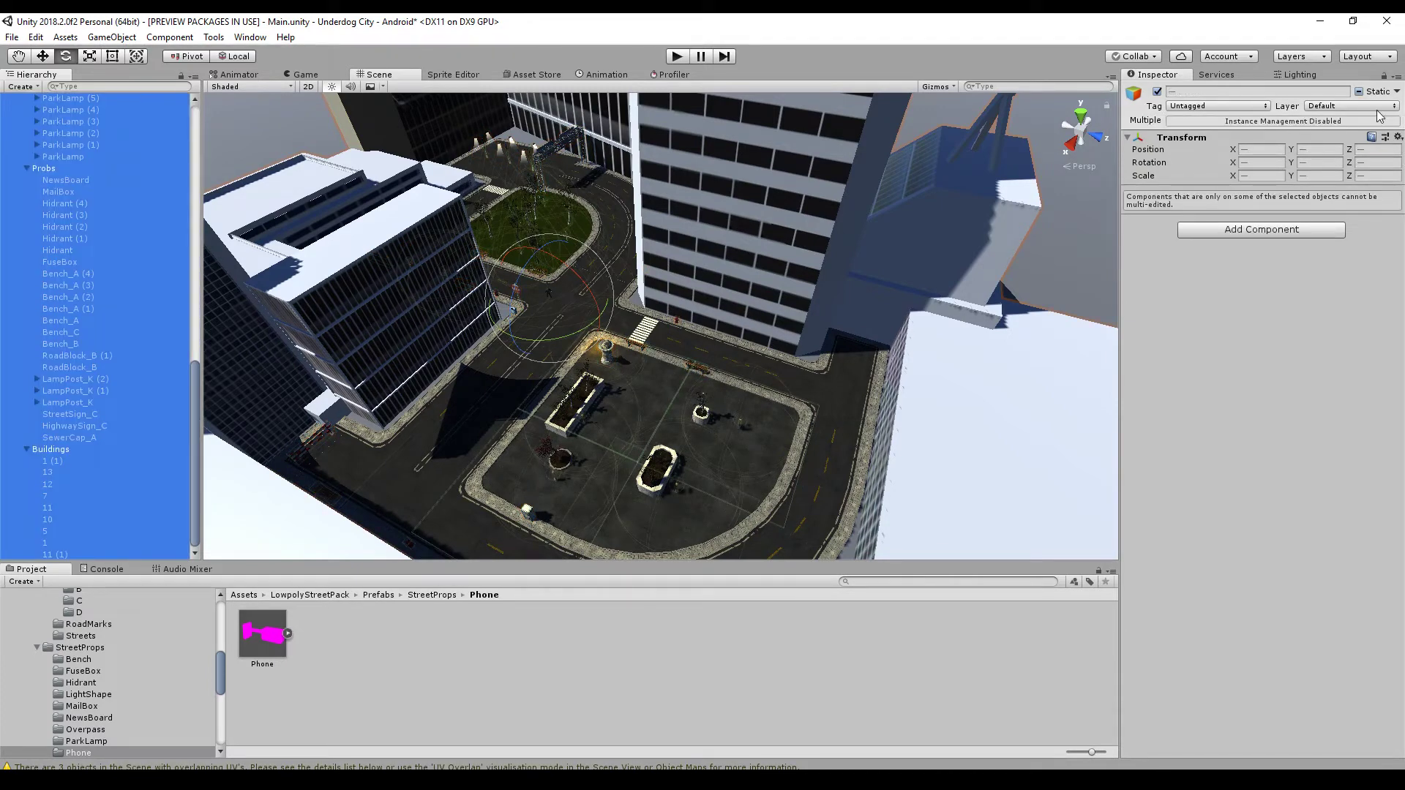
pyautogui.click(1361, 90)
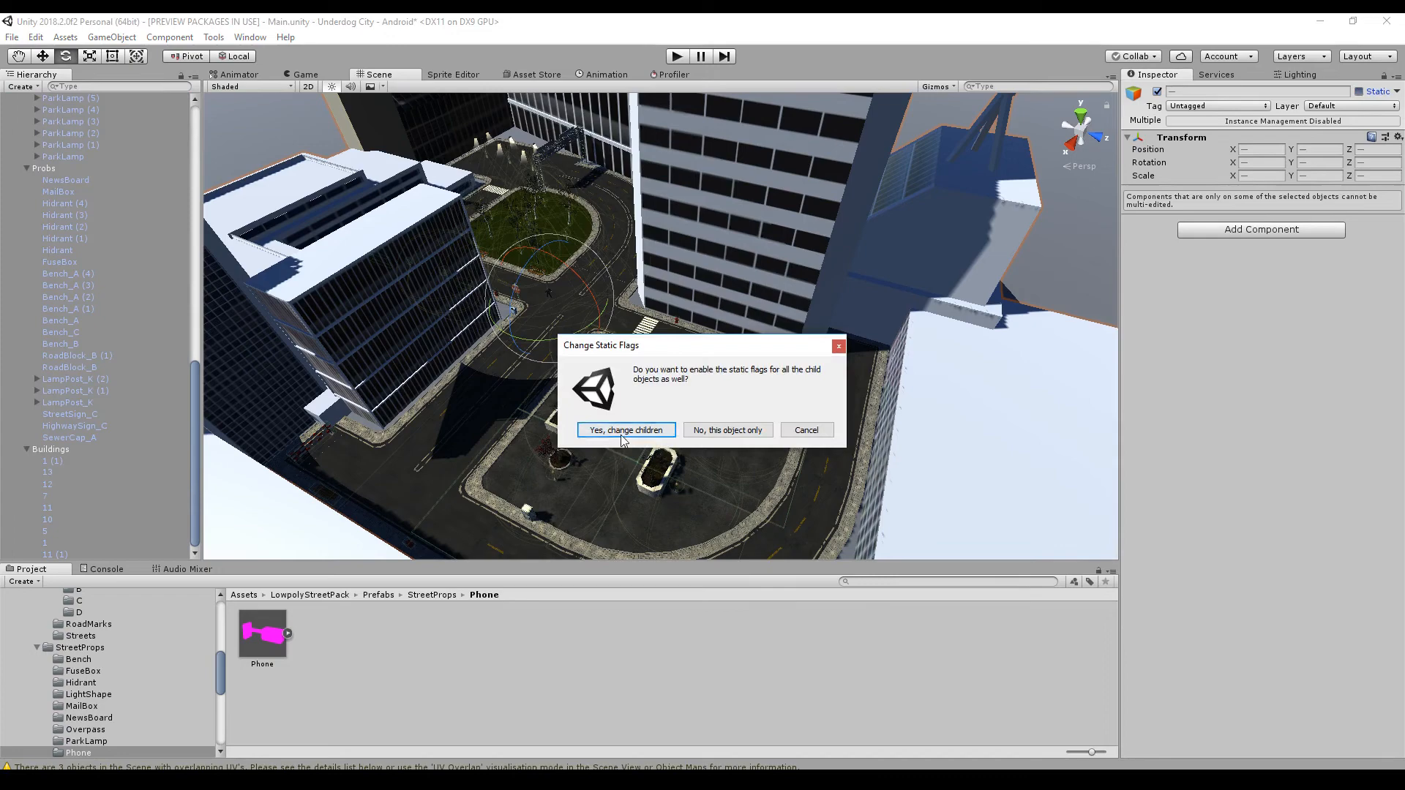
pyautogui.click(625, 429)
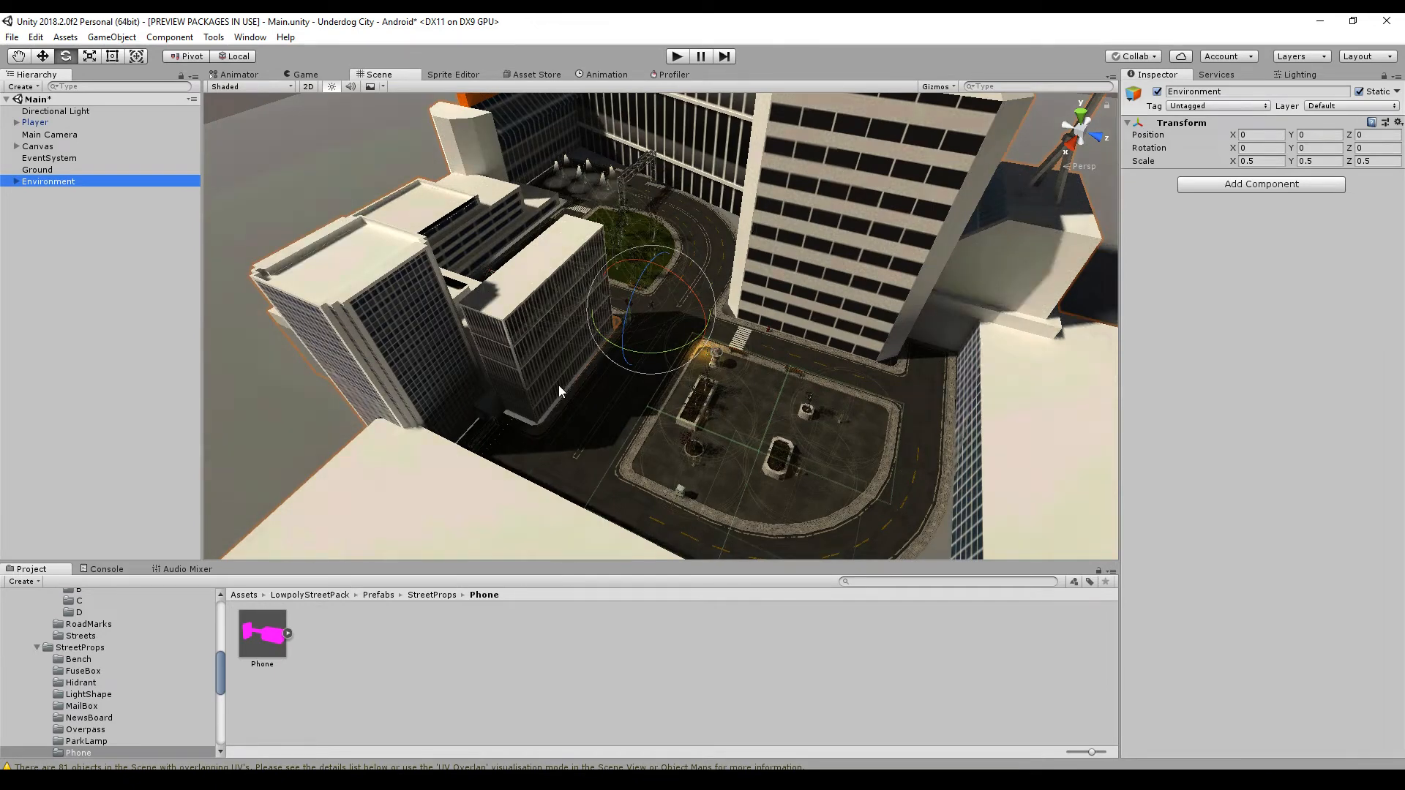
pyautogui.click(676, 55)
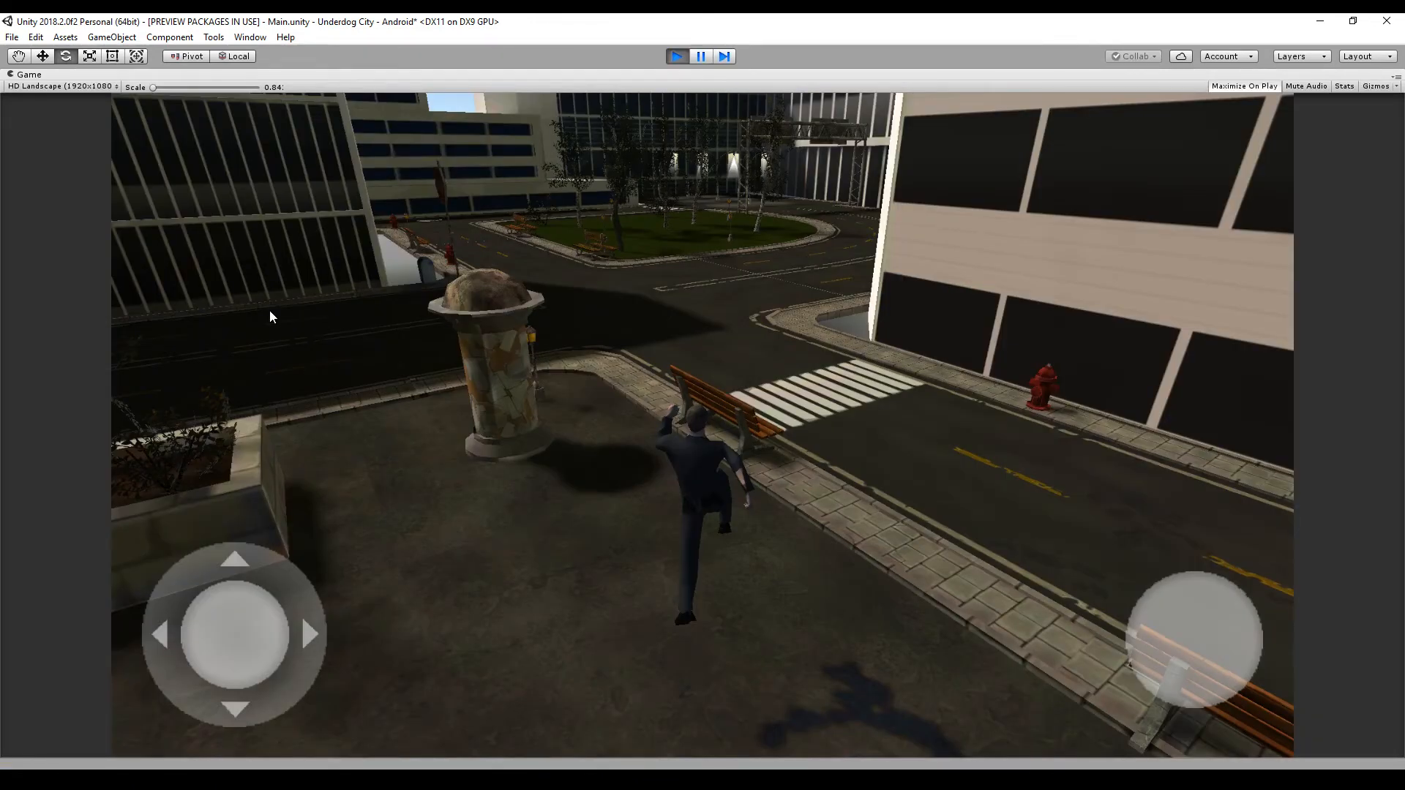